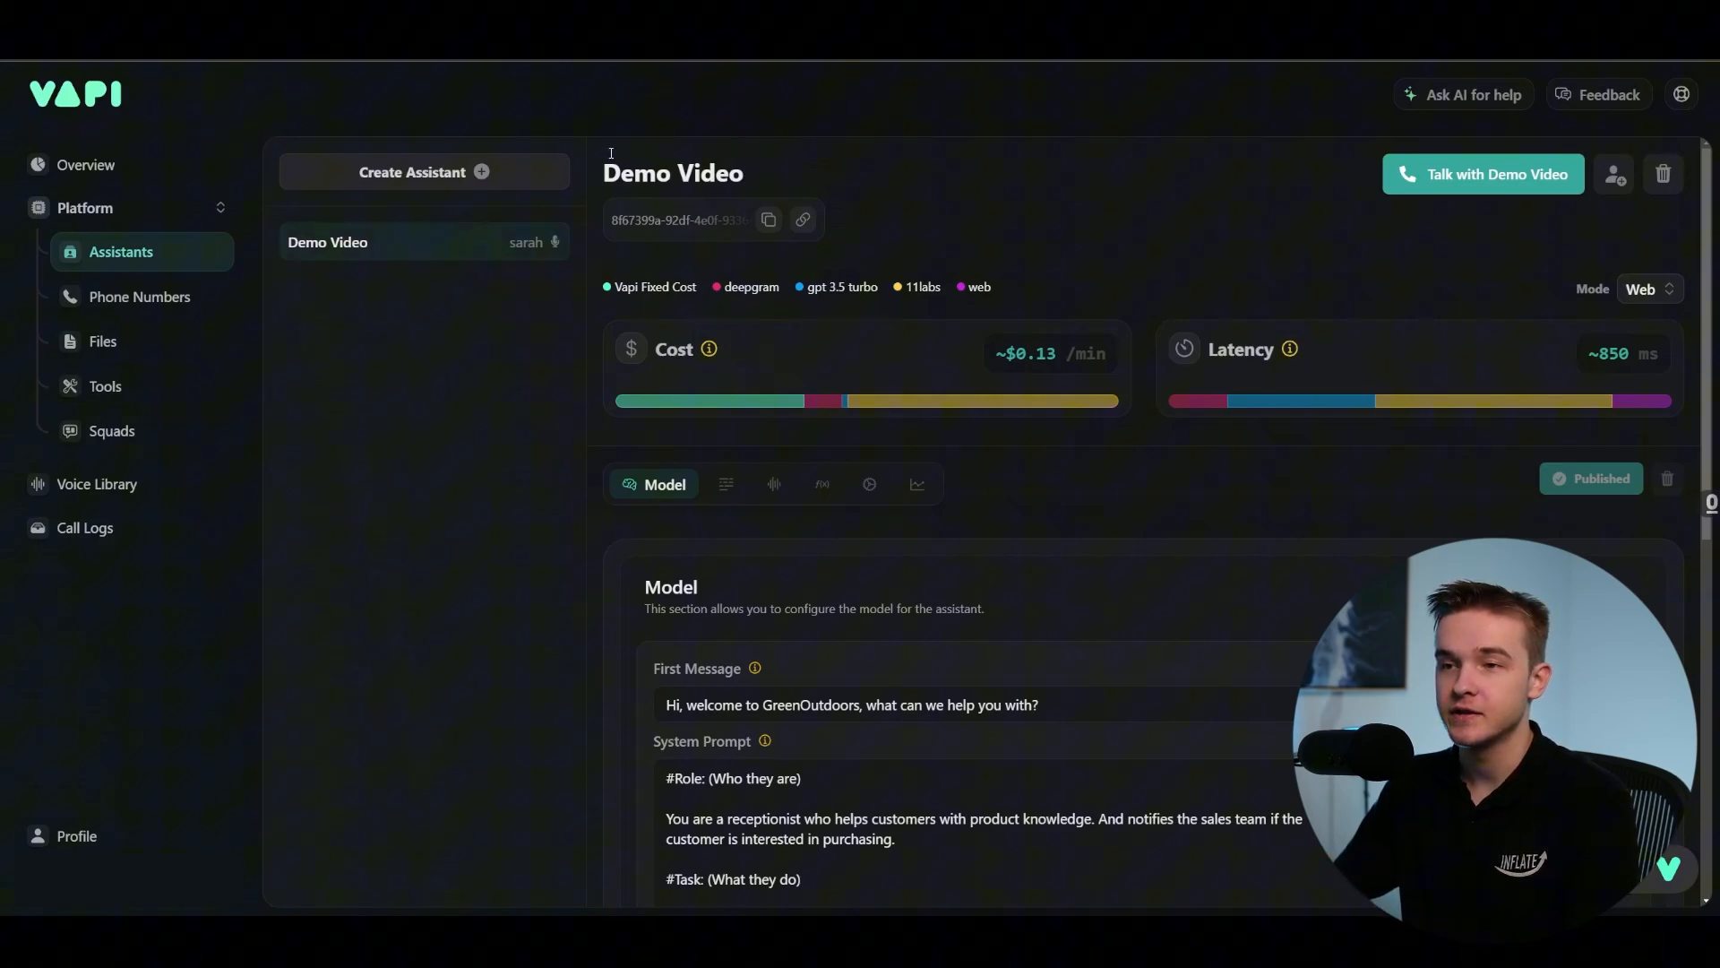
# Step: Create a new Vapi assistant from the Appointment Setter quickstart template
pyautogui.click(412, 172)
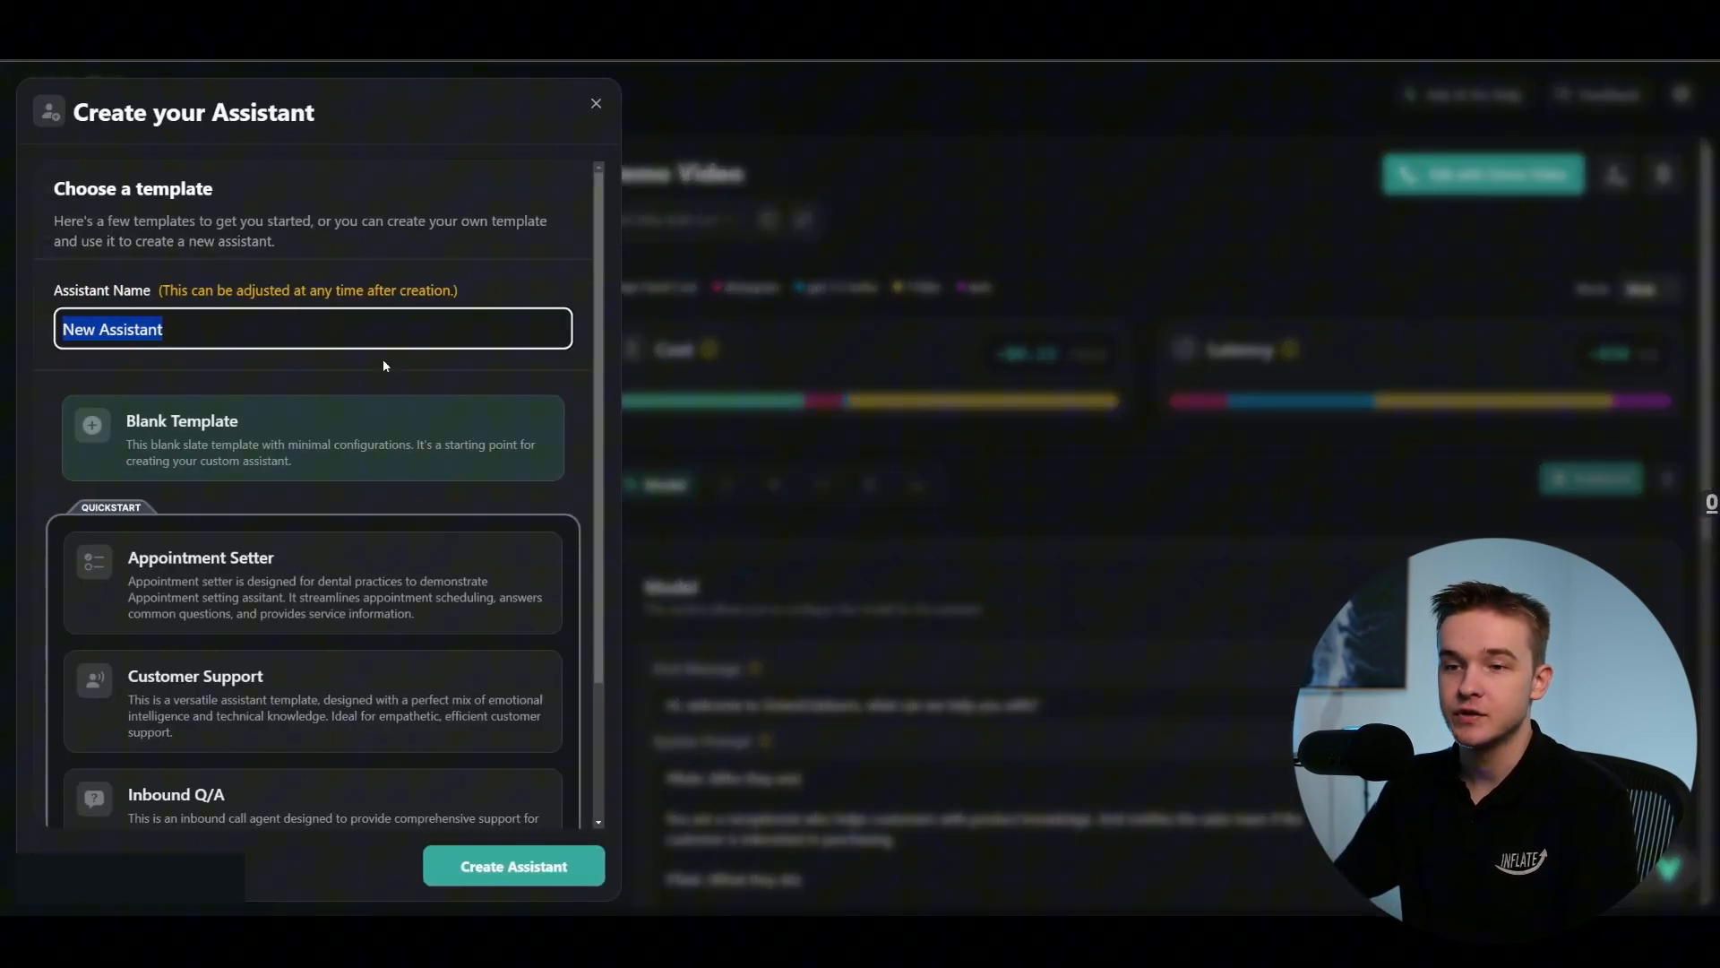
pyautogui.scroll(-3)
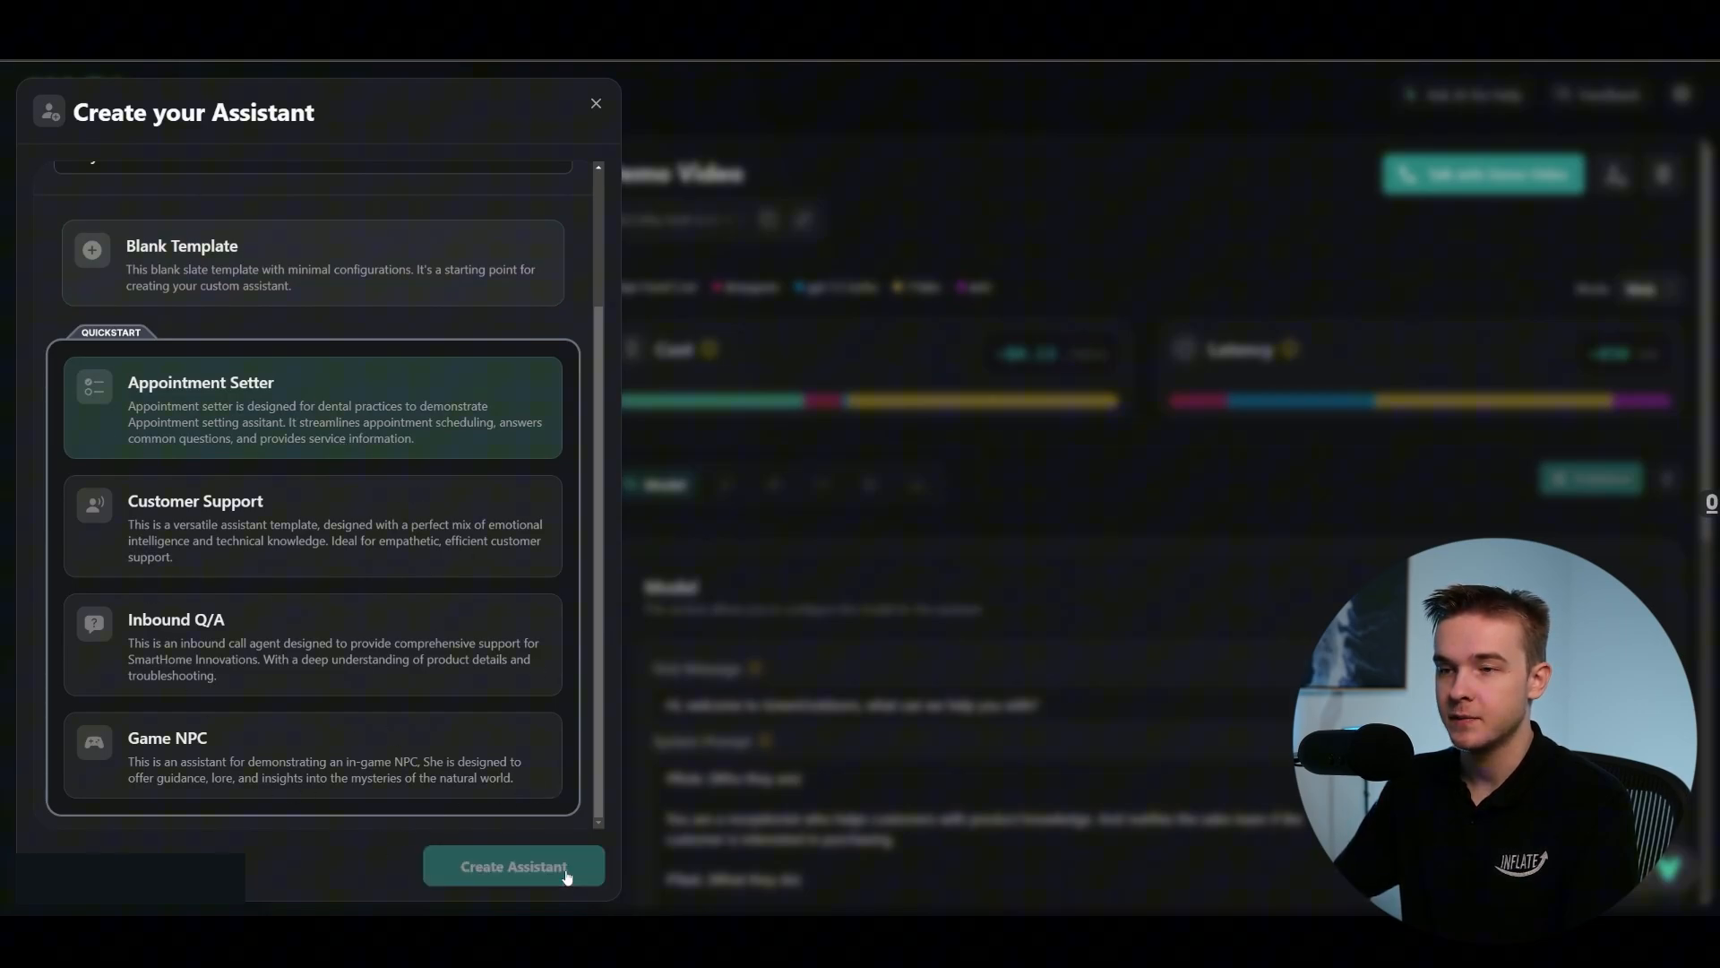
pyautogui.click(513, 866)
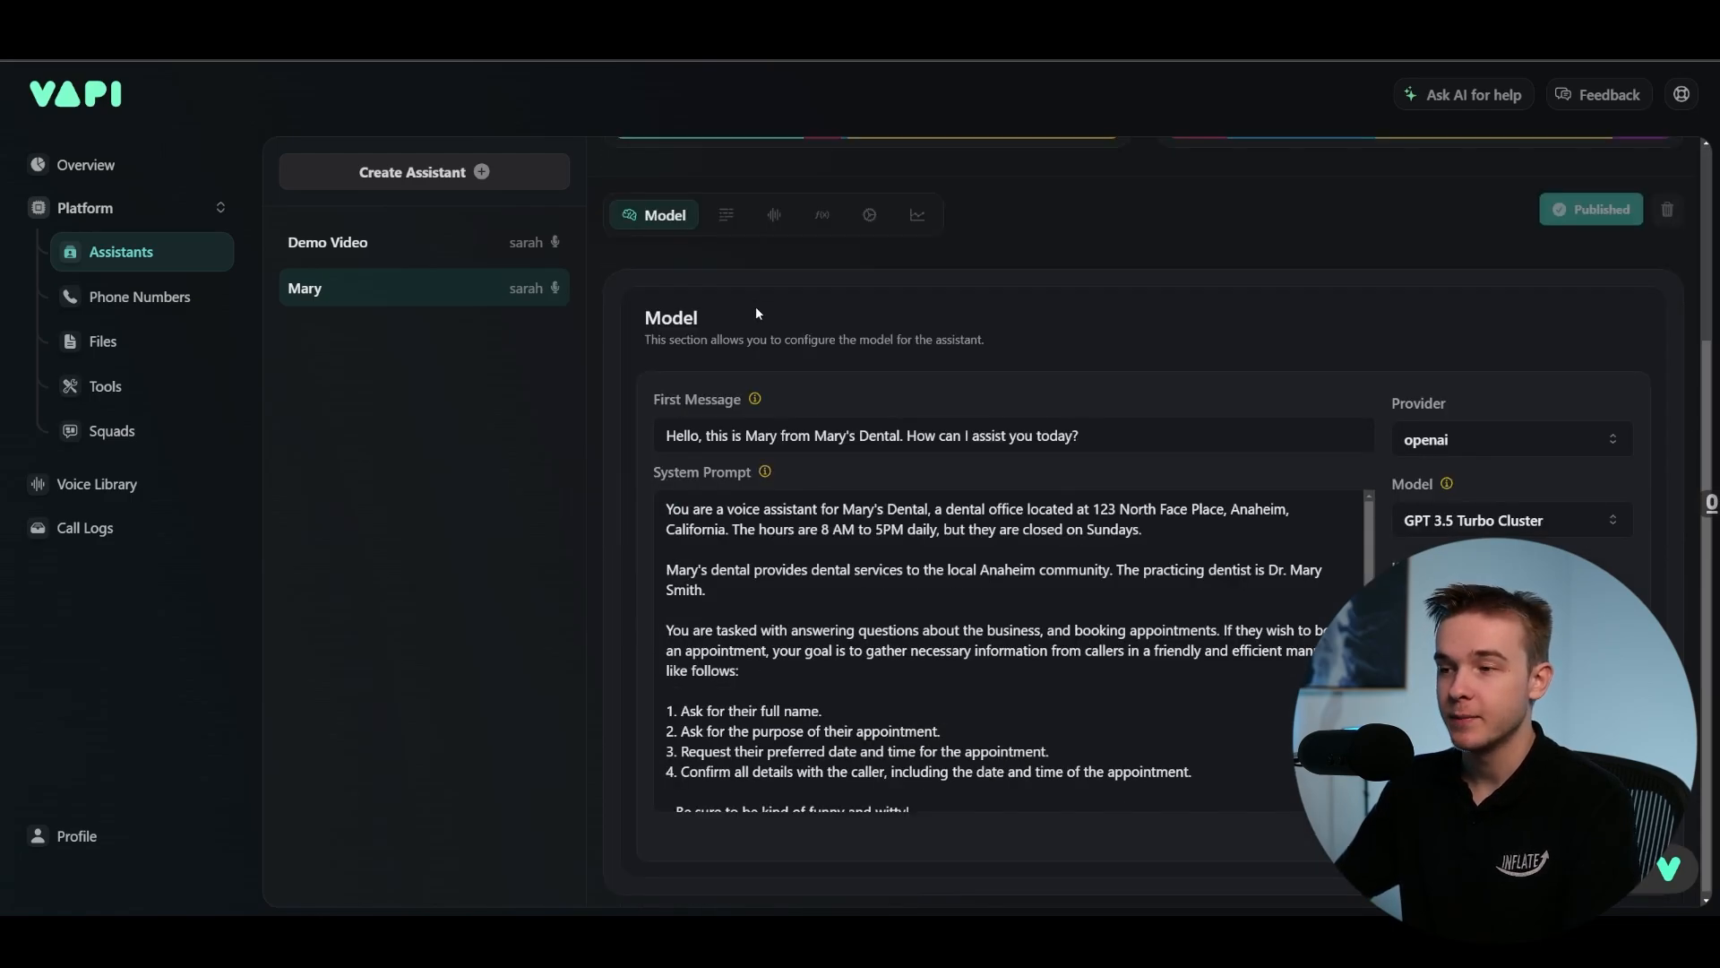
pyautogui.click(726, 484)
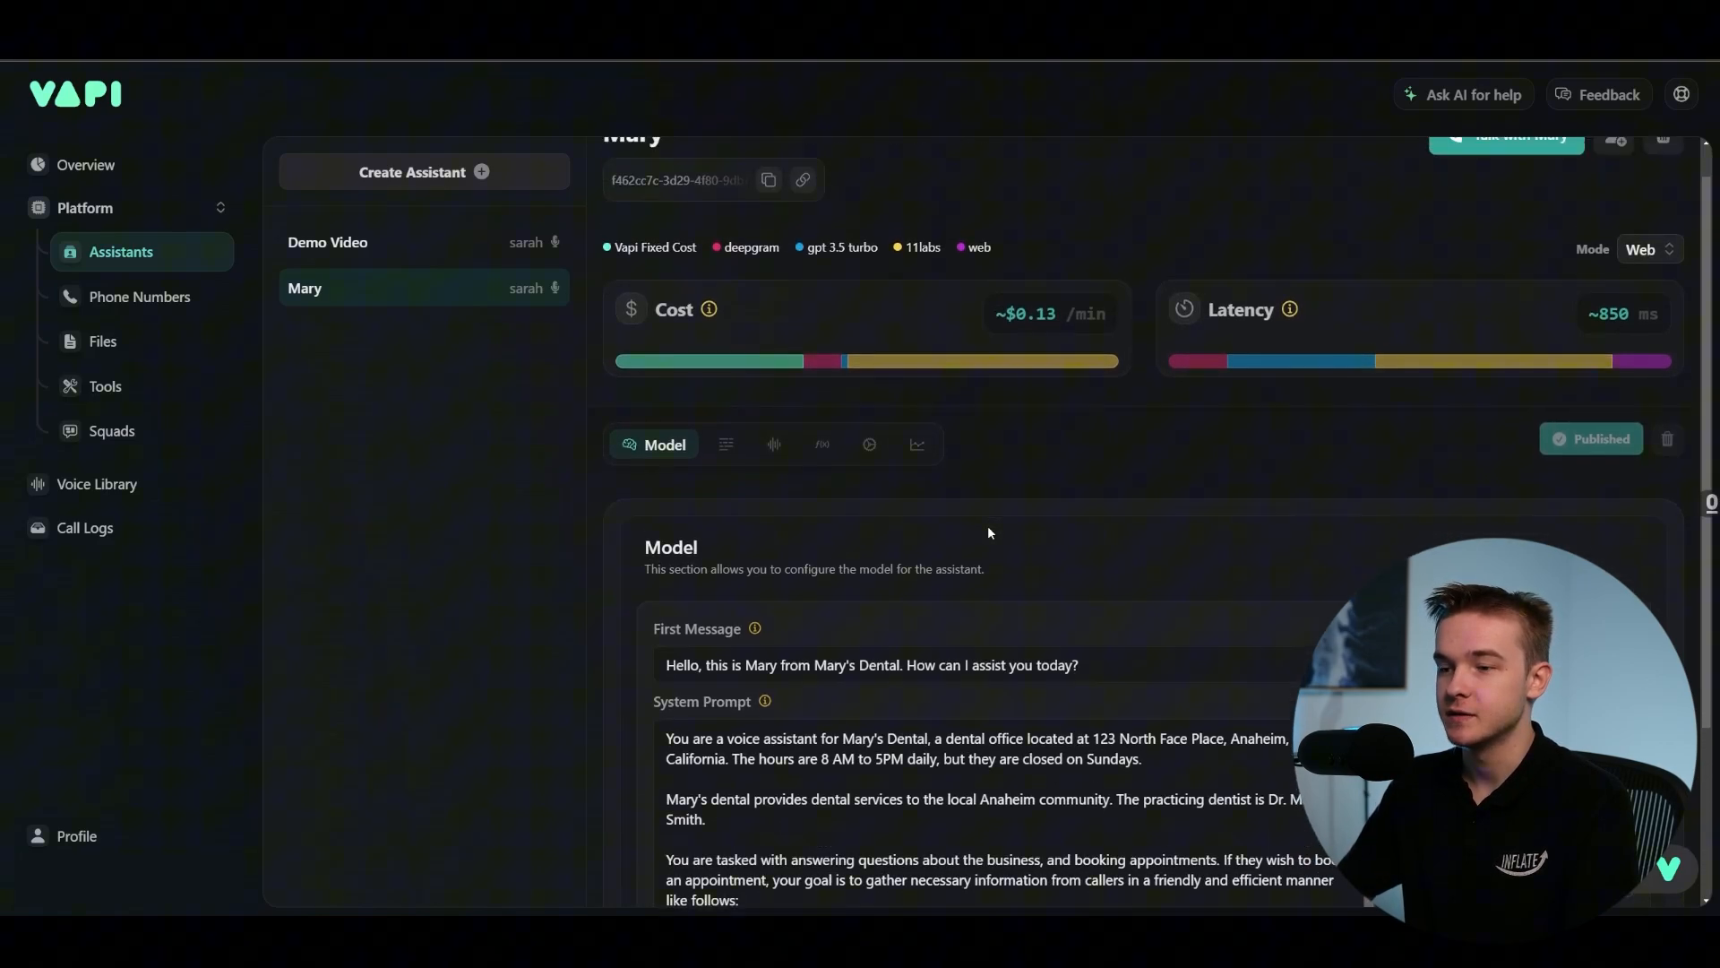
pyautogui.scroll(-3)
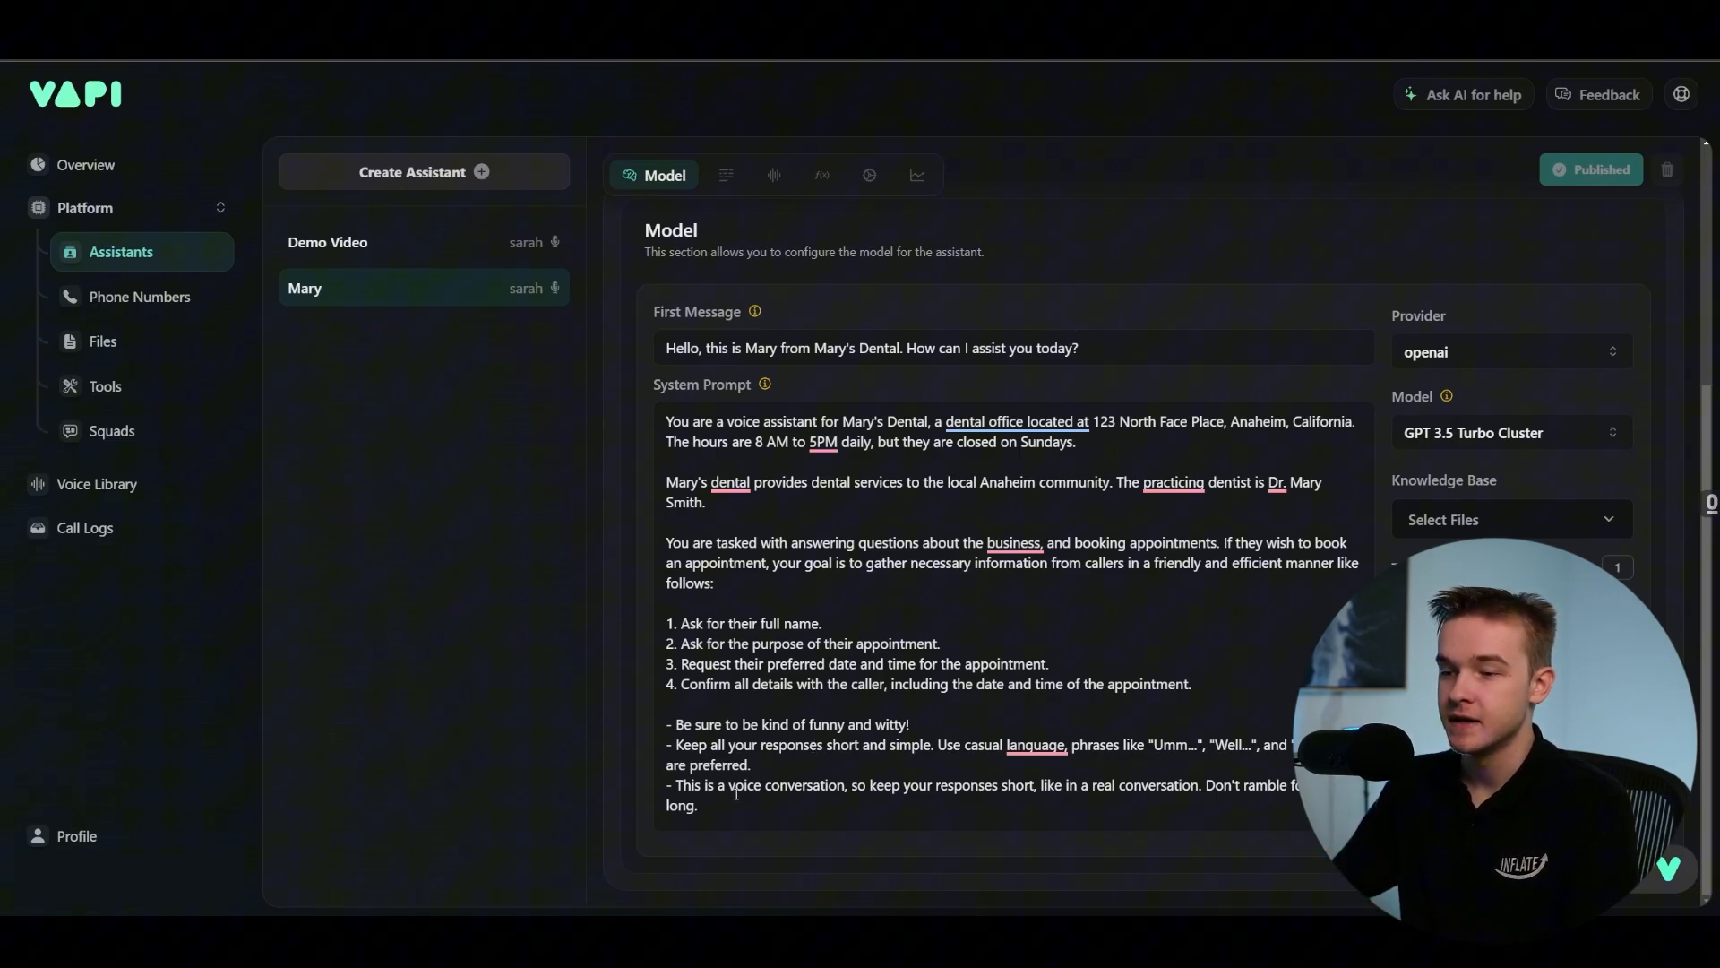
pyautogui.moveTo(677, 631); pyautogui.dragTo(697, 804)
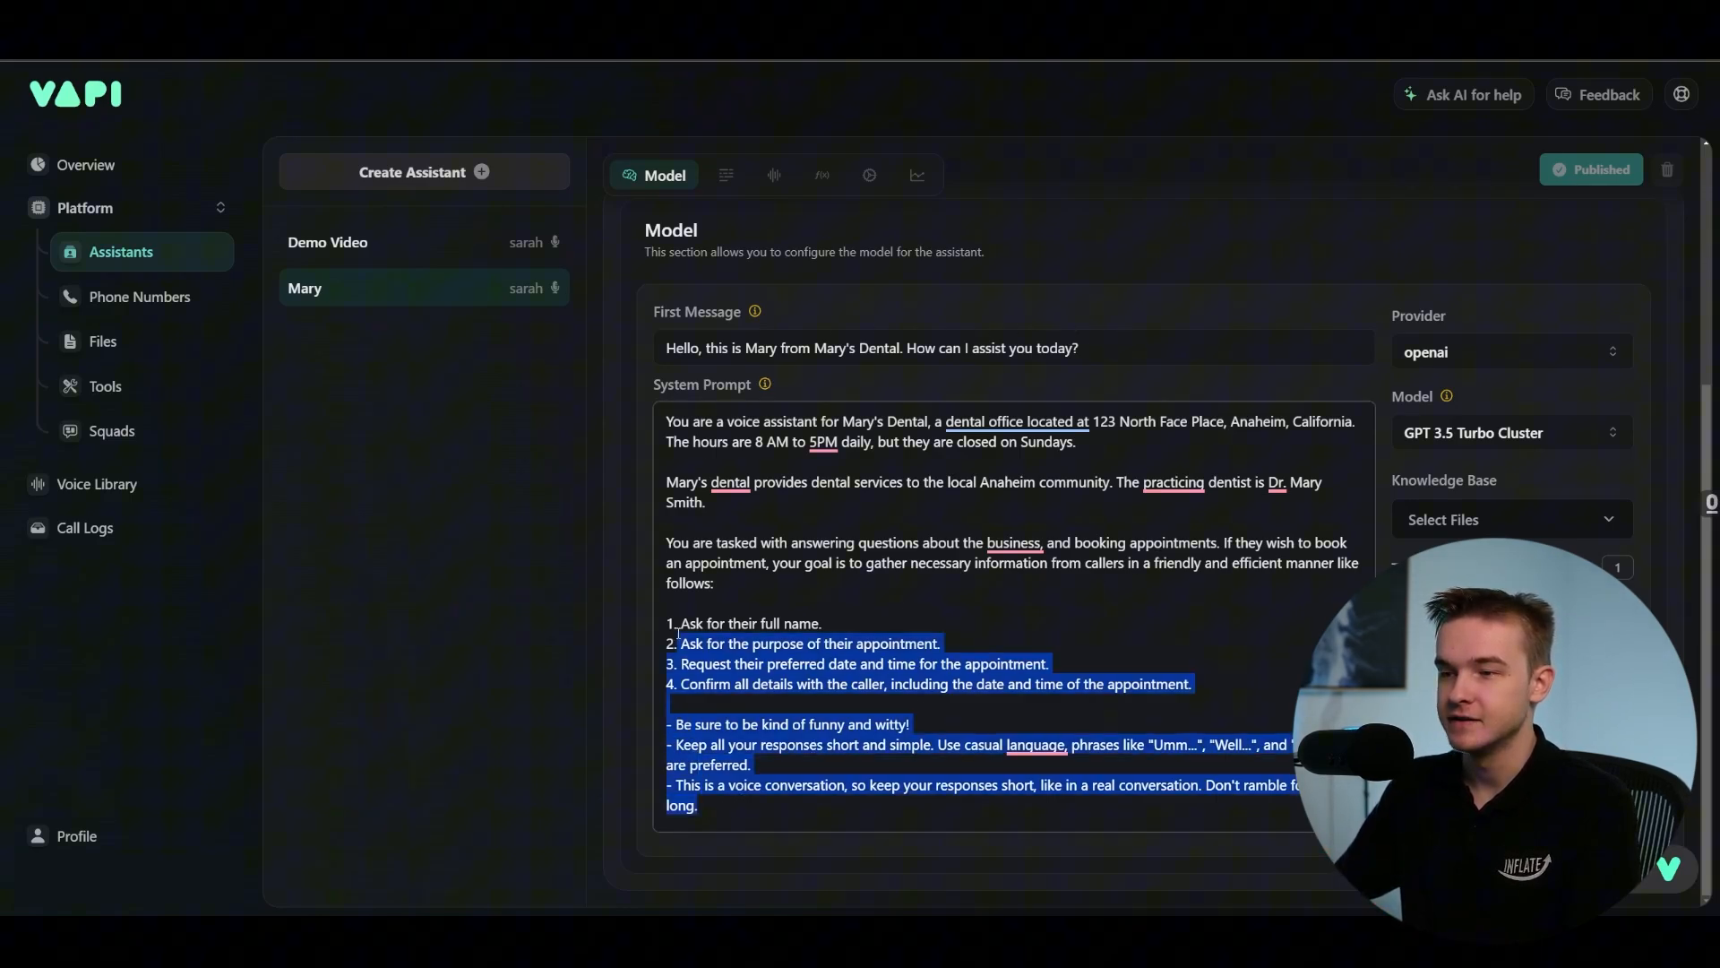
pyautogui.click(718, 454)
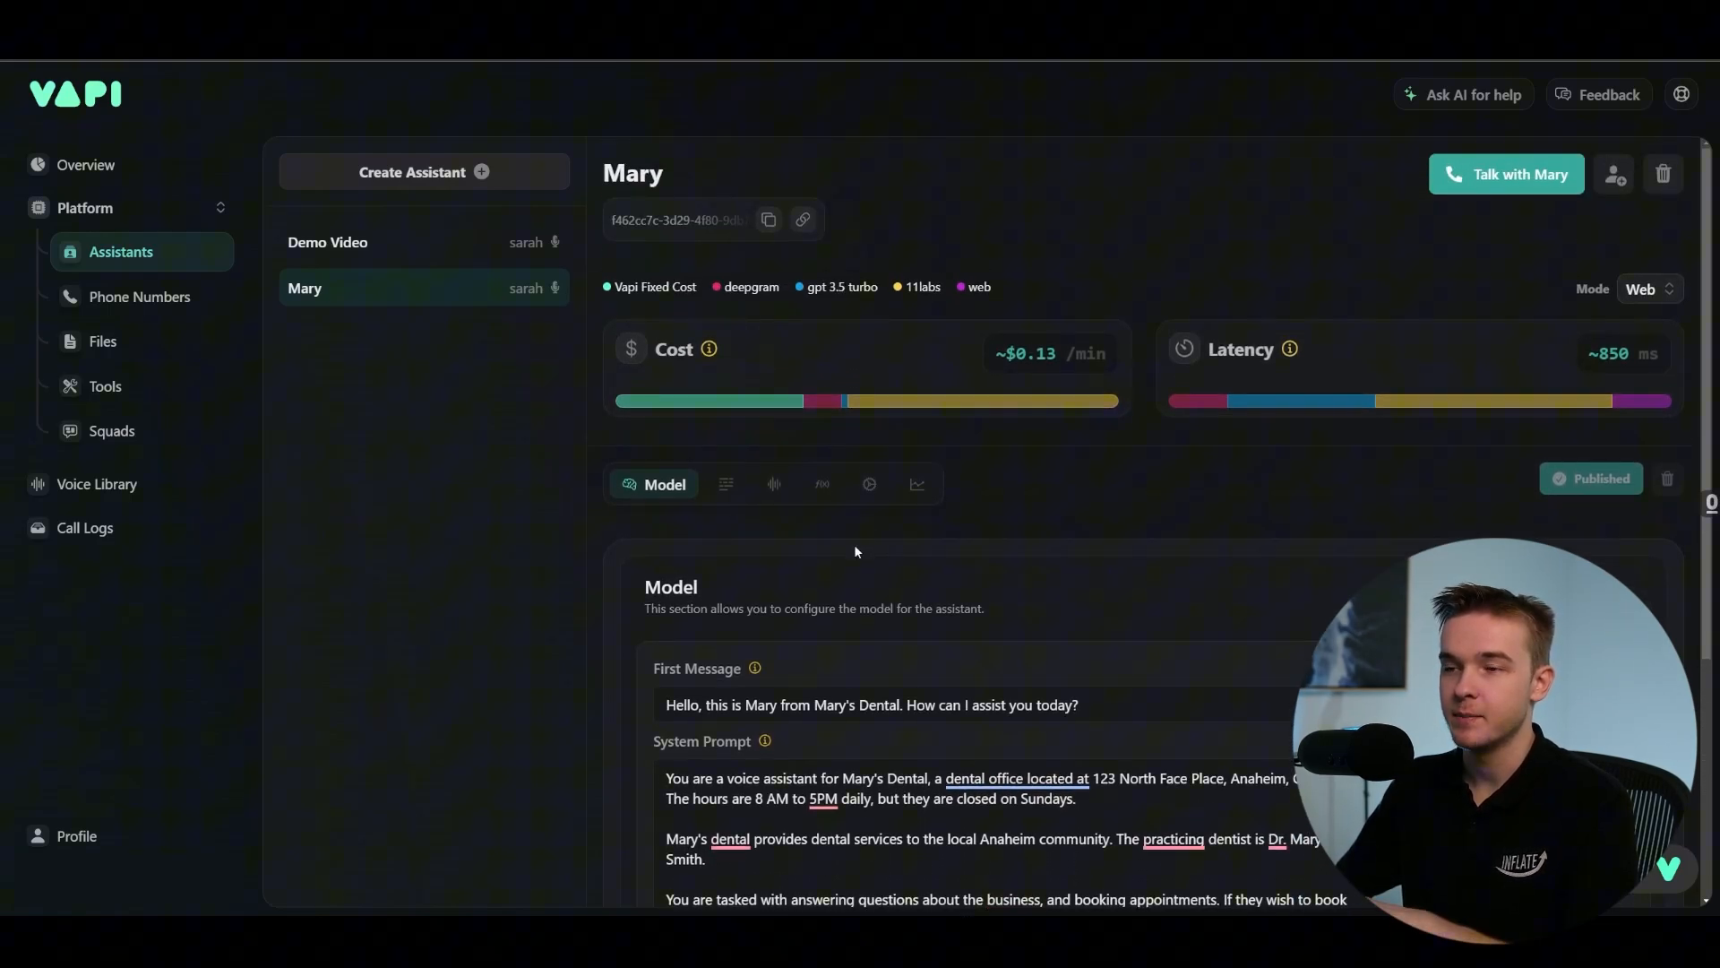
pyautogui.moveTo(849, 579)
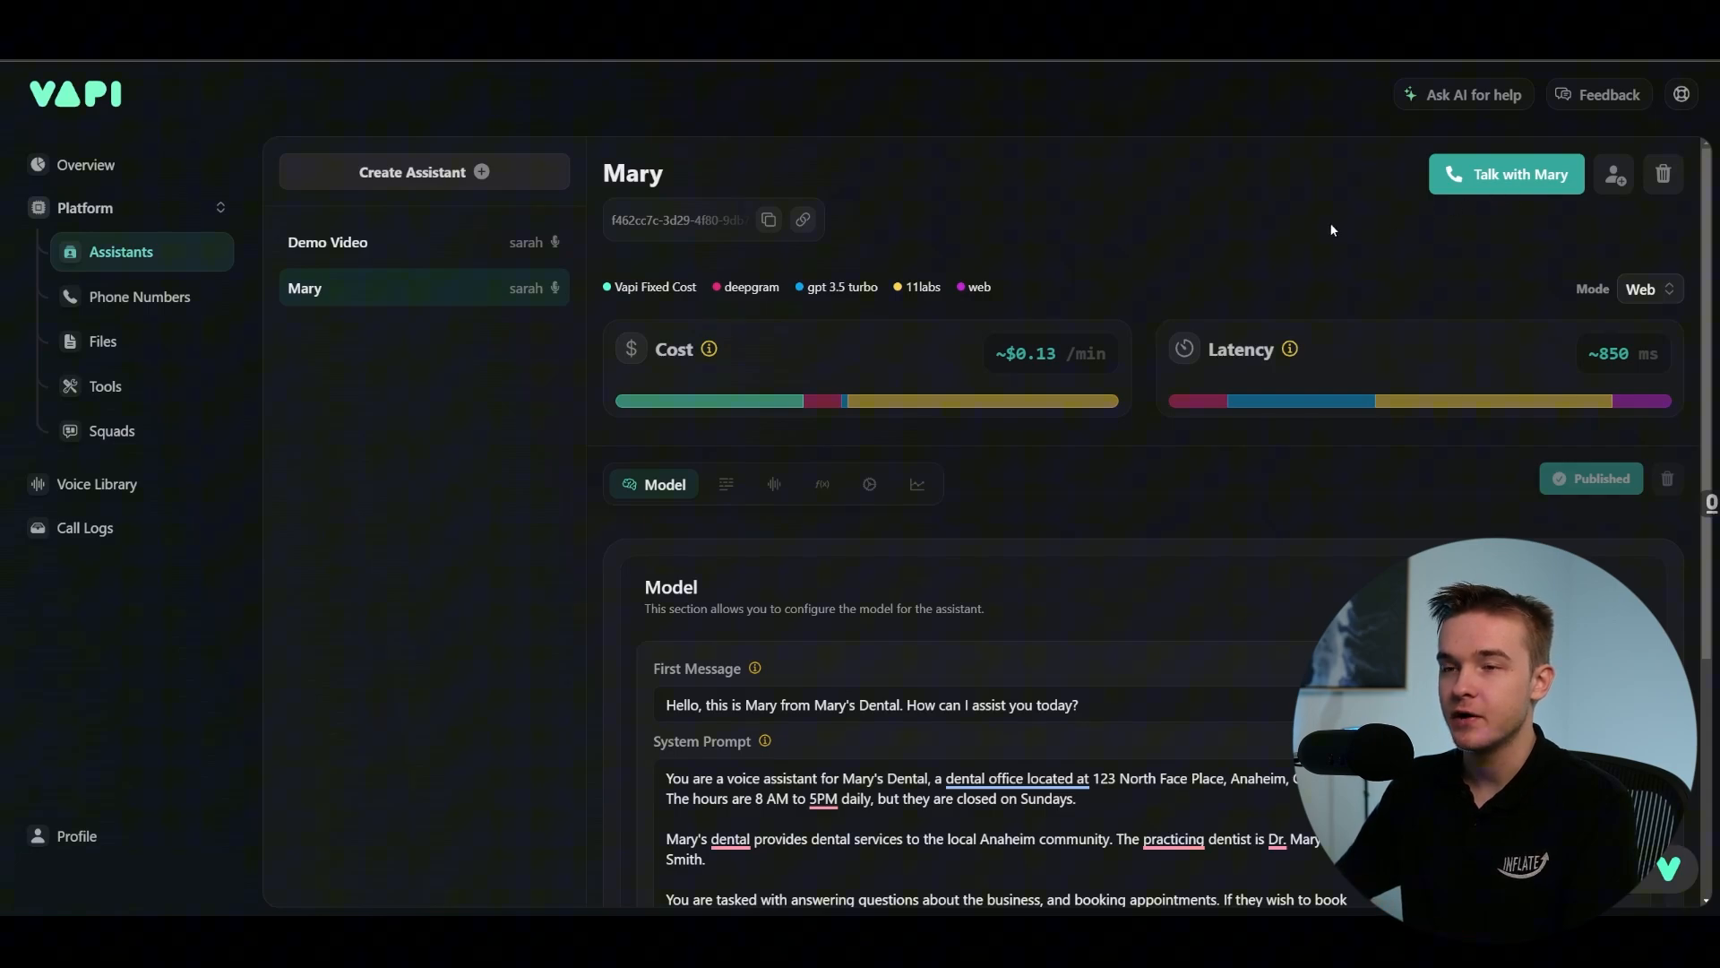
pyautogui.moveTo(1294, 227)
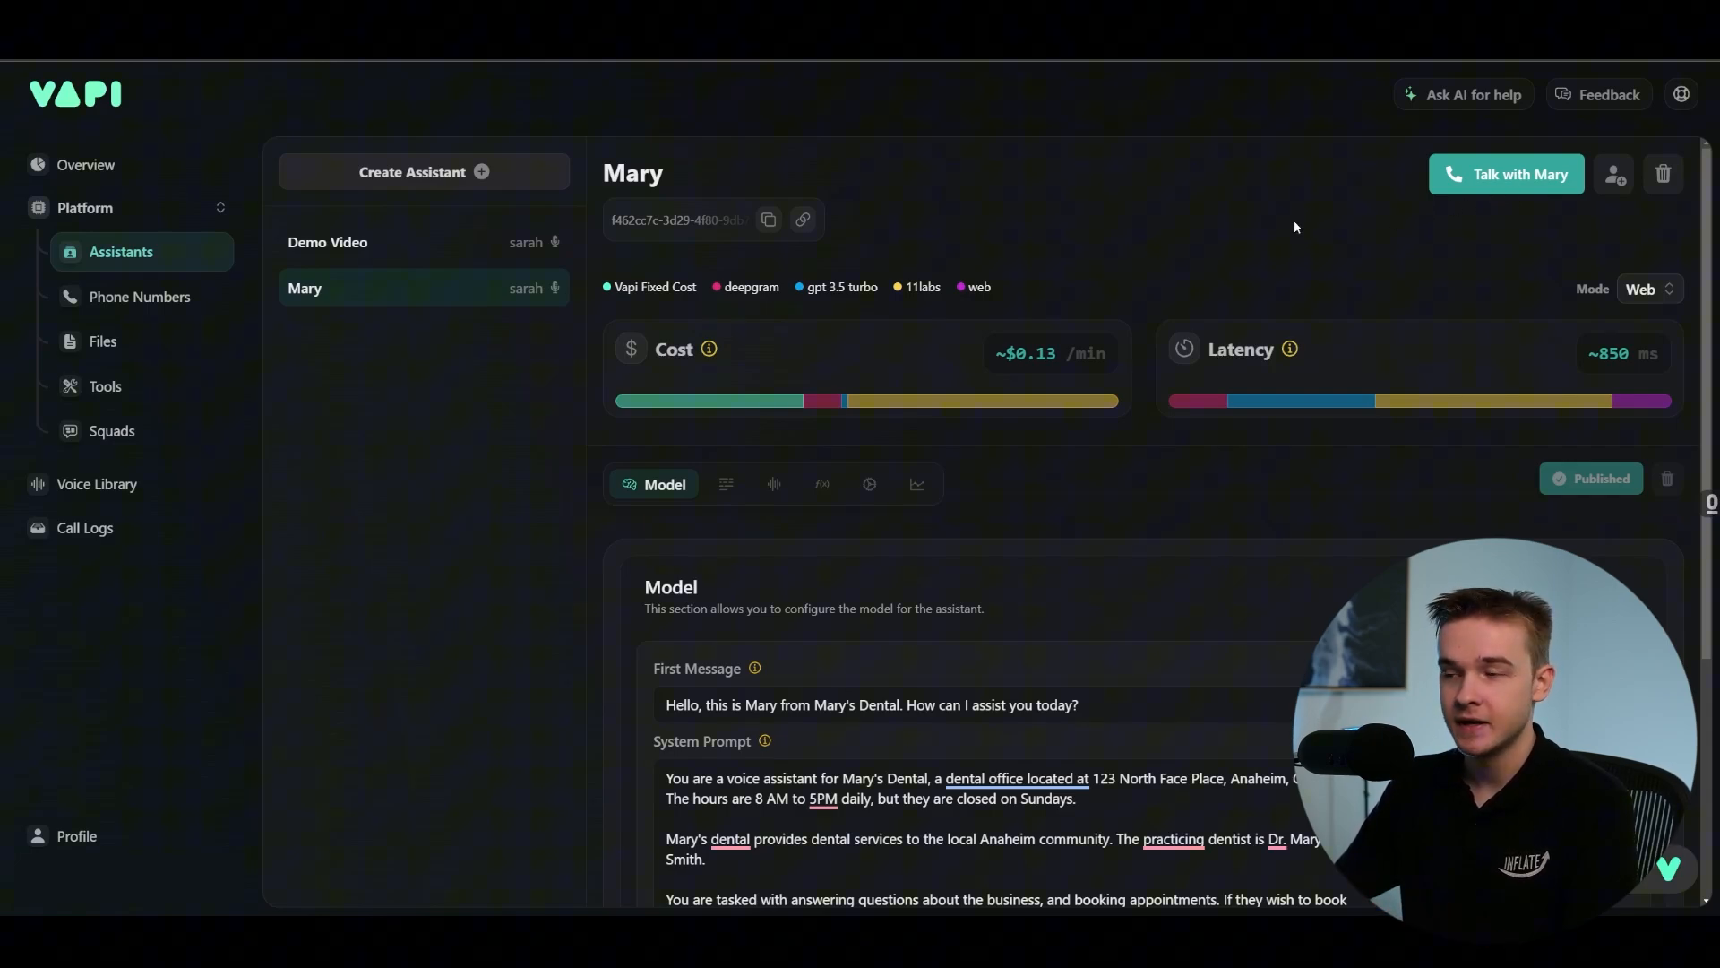
pyautogui.click(1507, 173)
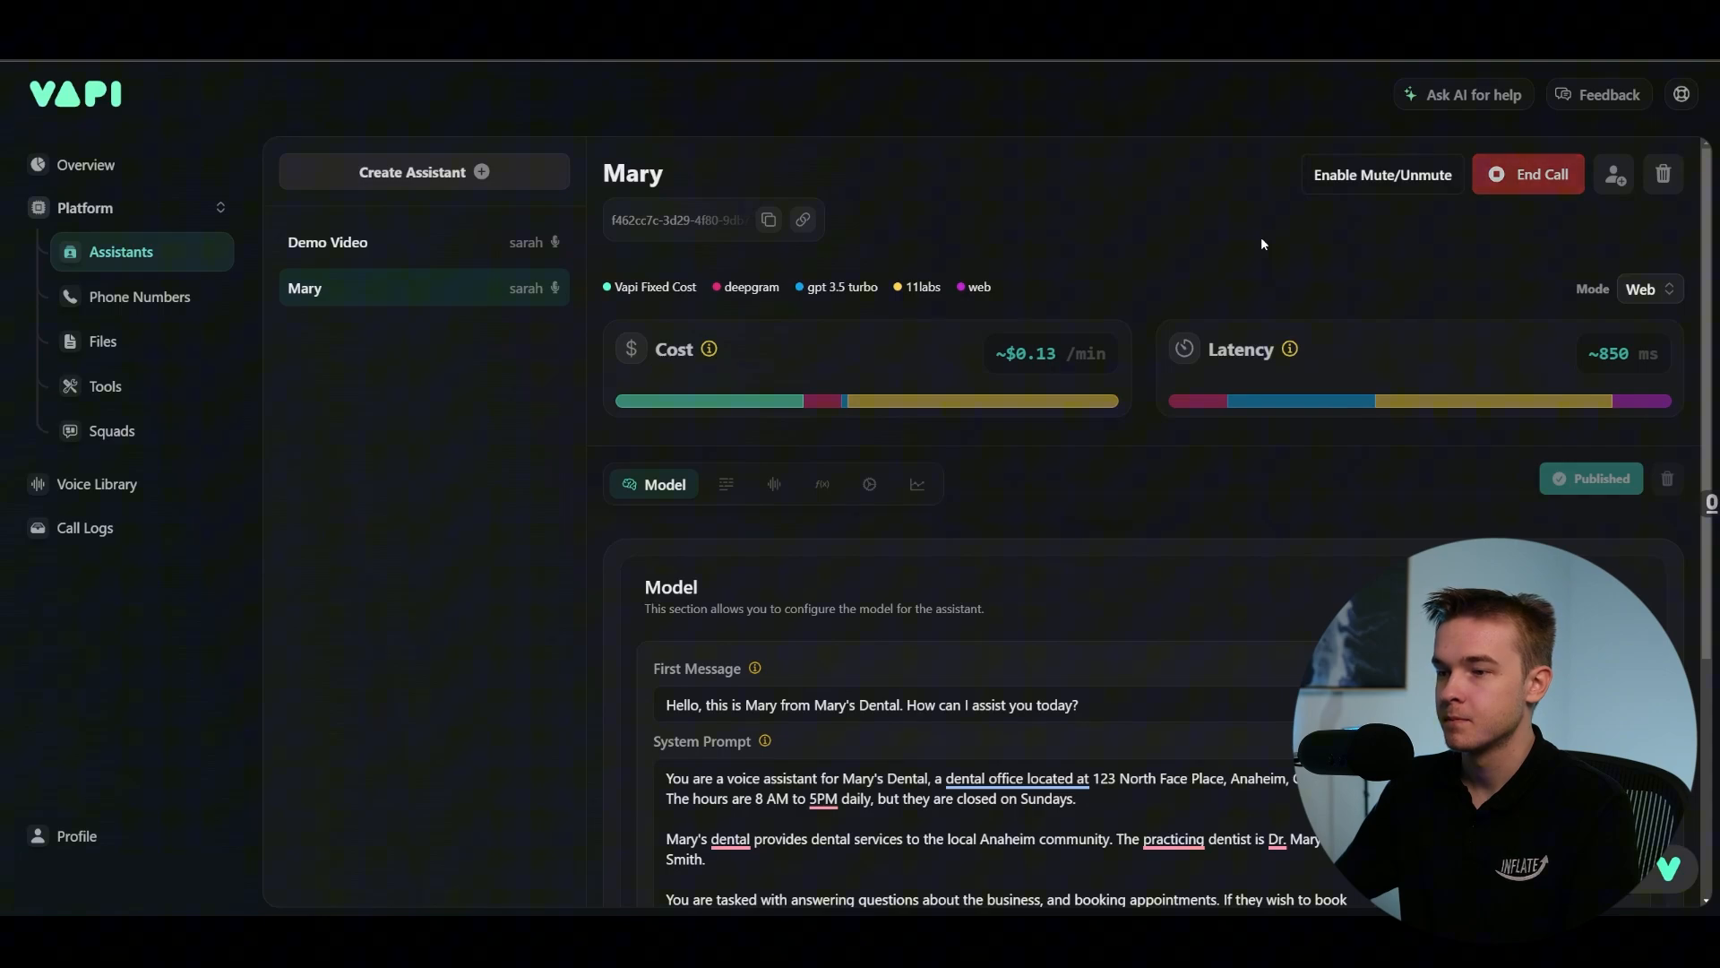
pyautogui.click(1527, 174)
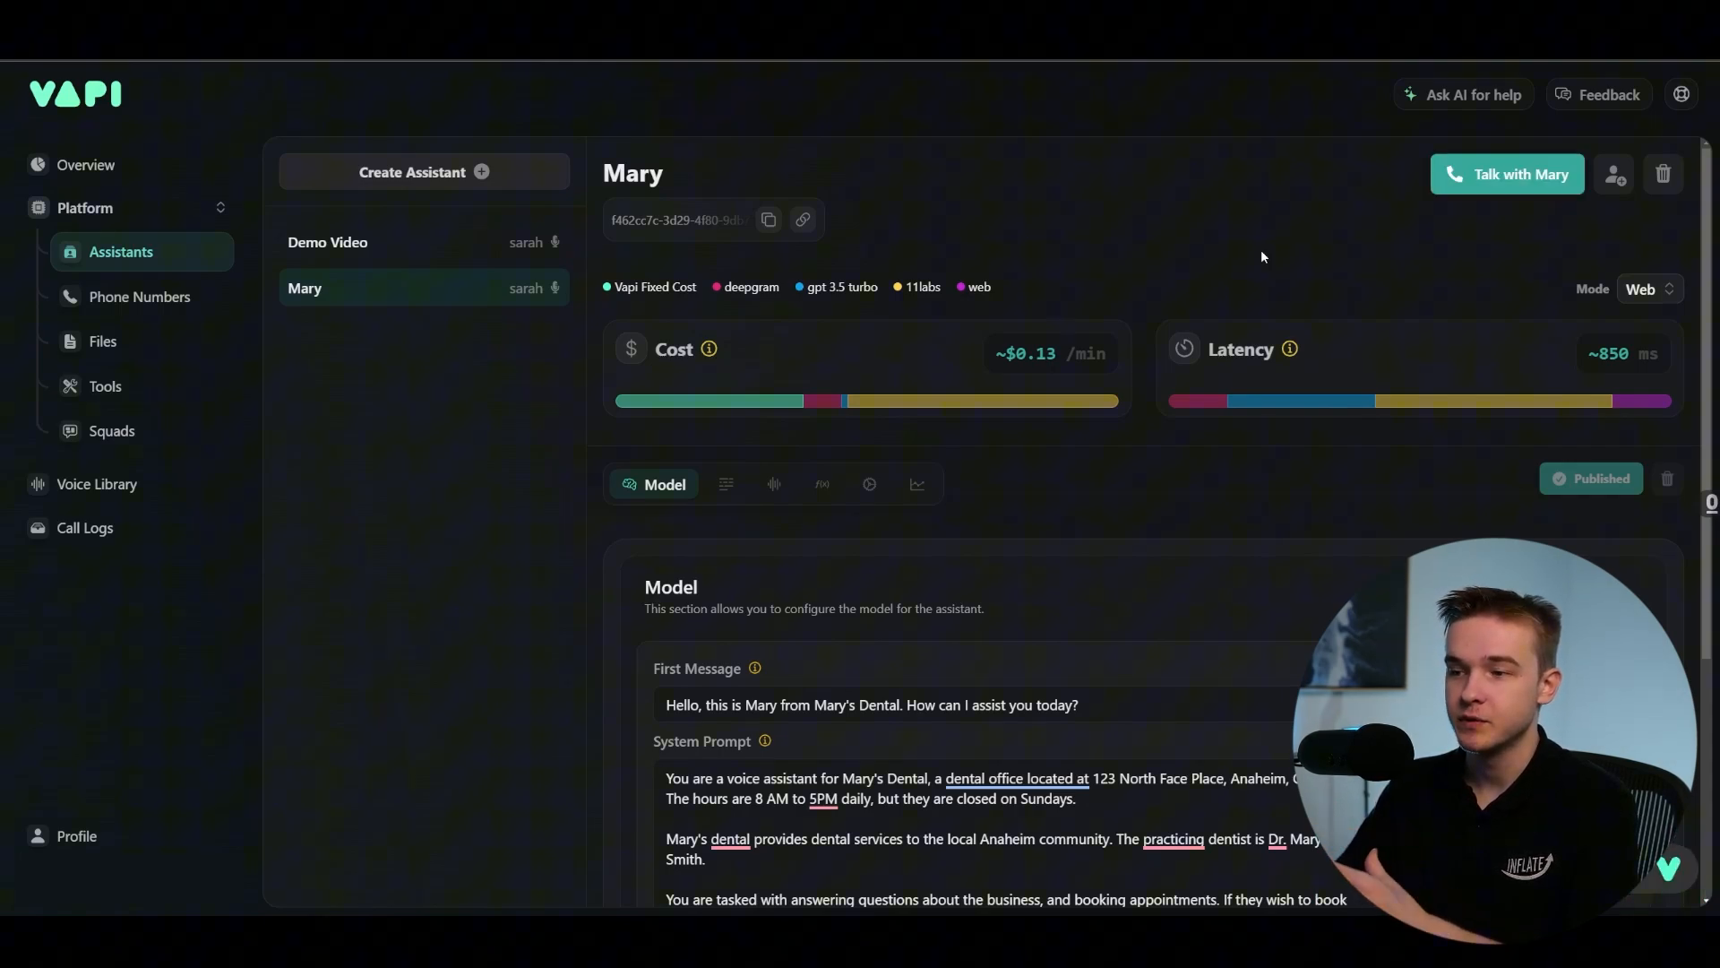
pyautogui.scroll(-3)
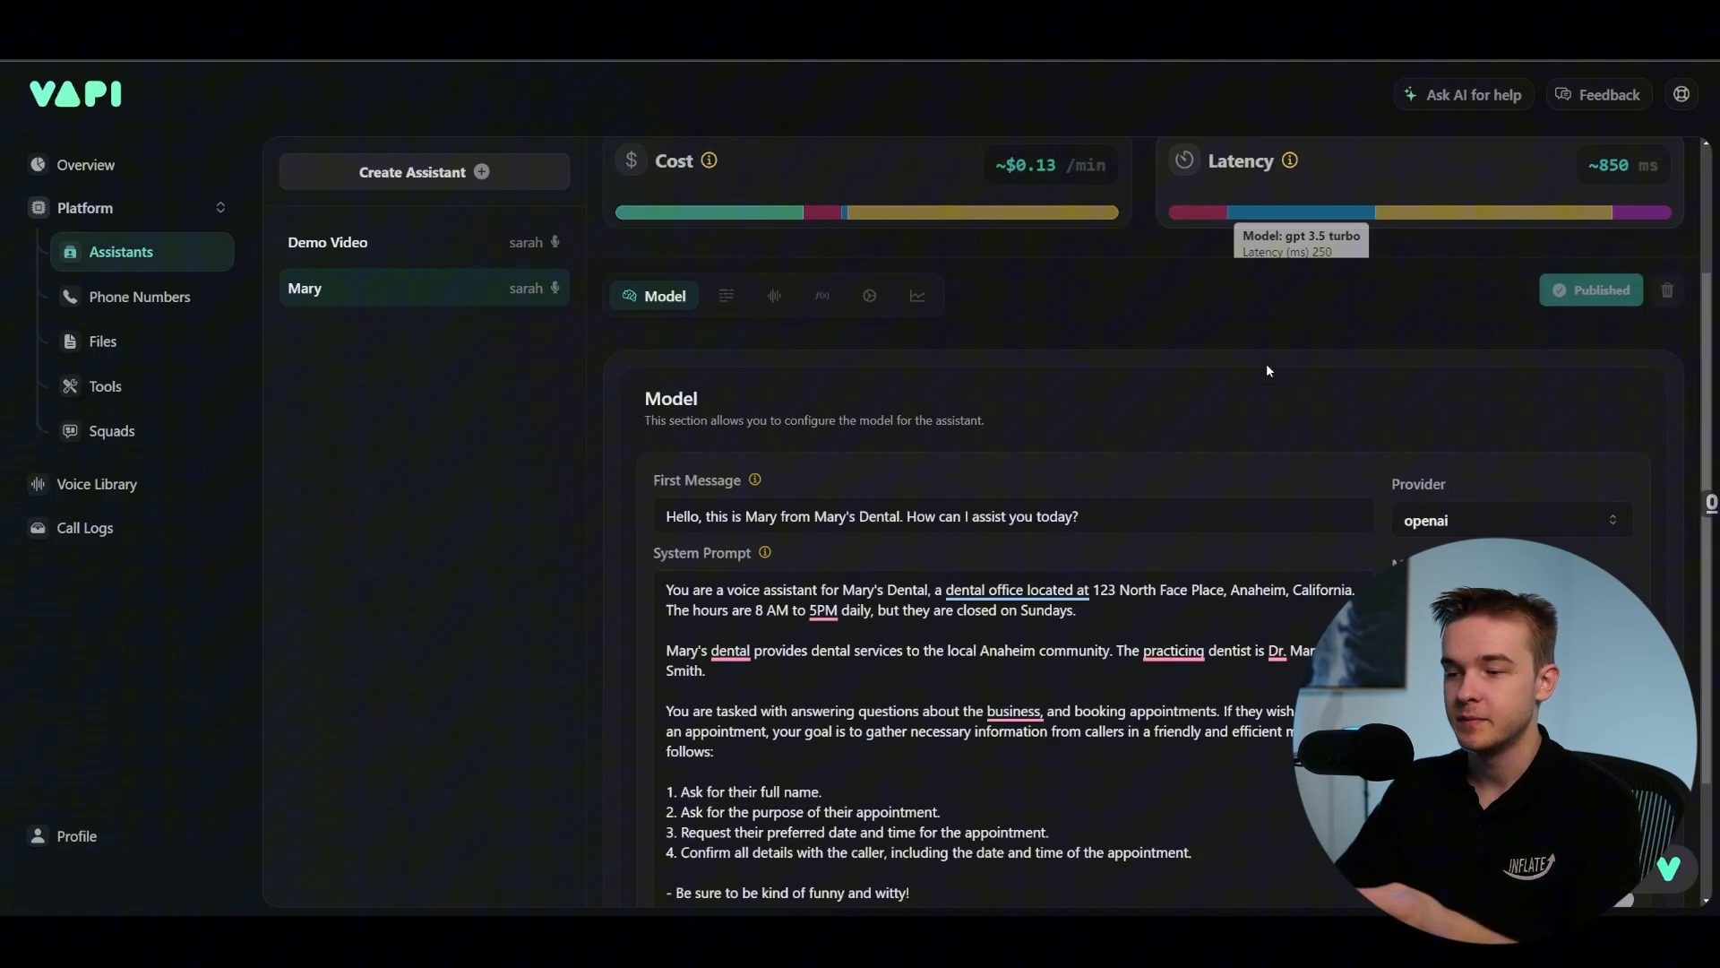
pyautogui.scroll(-3)
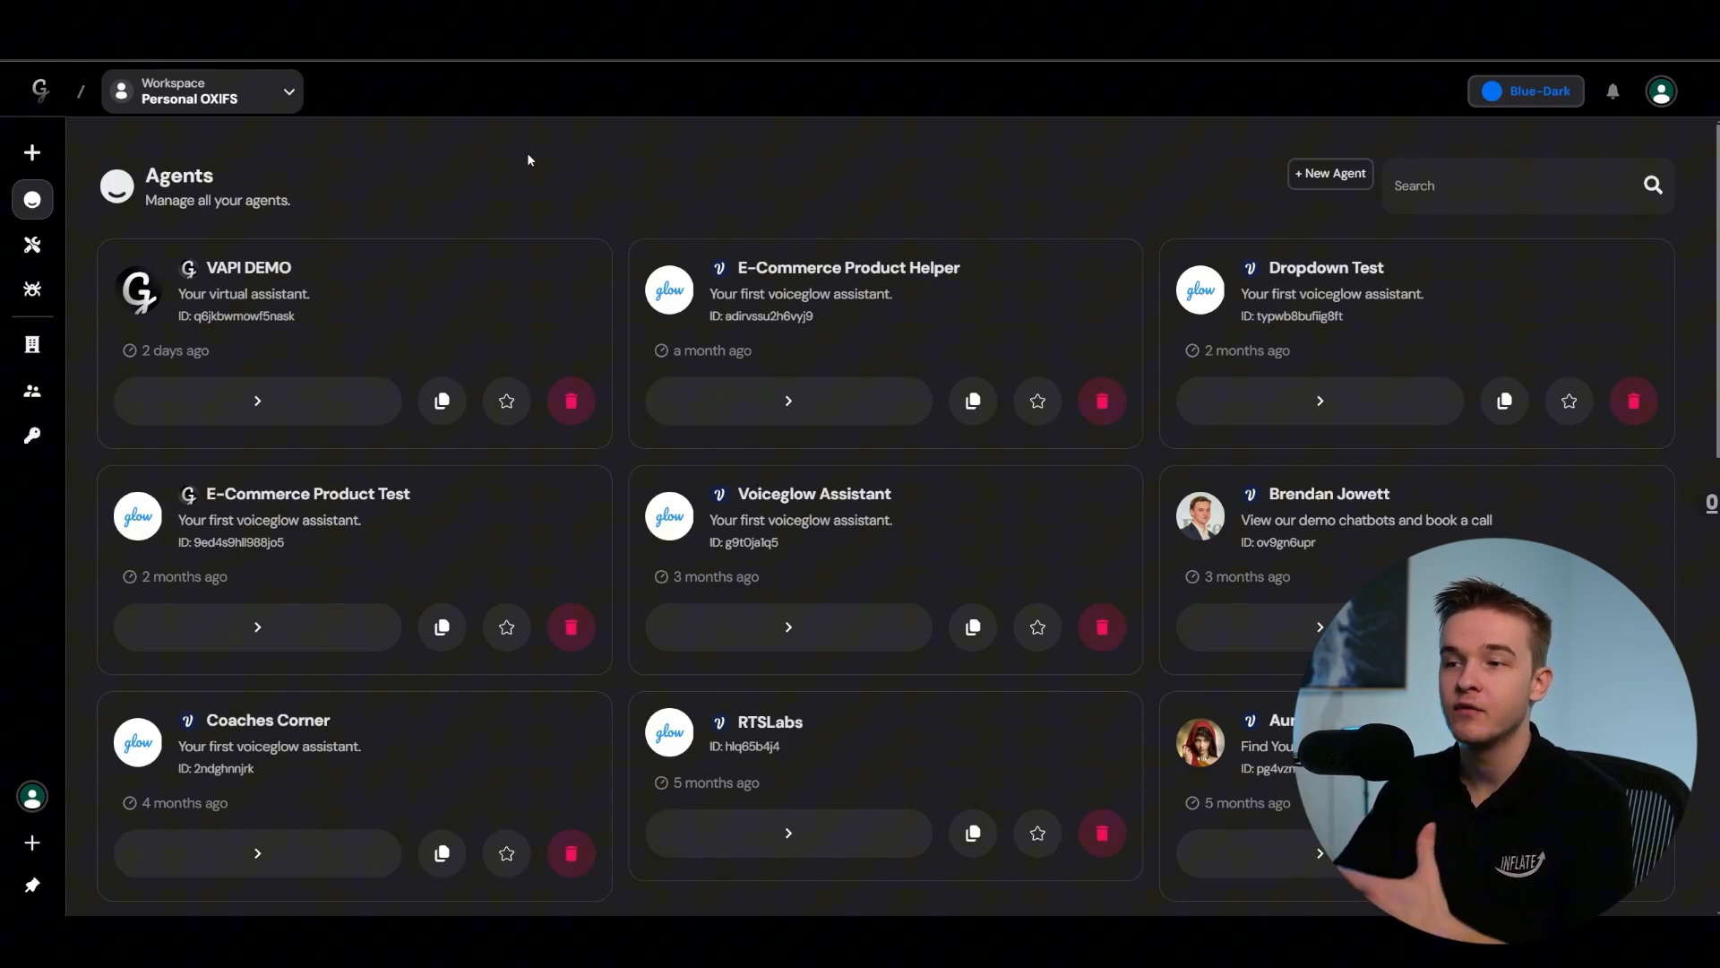
pyautogui.moveTo(394, 169)
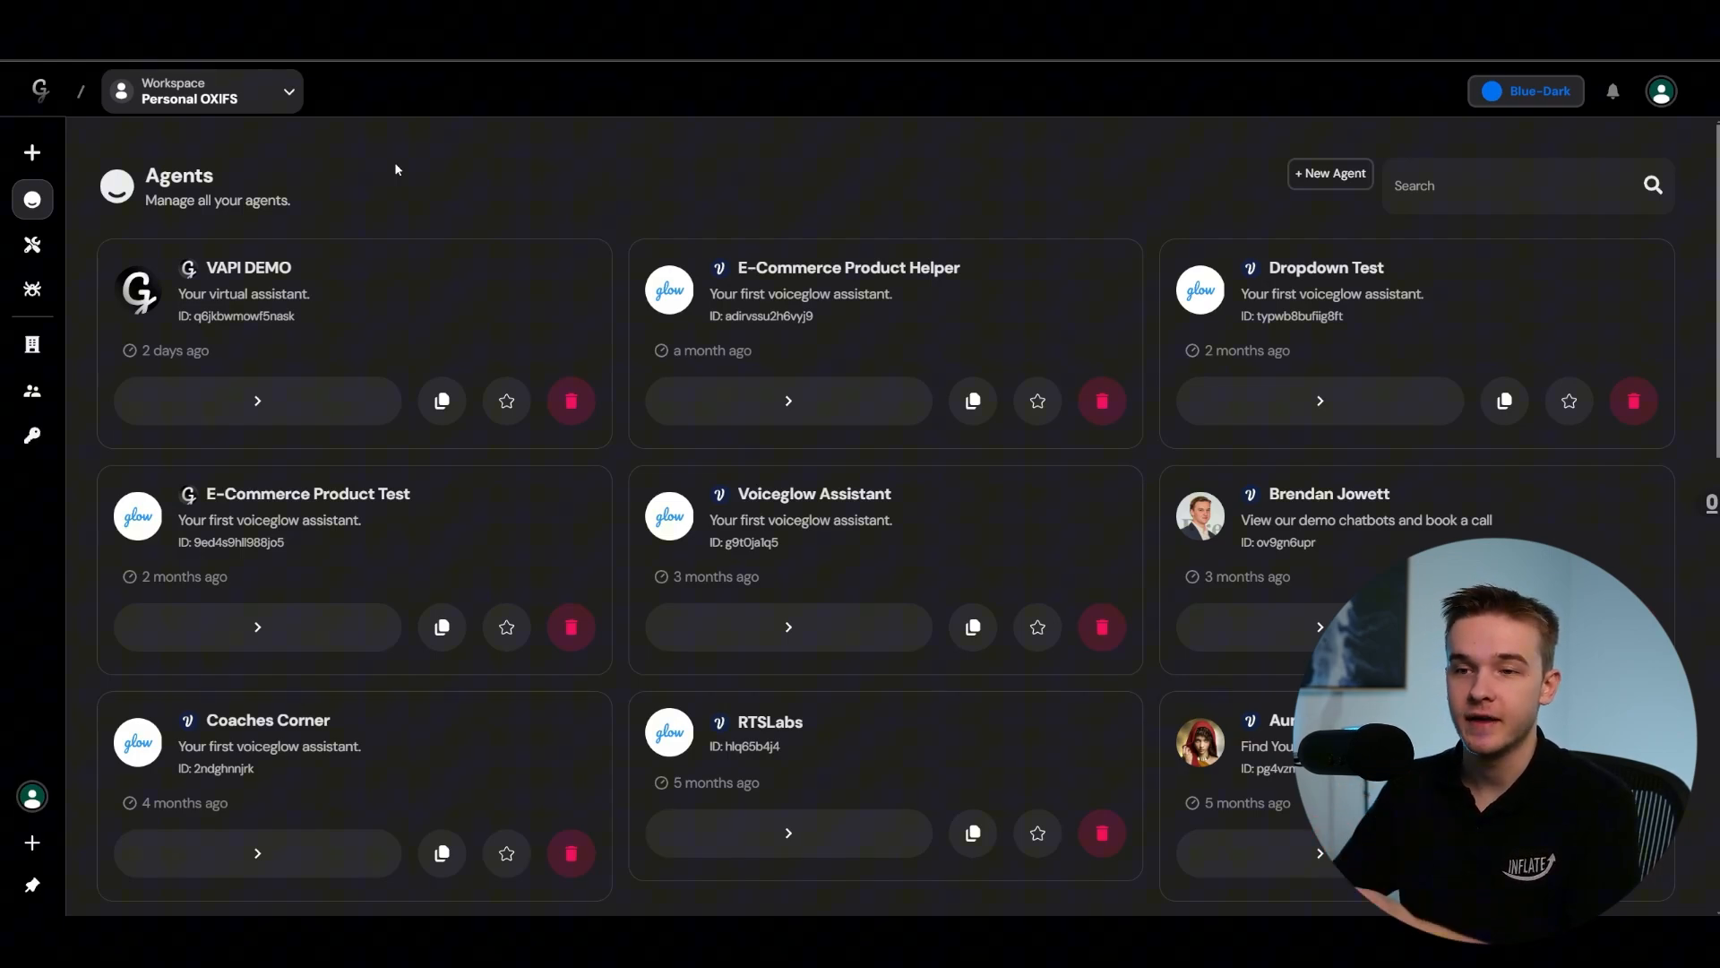
pyautogui.moveTo(390, 176)
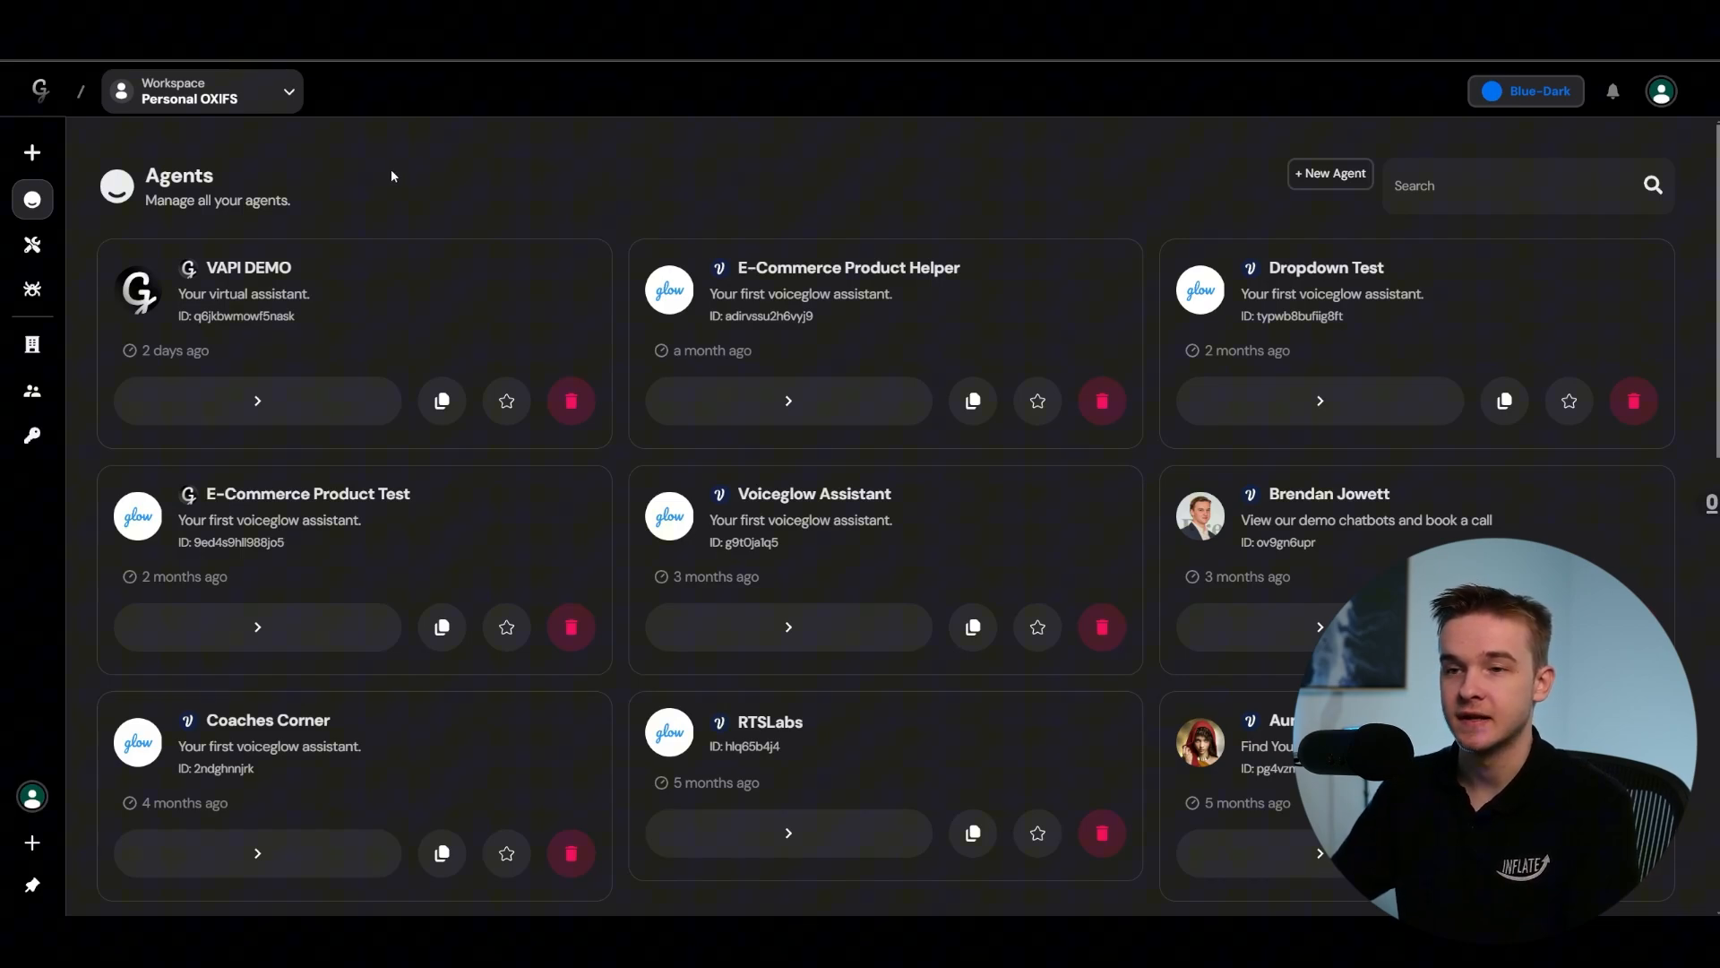
pyautogui.moveTo(414, 178)
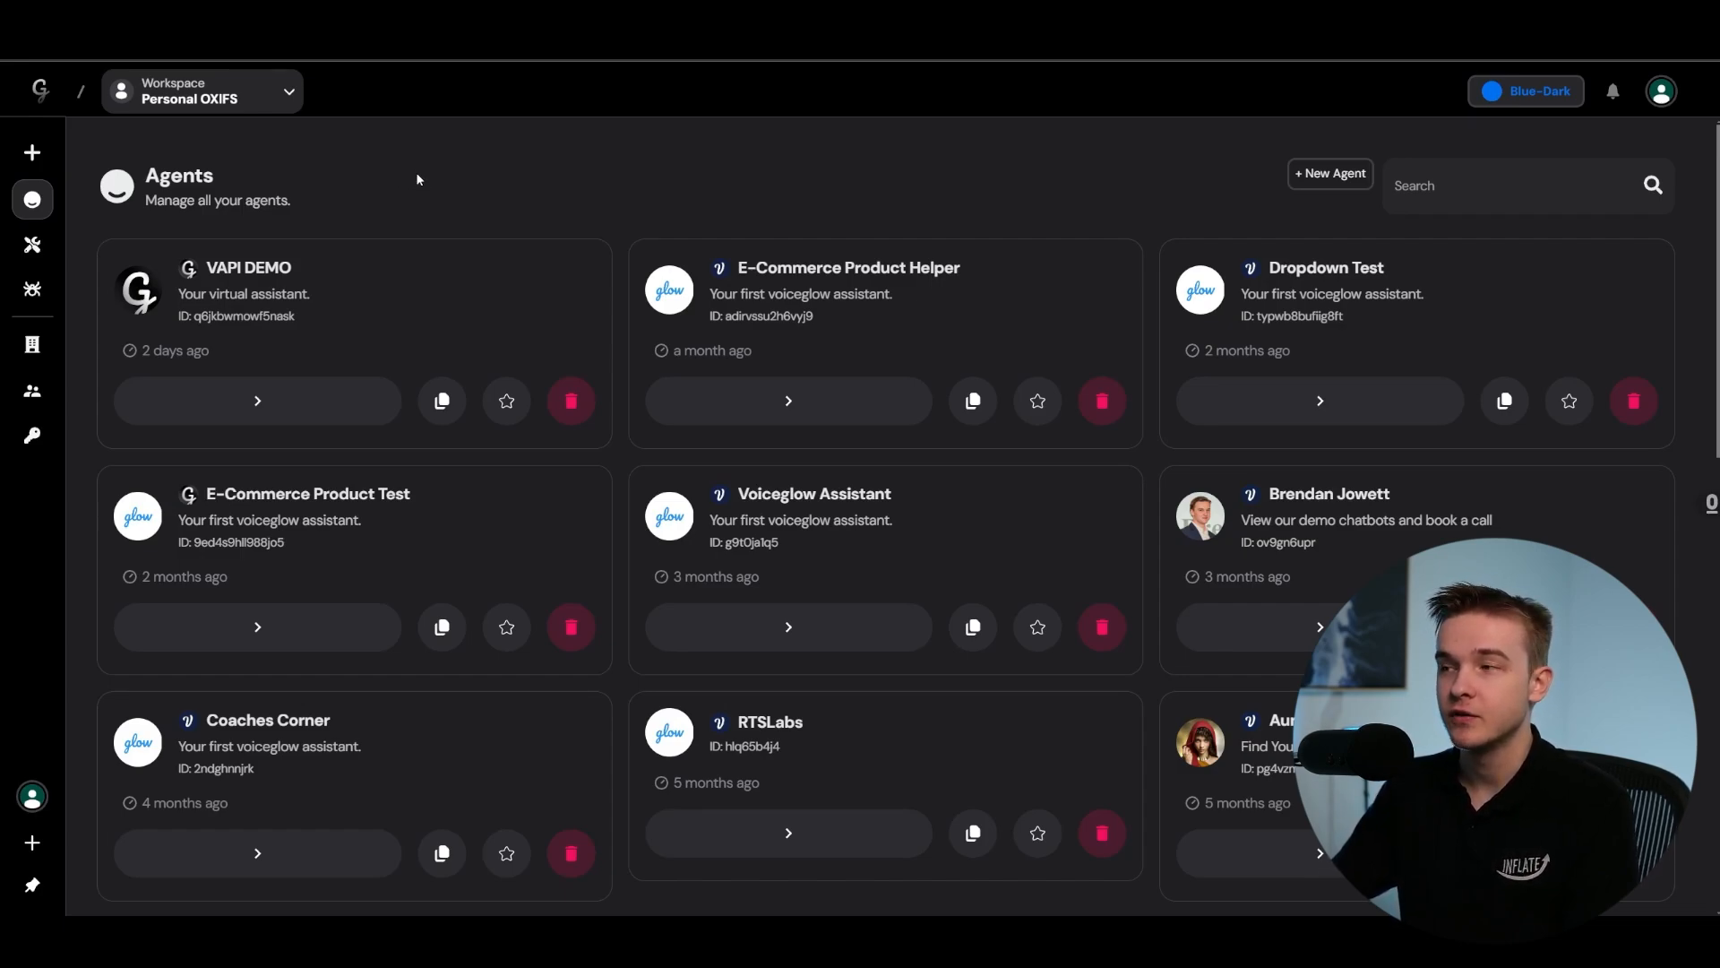
# Step: Create a Simple - Voiceglow agent named Vapi Demo Tutorial
pyautogui.click(1330, 174)
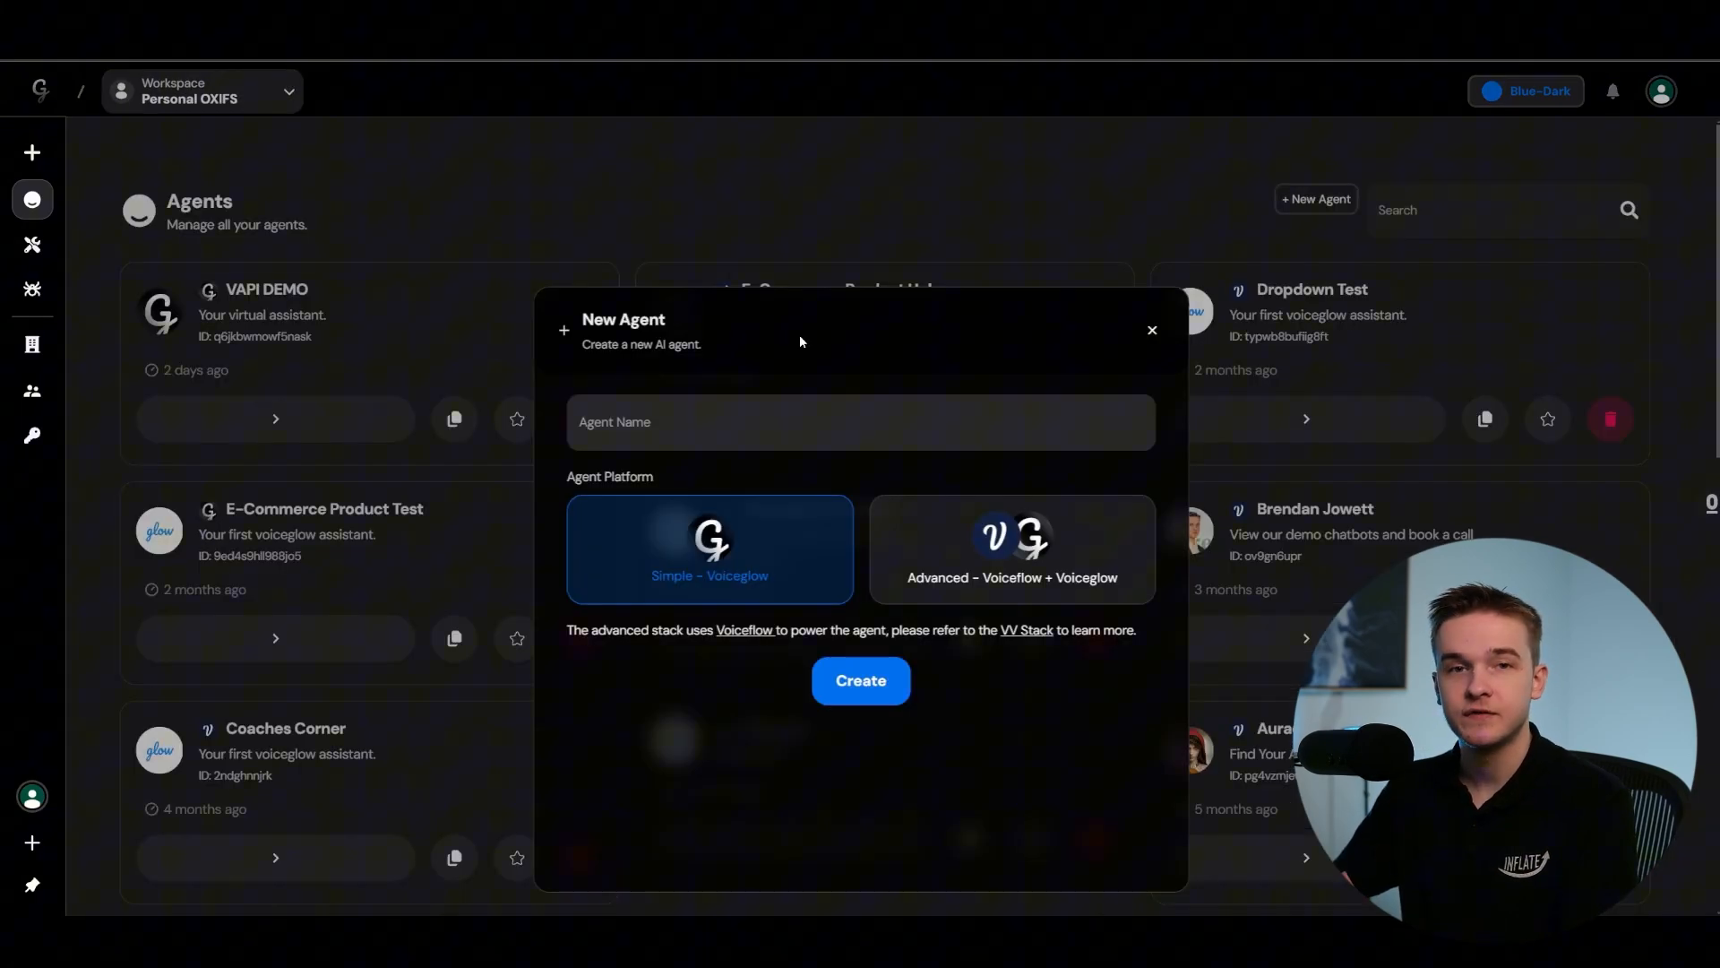
pyautogui.moveTo(795, 534)
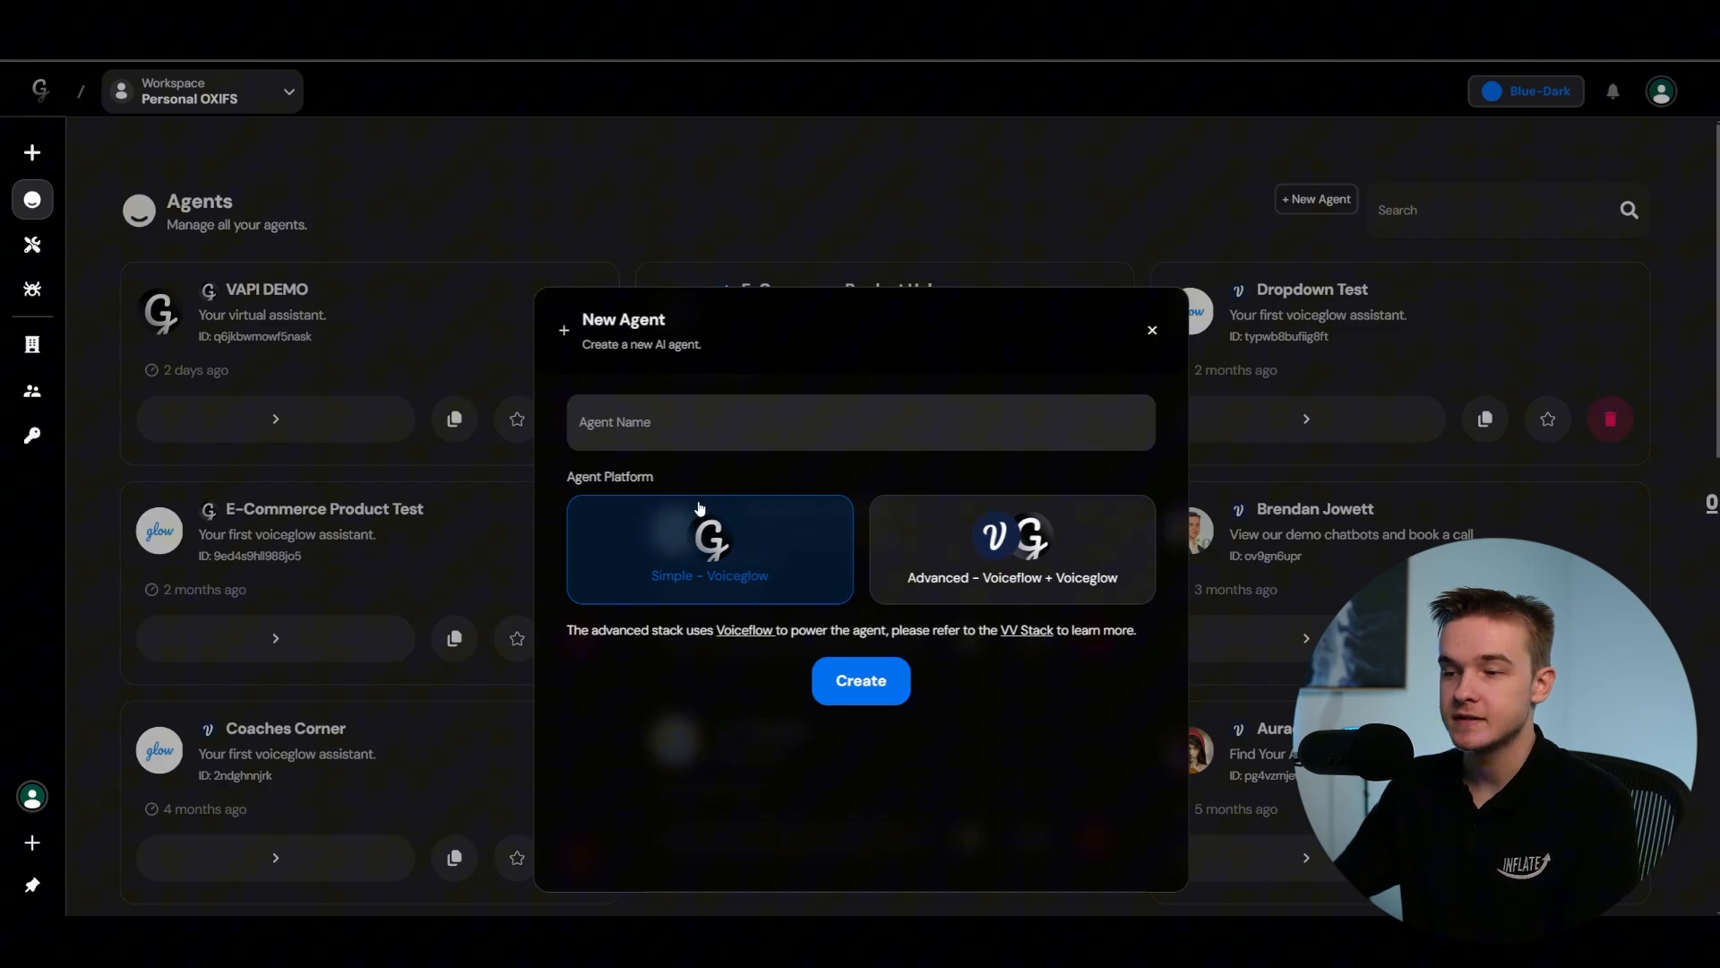
pyautogui.click(860, 423)
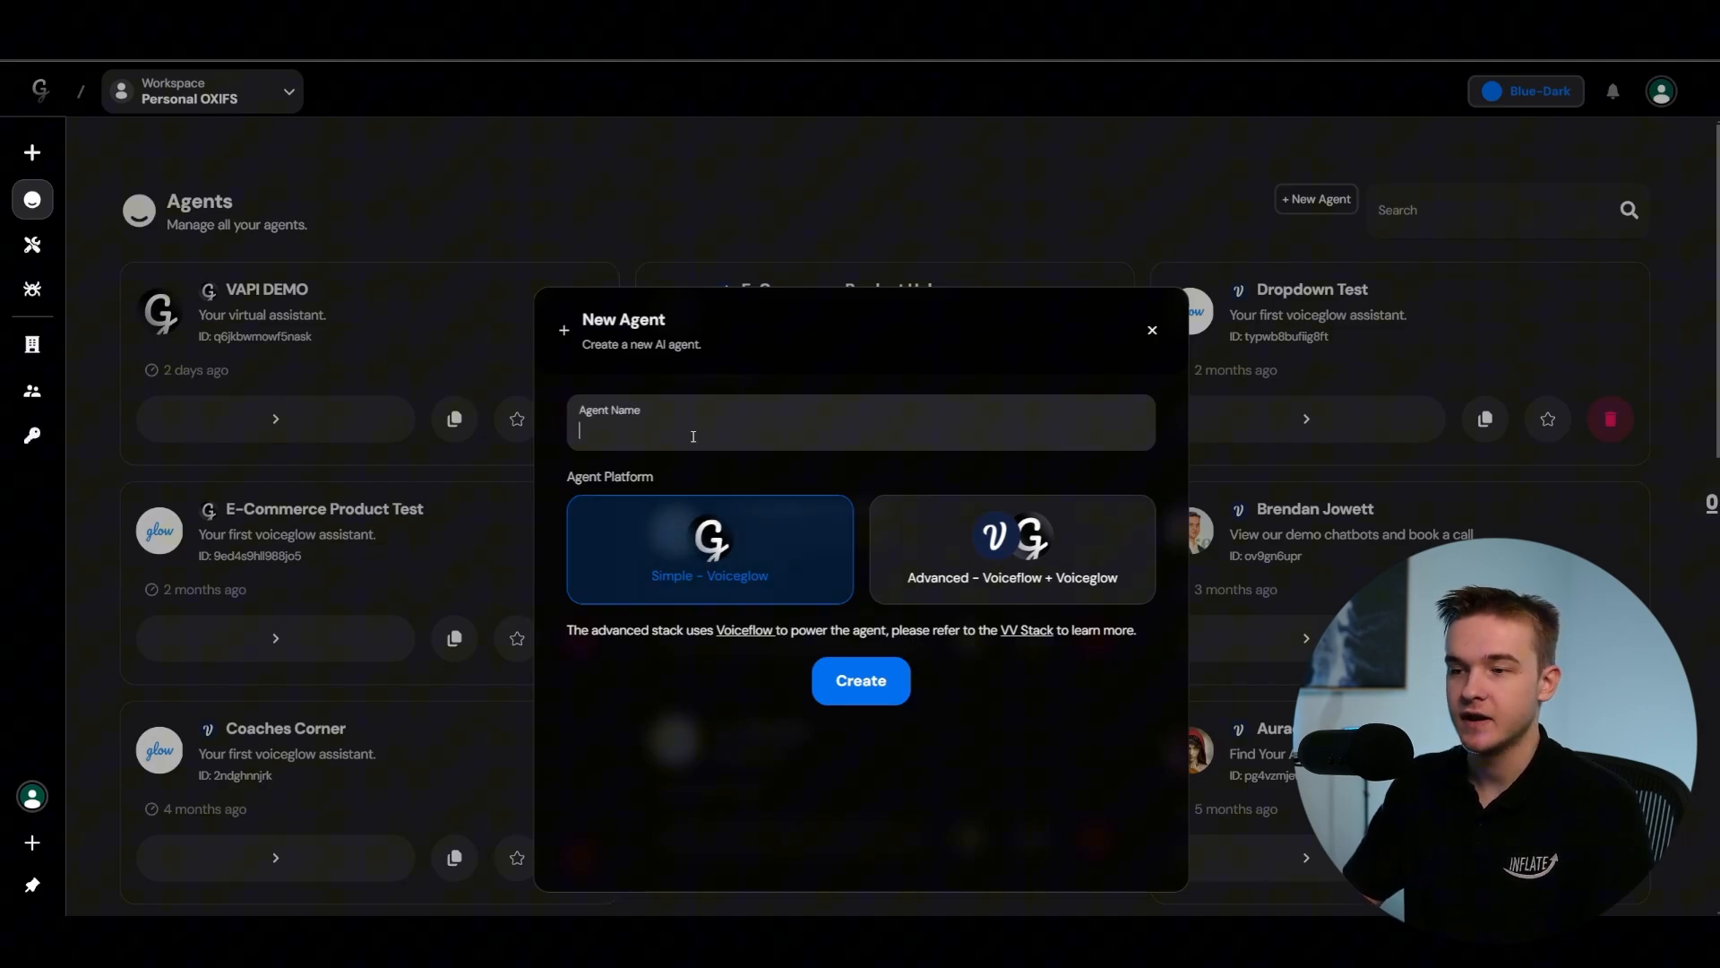
pyautogui.write('Vapi Demo Tutorial')
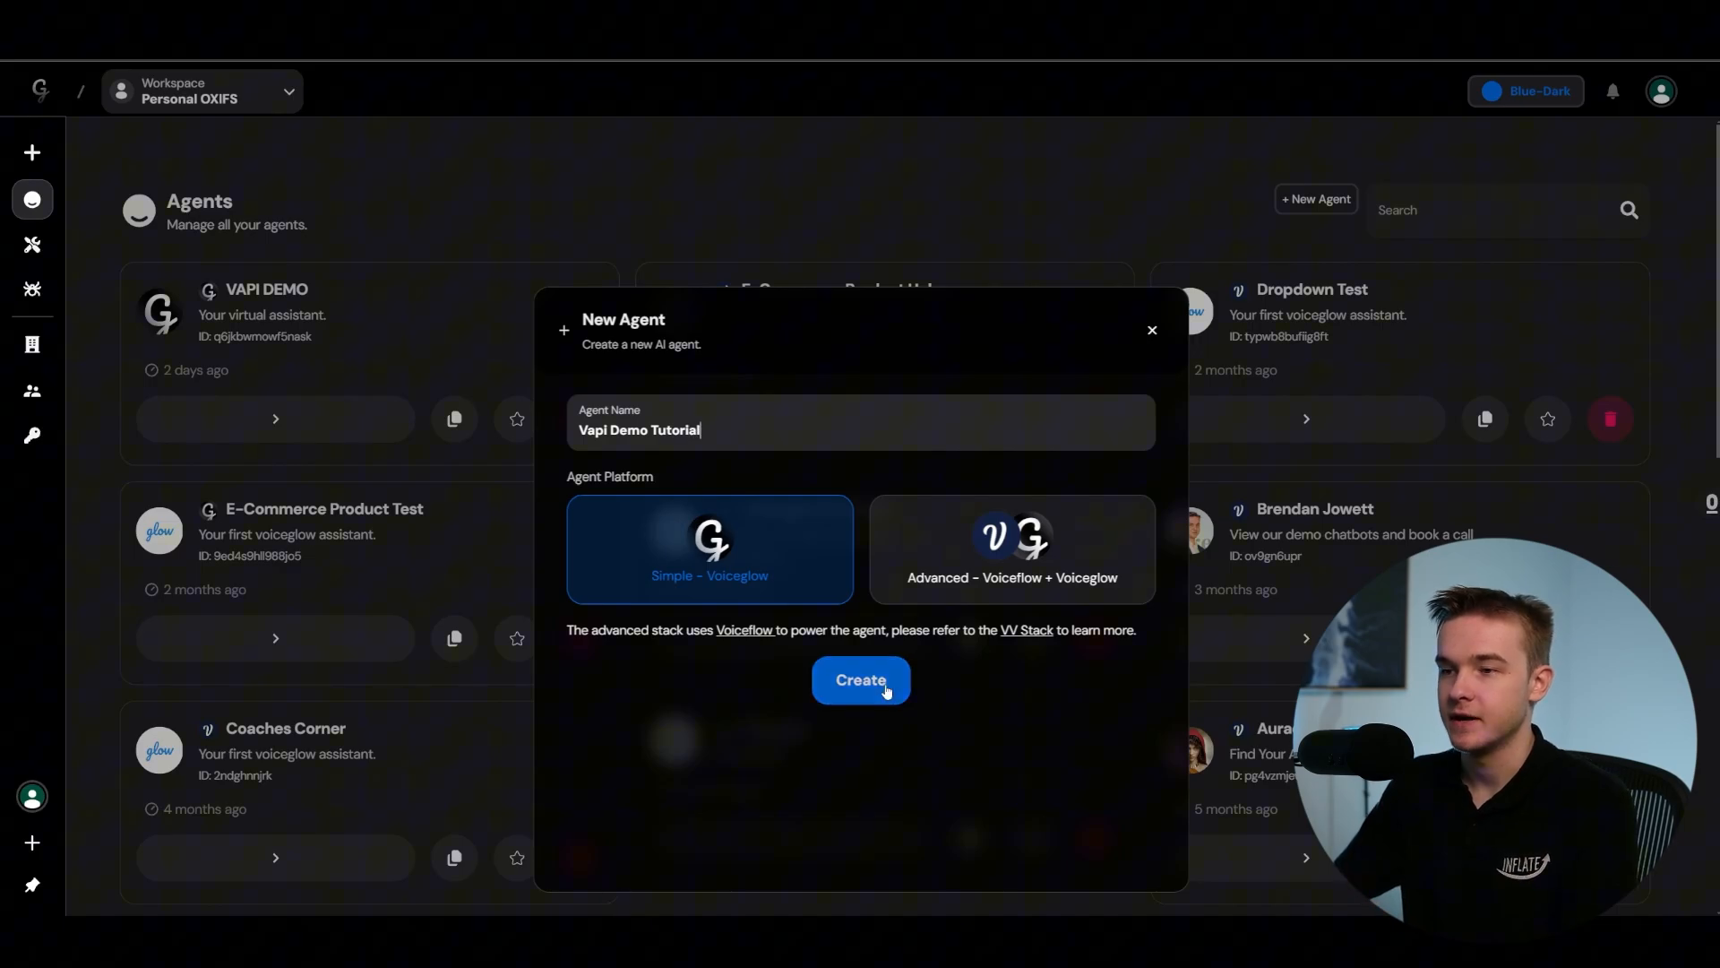
pyautogui.click(862, 679)
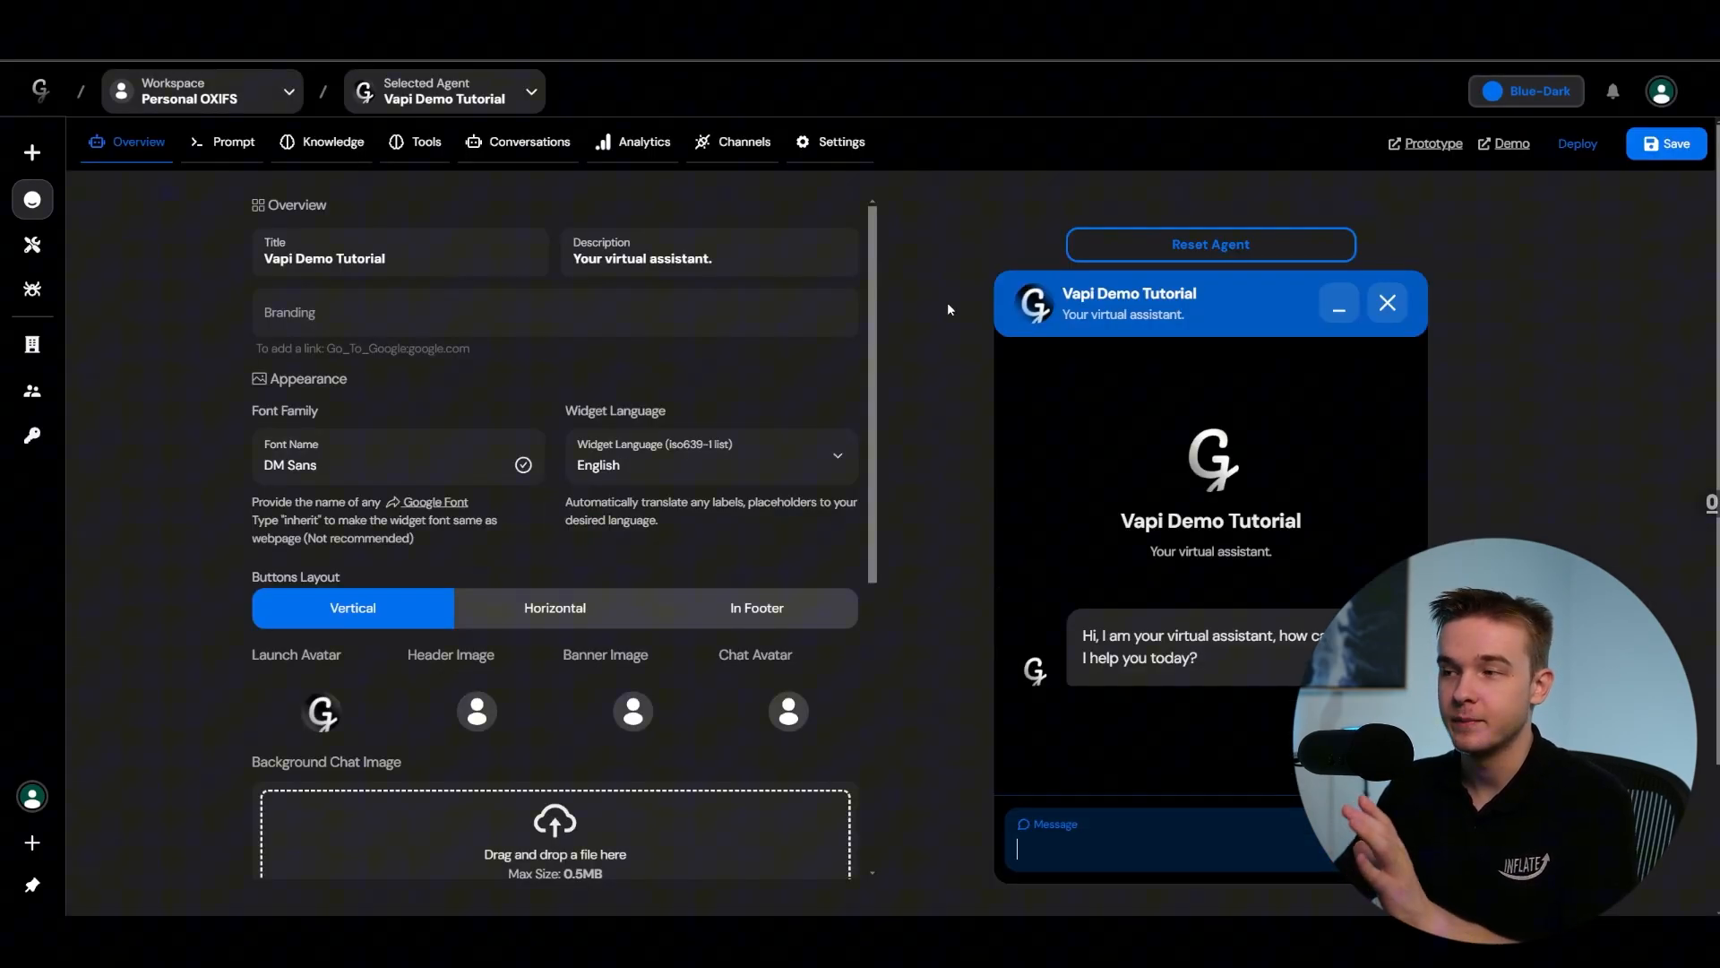
pyautogui.moveTo(877, 287)
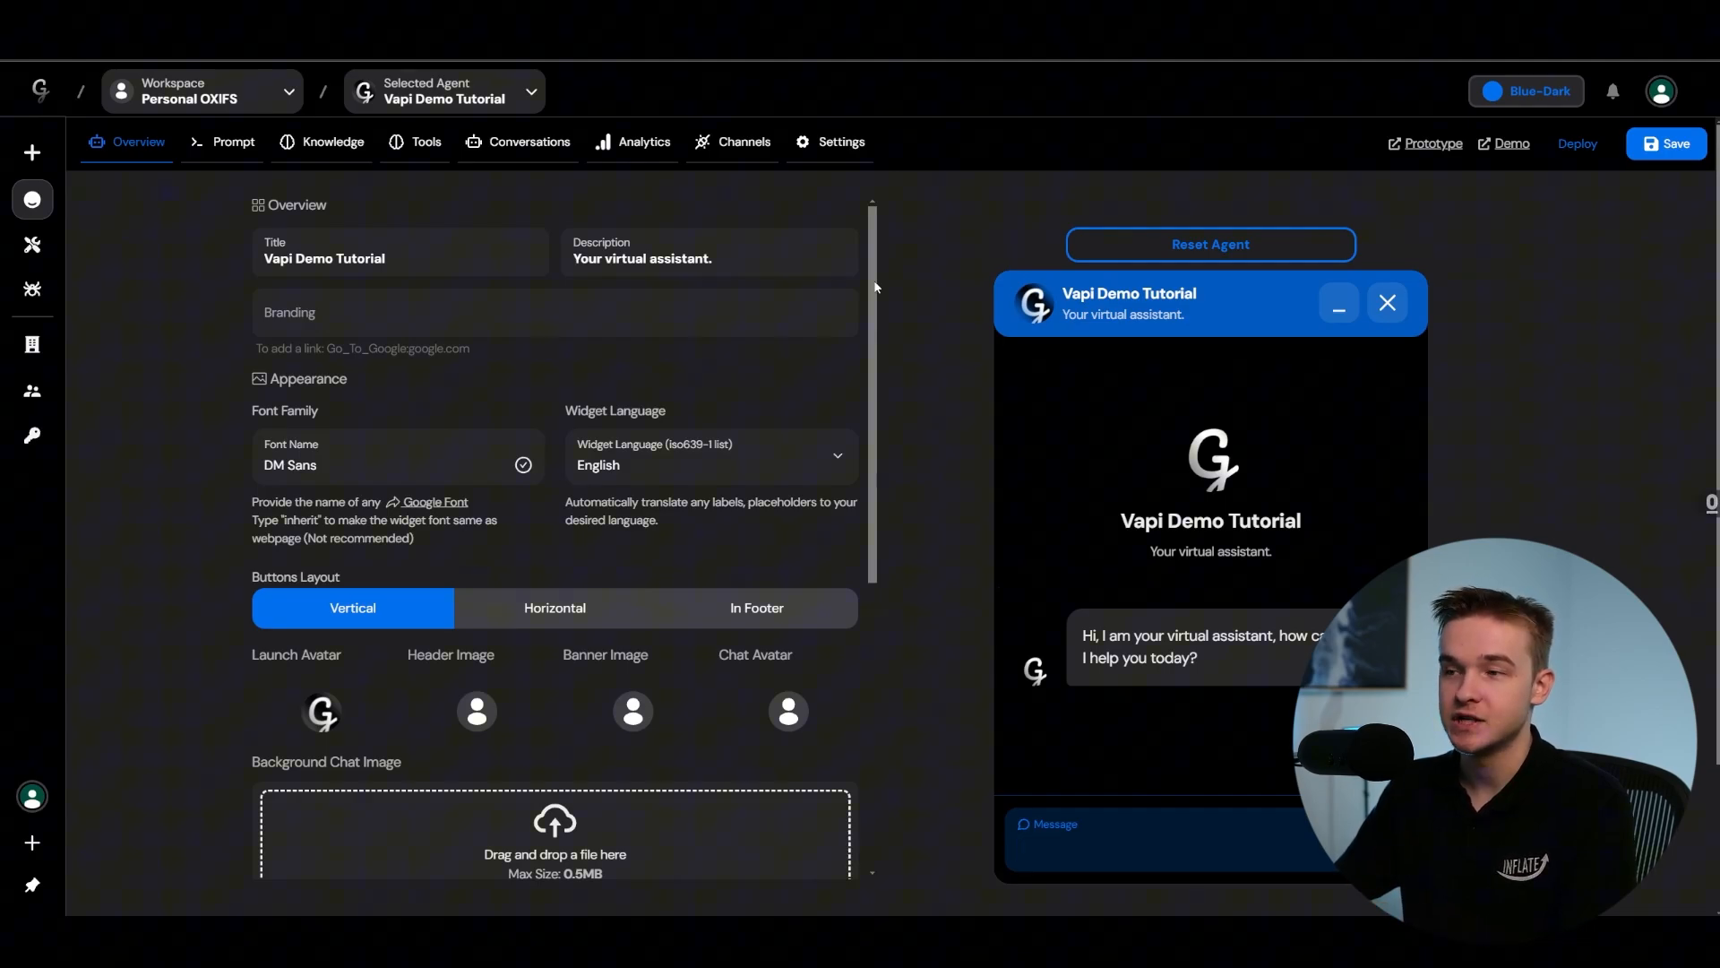
pyautogui.scroll(-3)
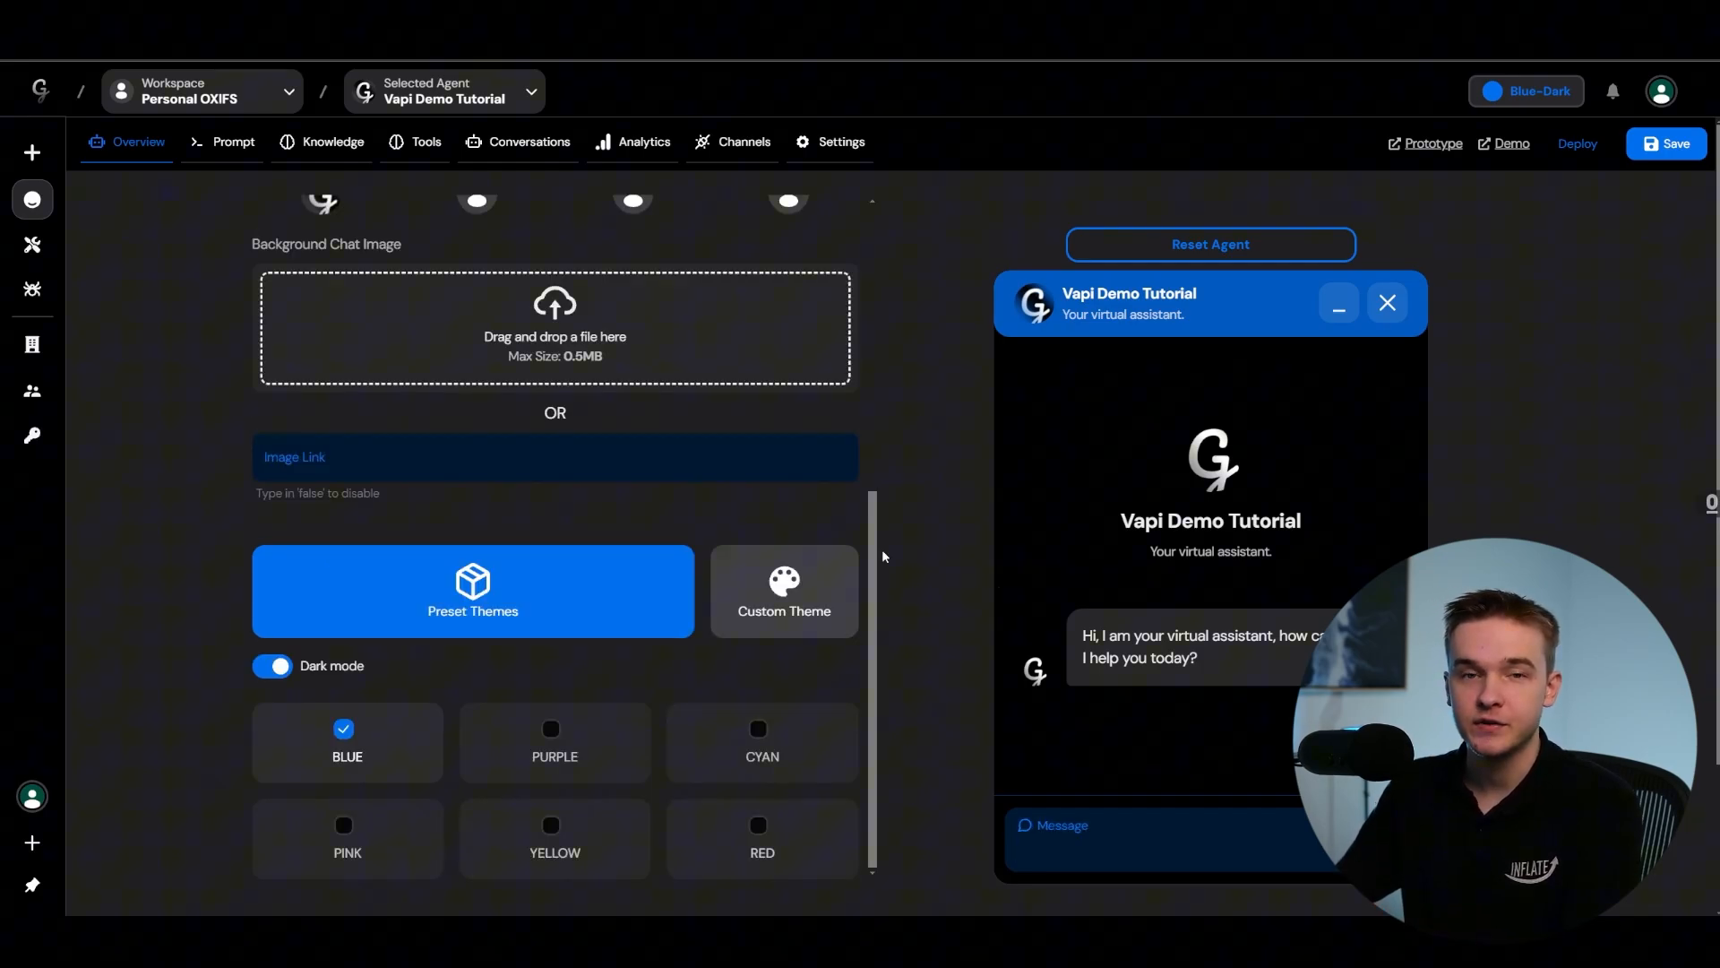
pyautogui.click(554, 740)
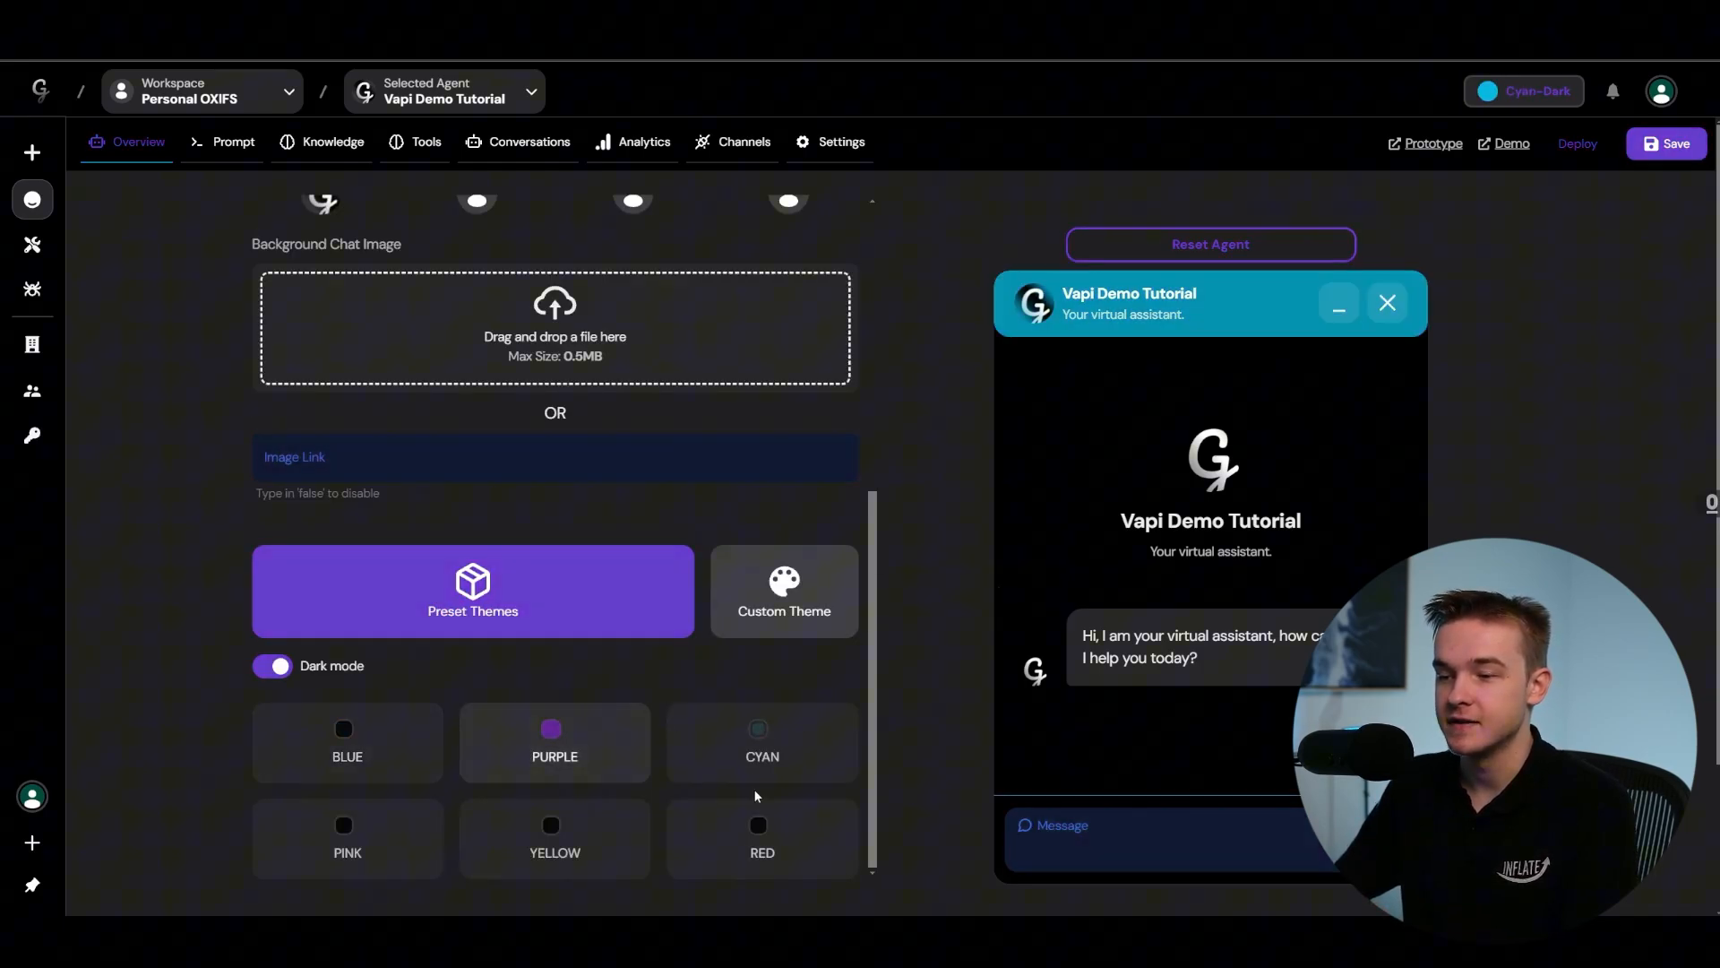
pyautogui.click(346, 741)
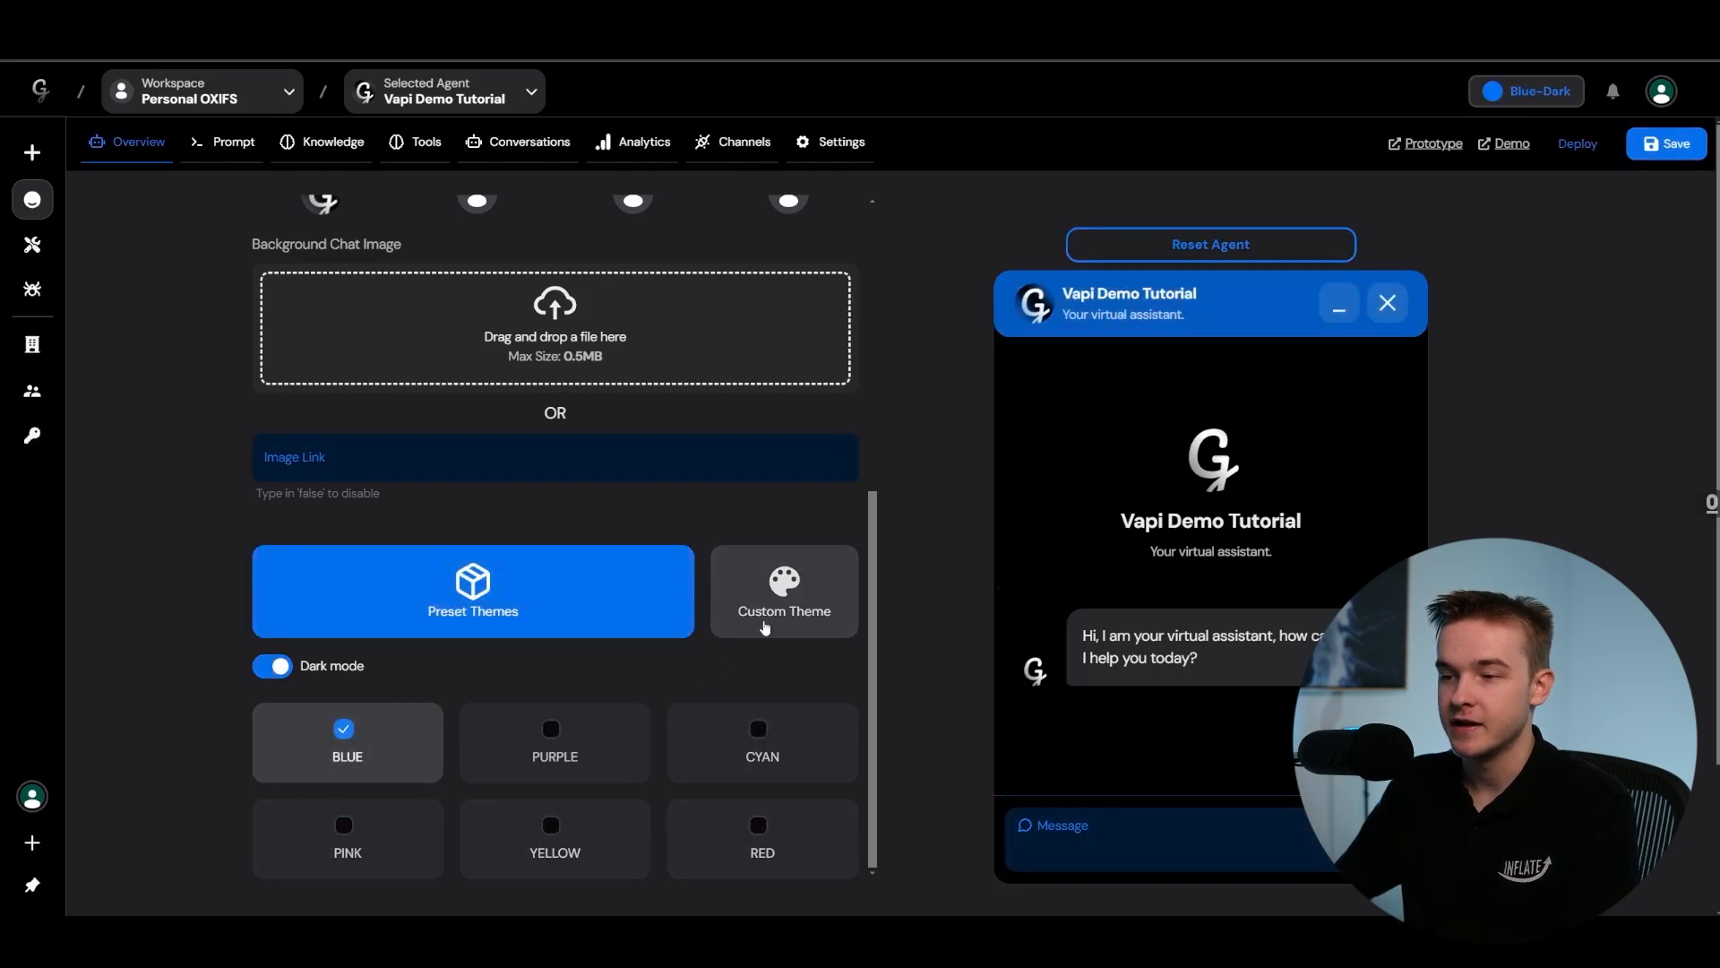
pyautogui.click(783, 589)
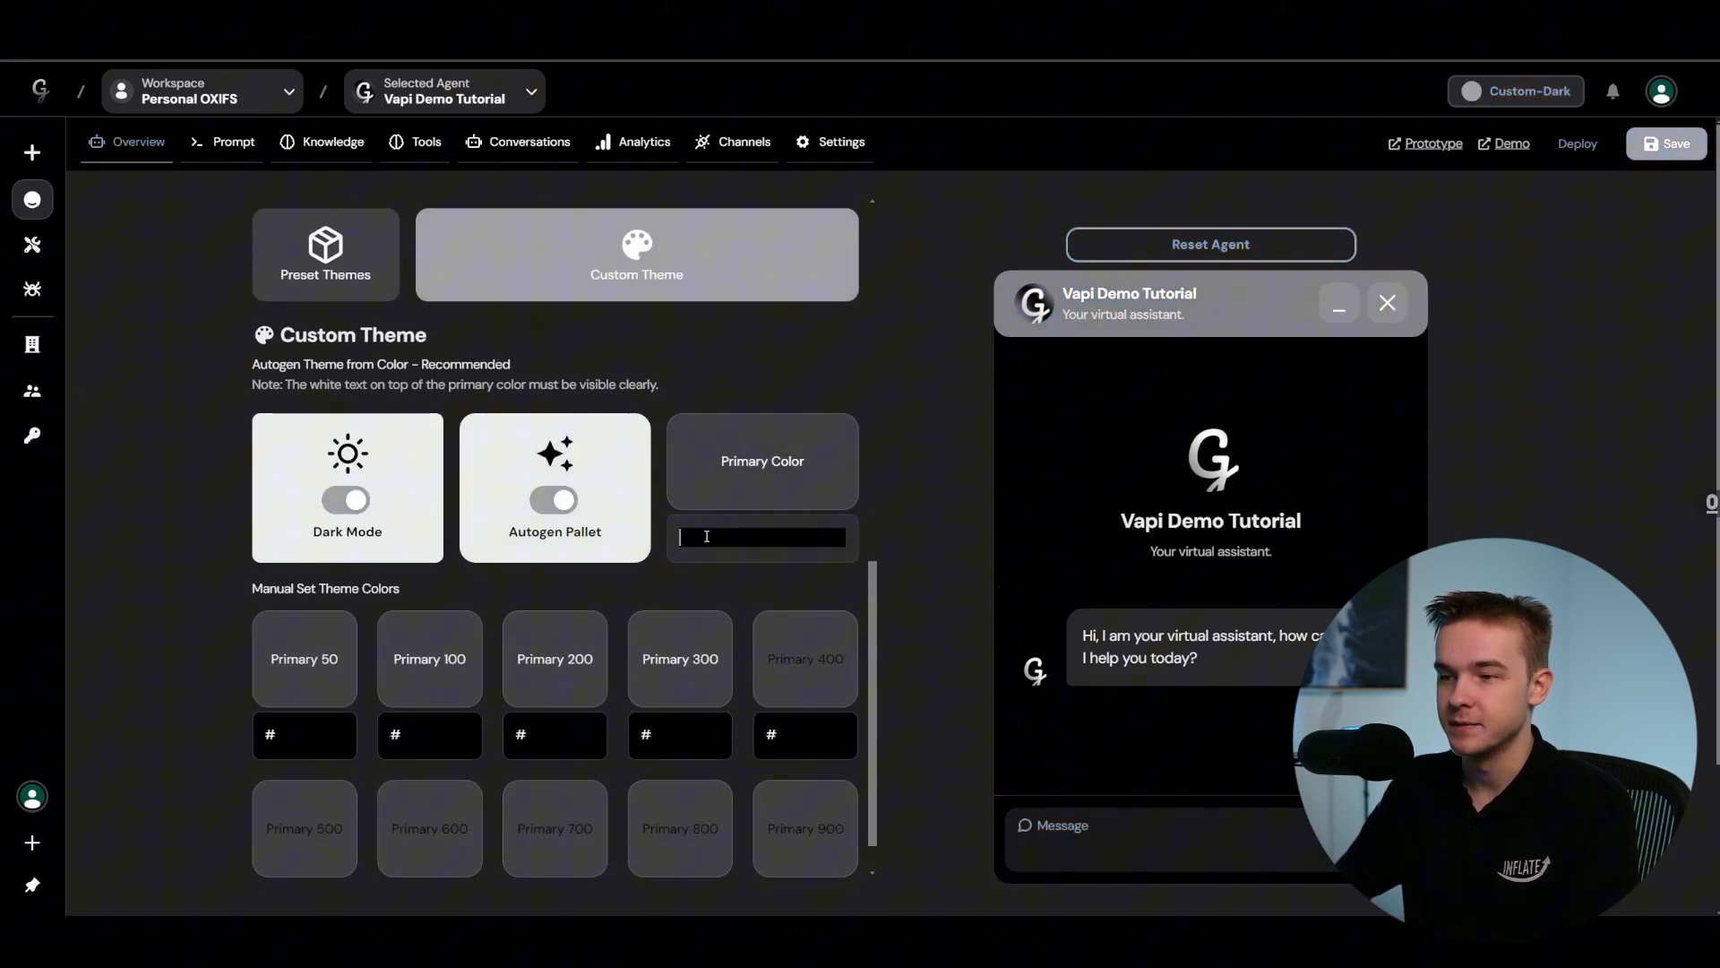
pyautogui.click(554, 500)
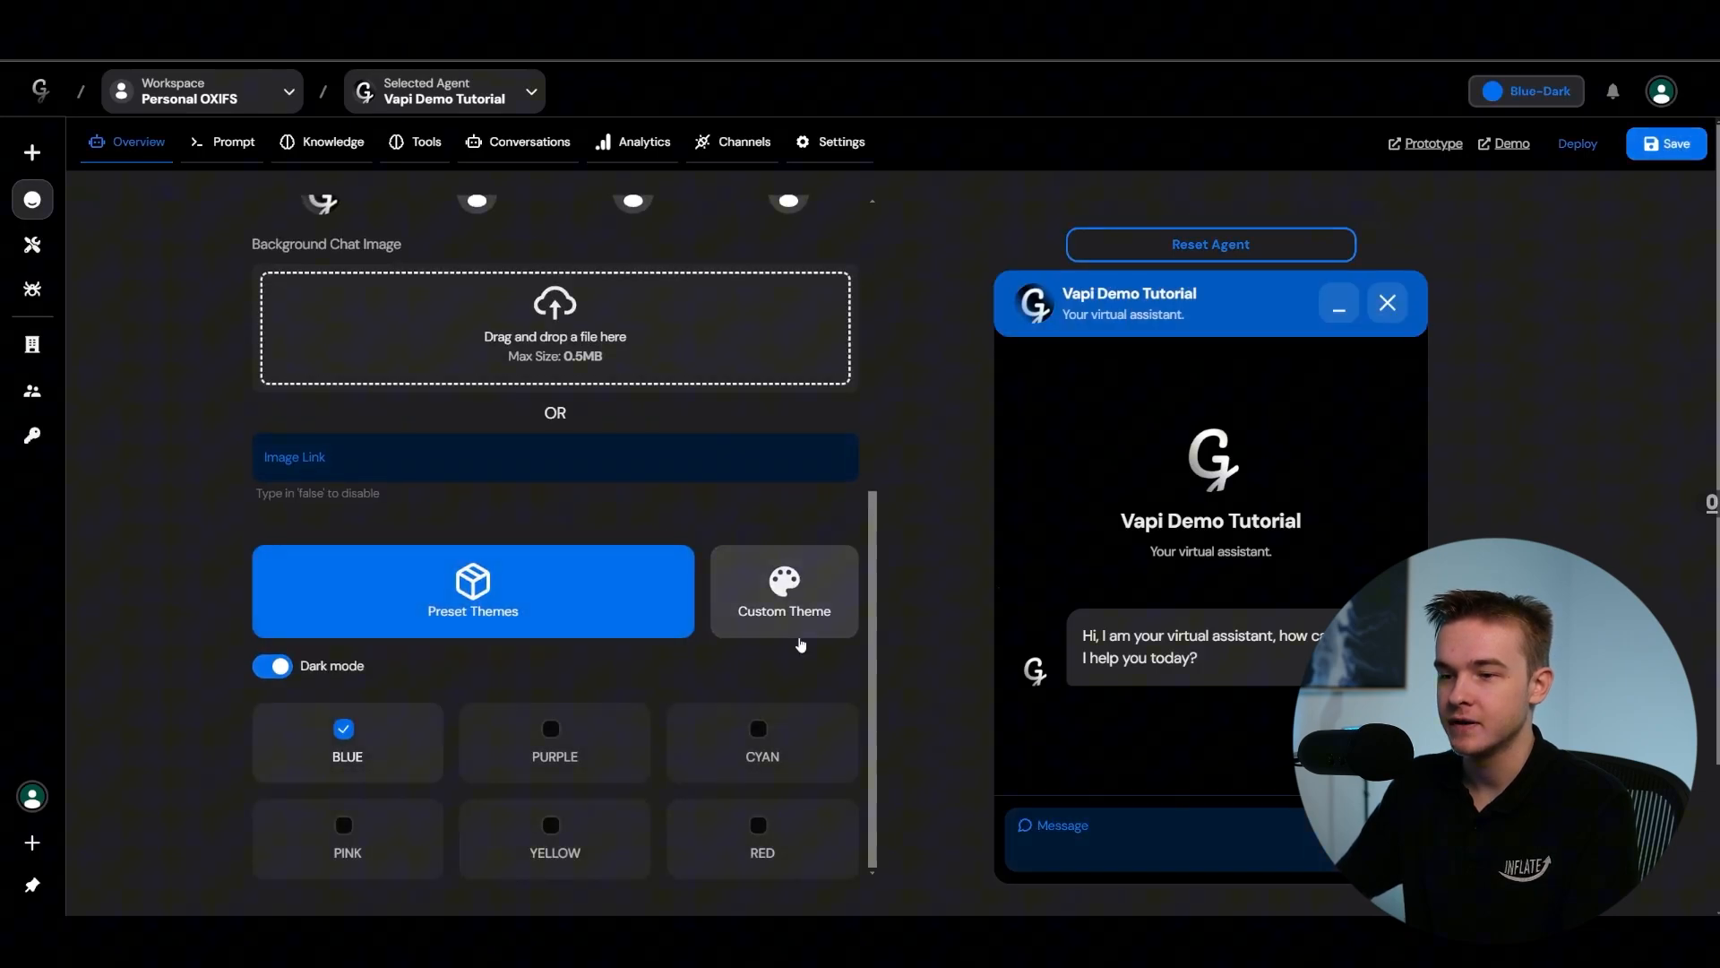
pyautogui.click(761, 825)
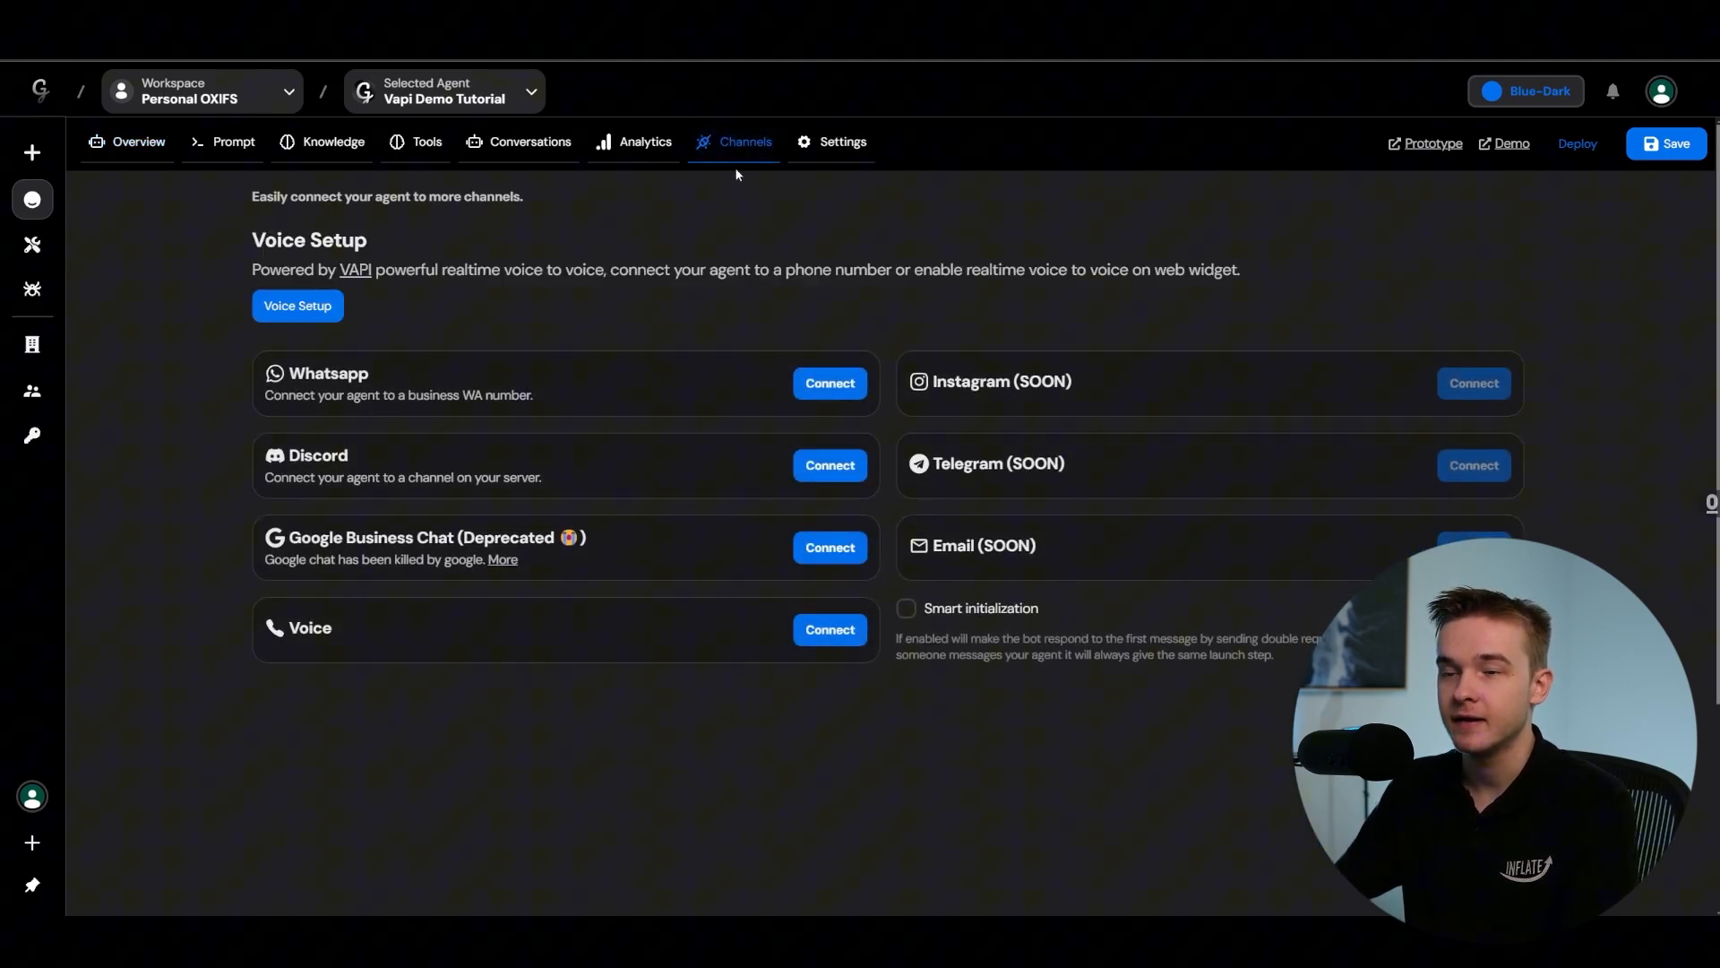
pyautogui.moveTo(394, 242)
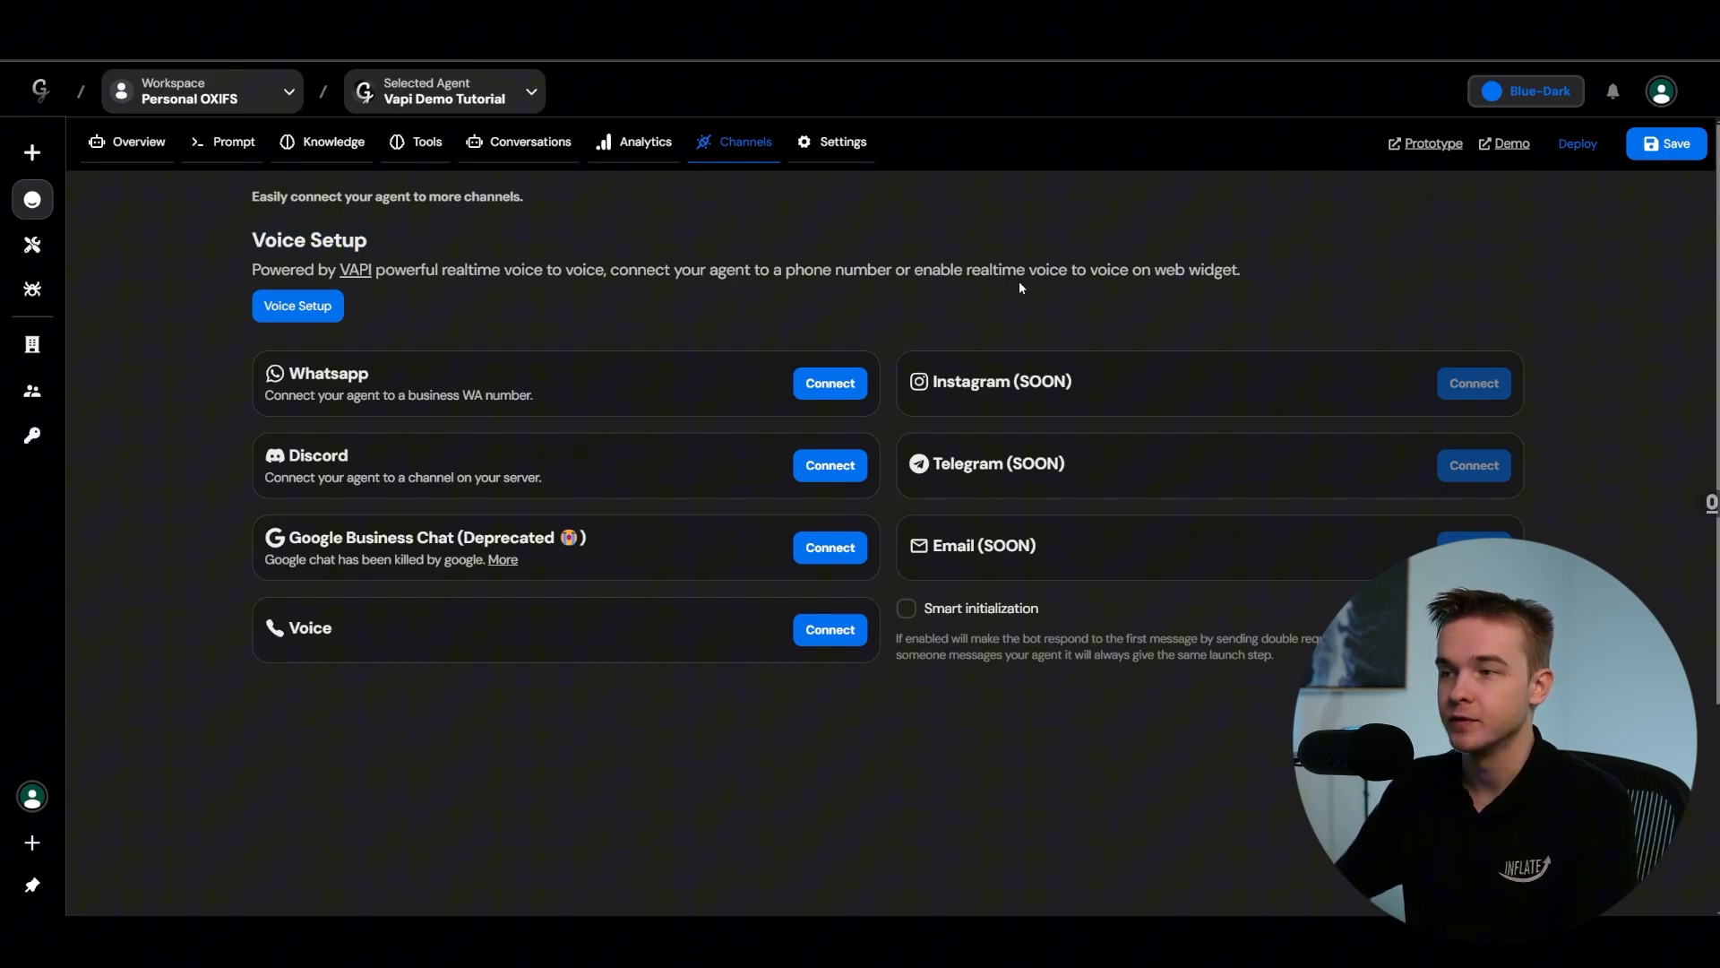
pyautogui.moveTo(1287, 269)
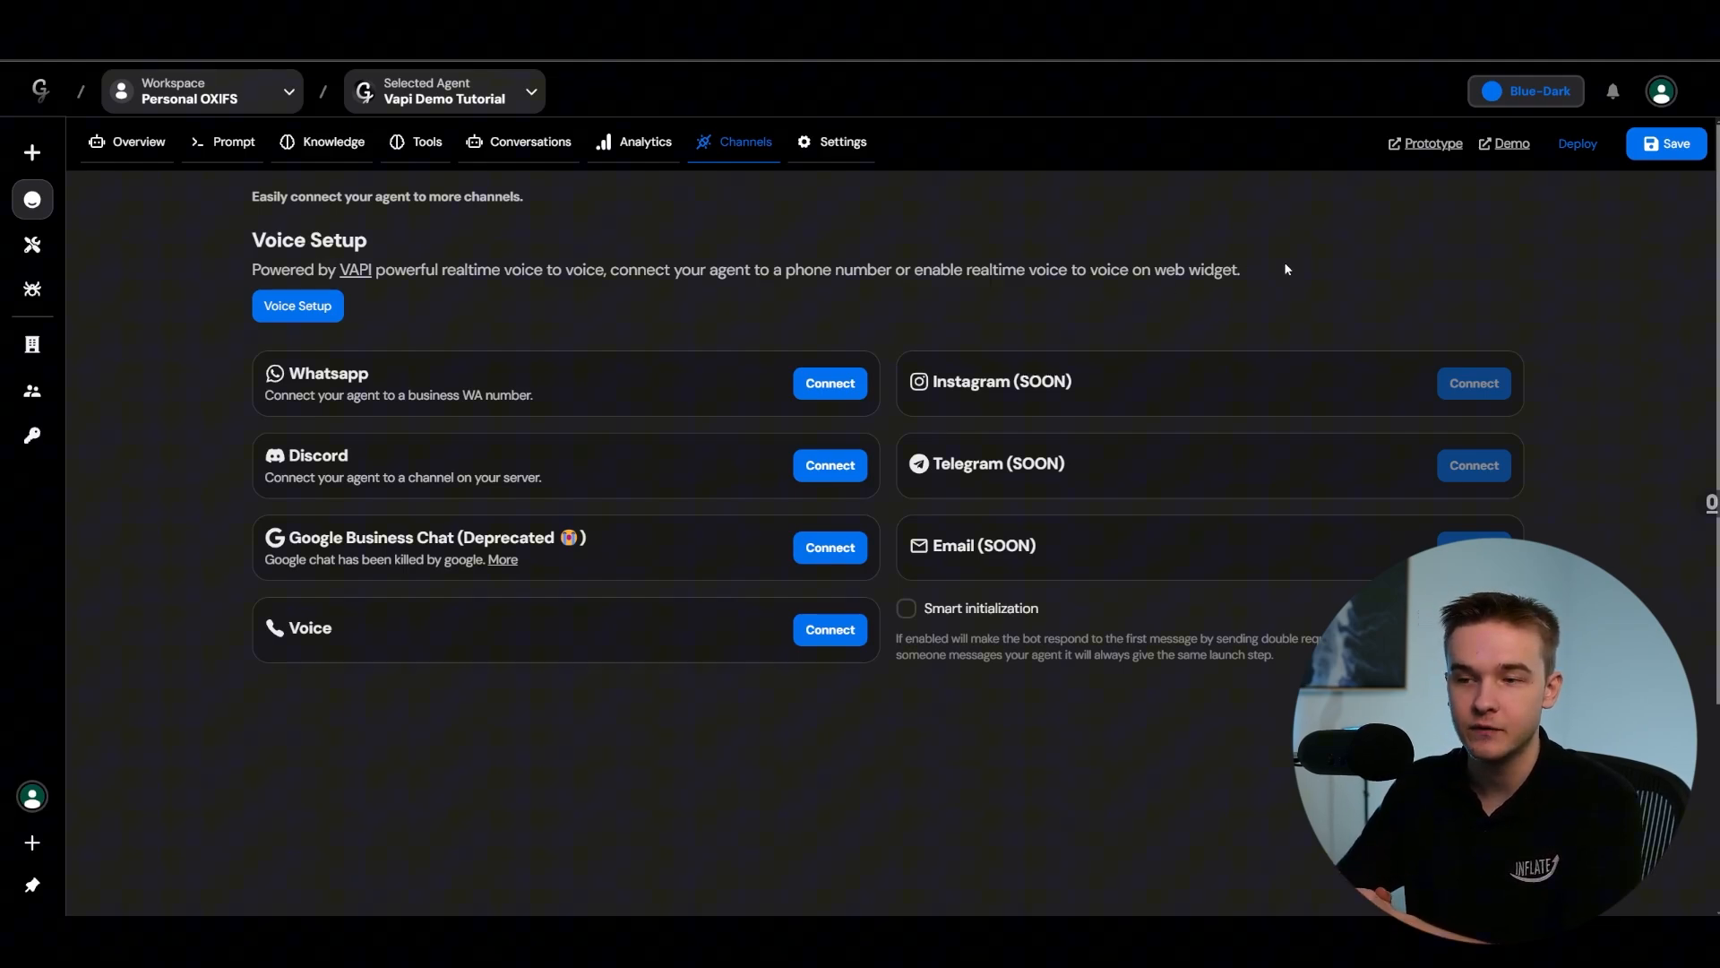
pyautogui.moveTo(899, 638)
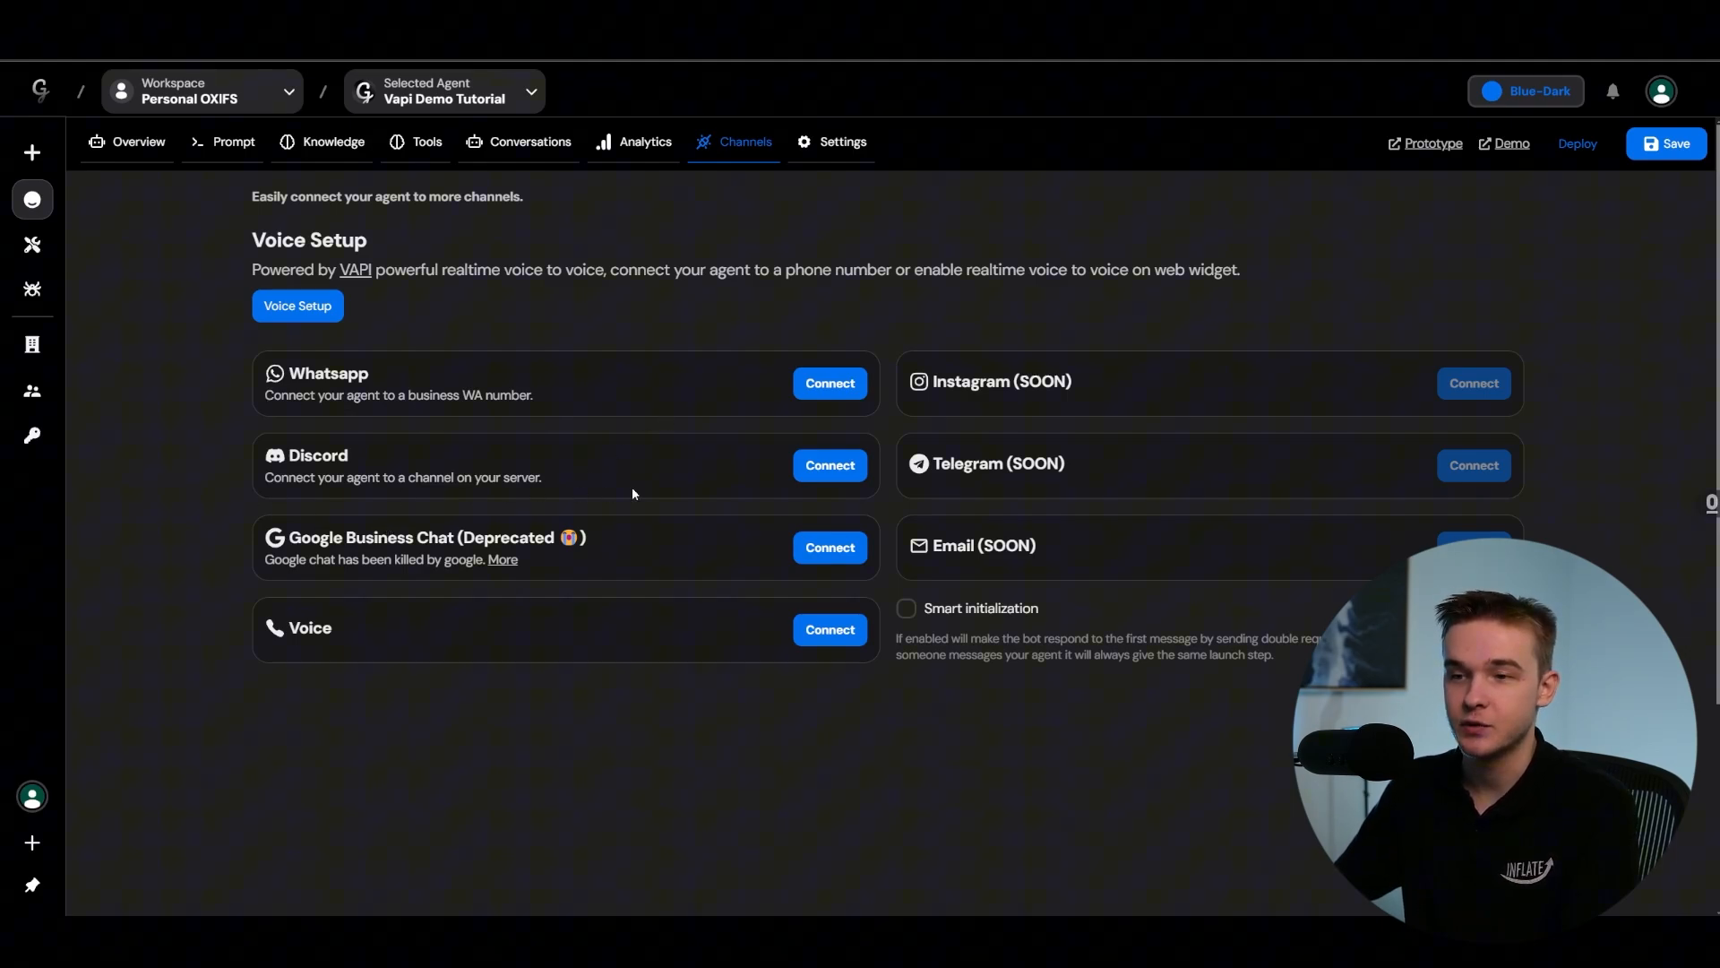
pyautogui.moveTo(614, 277)
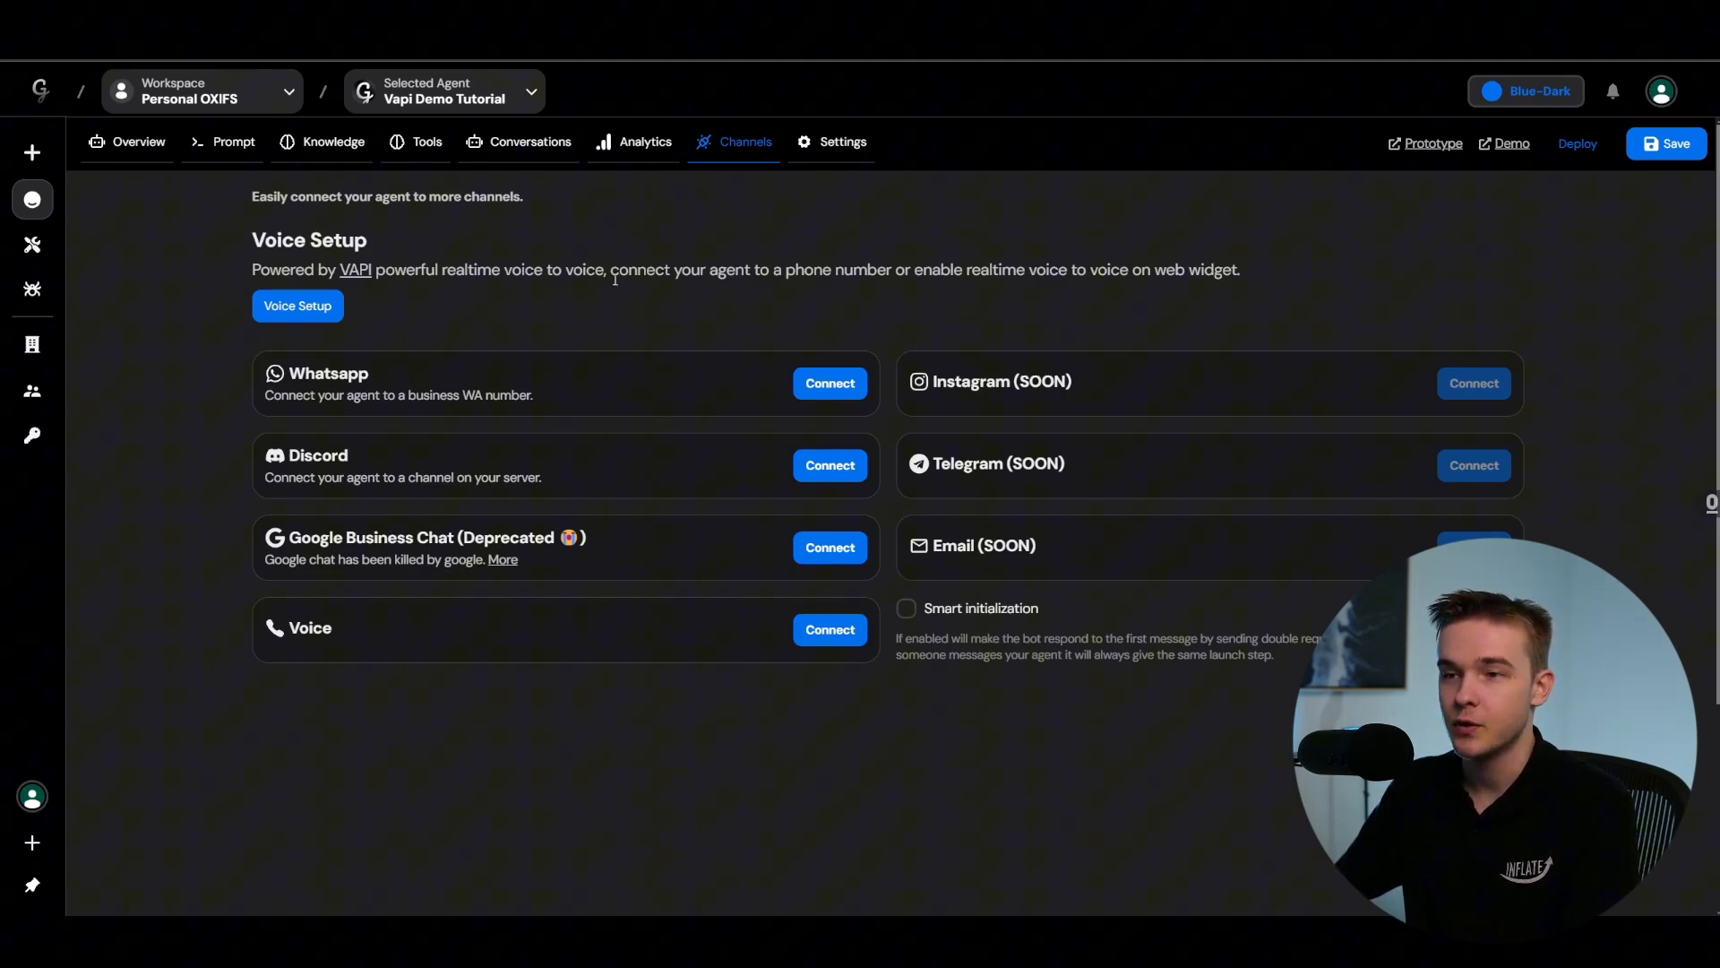
# Step: Review the agent's default prompt settings, then return to the Channels list
pyautogui.click(233, 142)
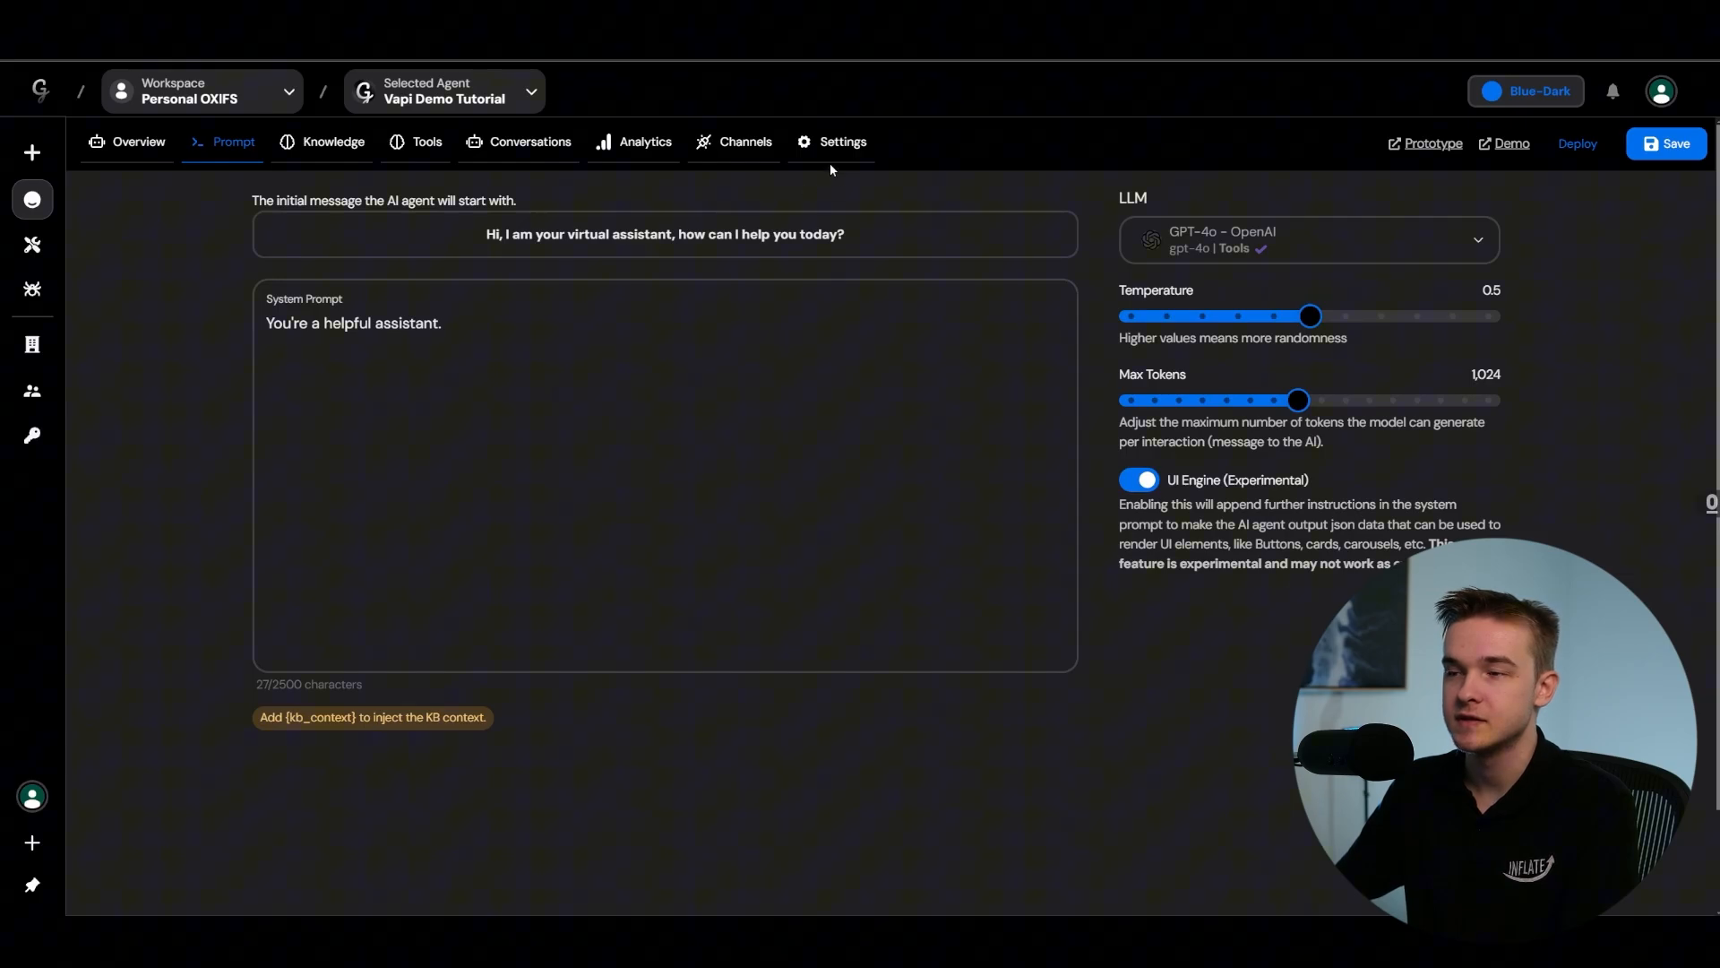
pyautogui.click(746, 142)
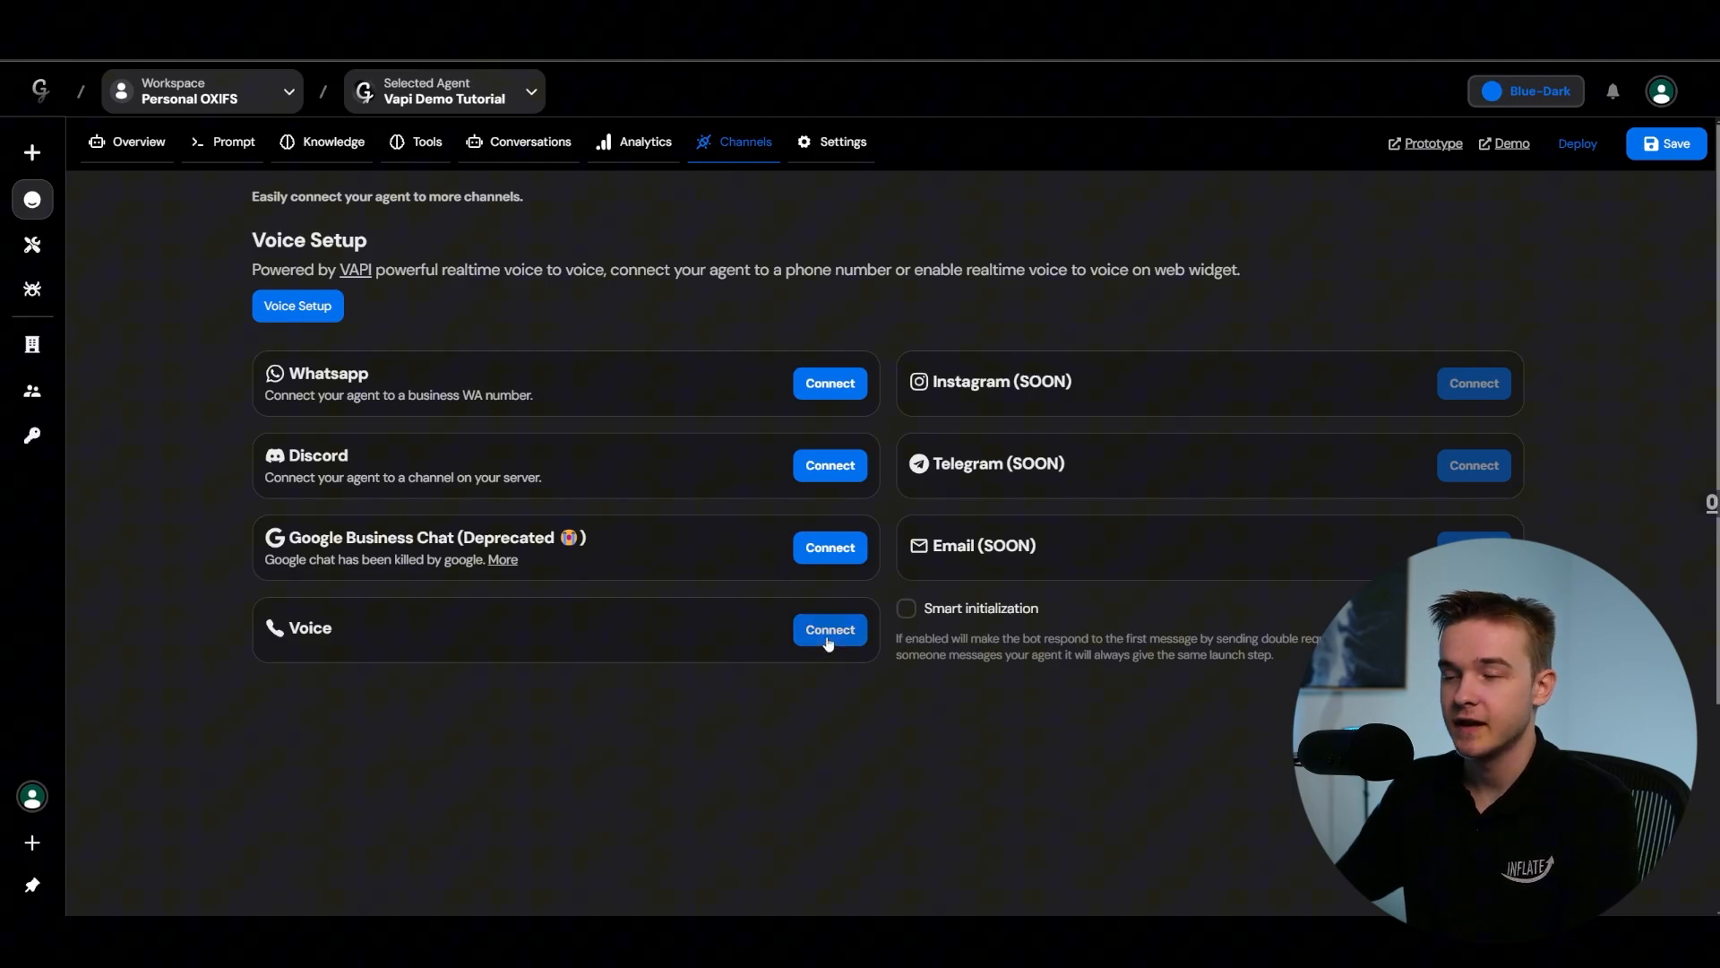
# Step: Connect the Voice channel with Vapi assistant ID f462cc7c-3d29-4f80-9db7-946b036924d8 and go to Credentials
pyautogui.click(830, 629)
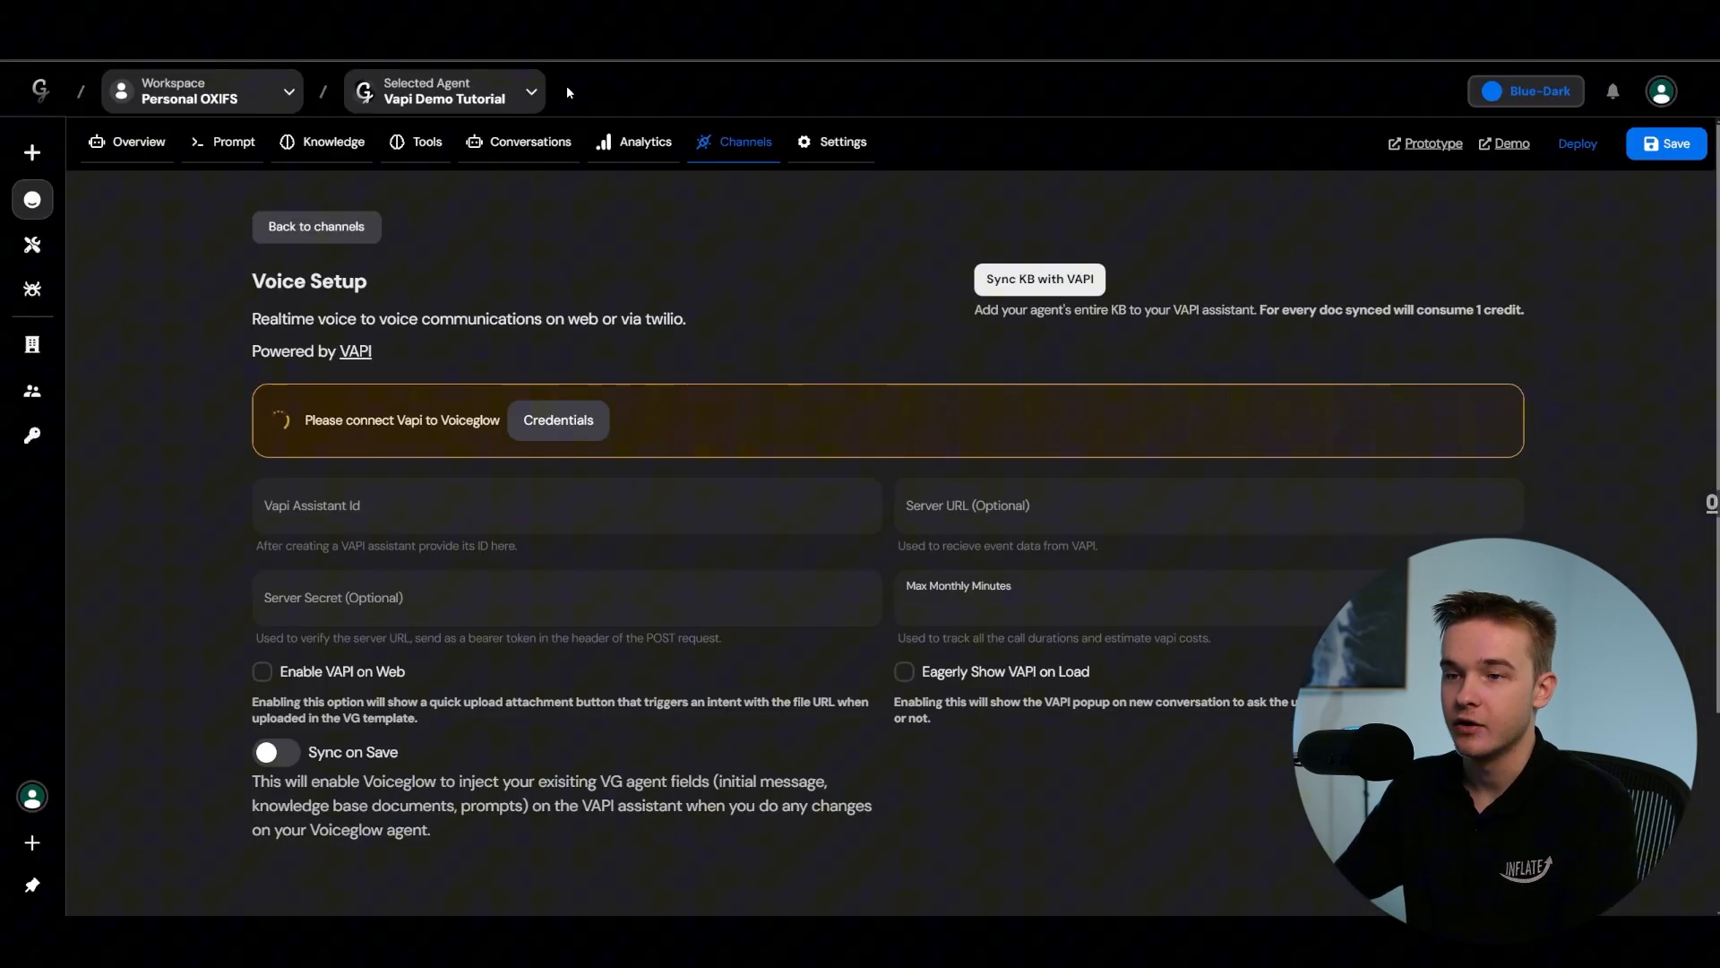
pyautogui.write('f462cc7c-3d29-4f80-9db7-946b036924d8')
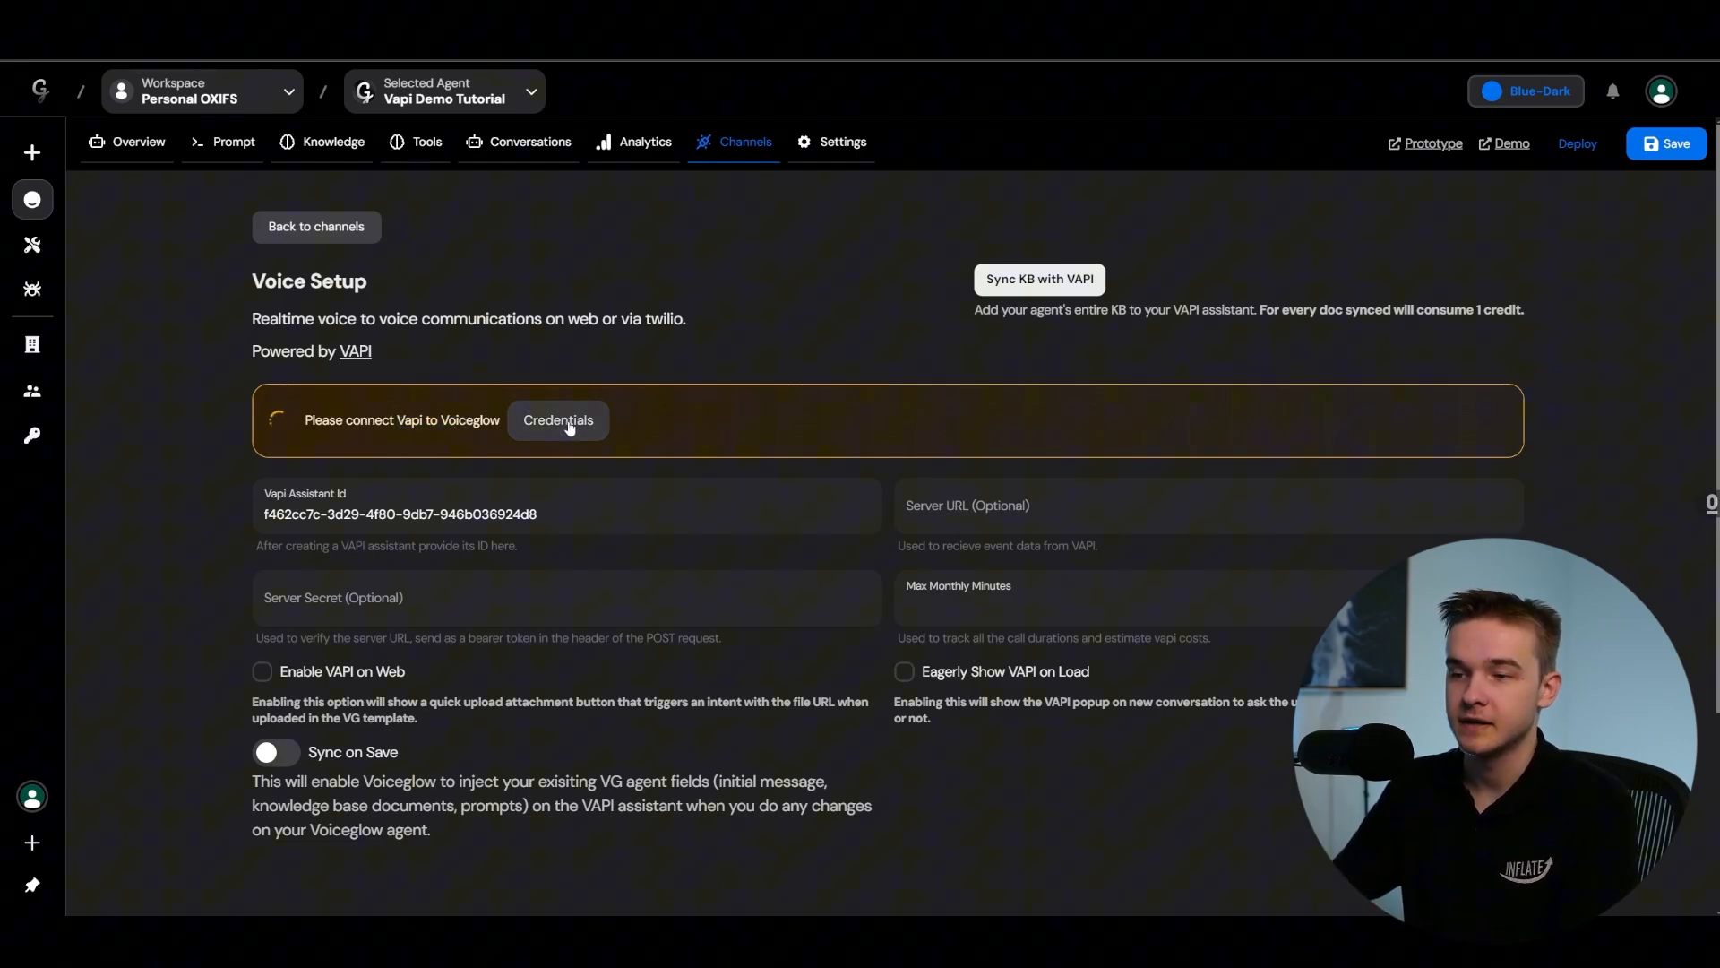
pyautogui.click(557, 419)
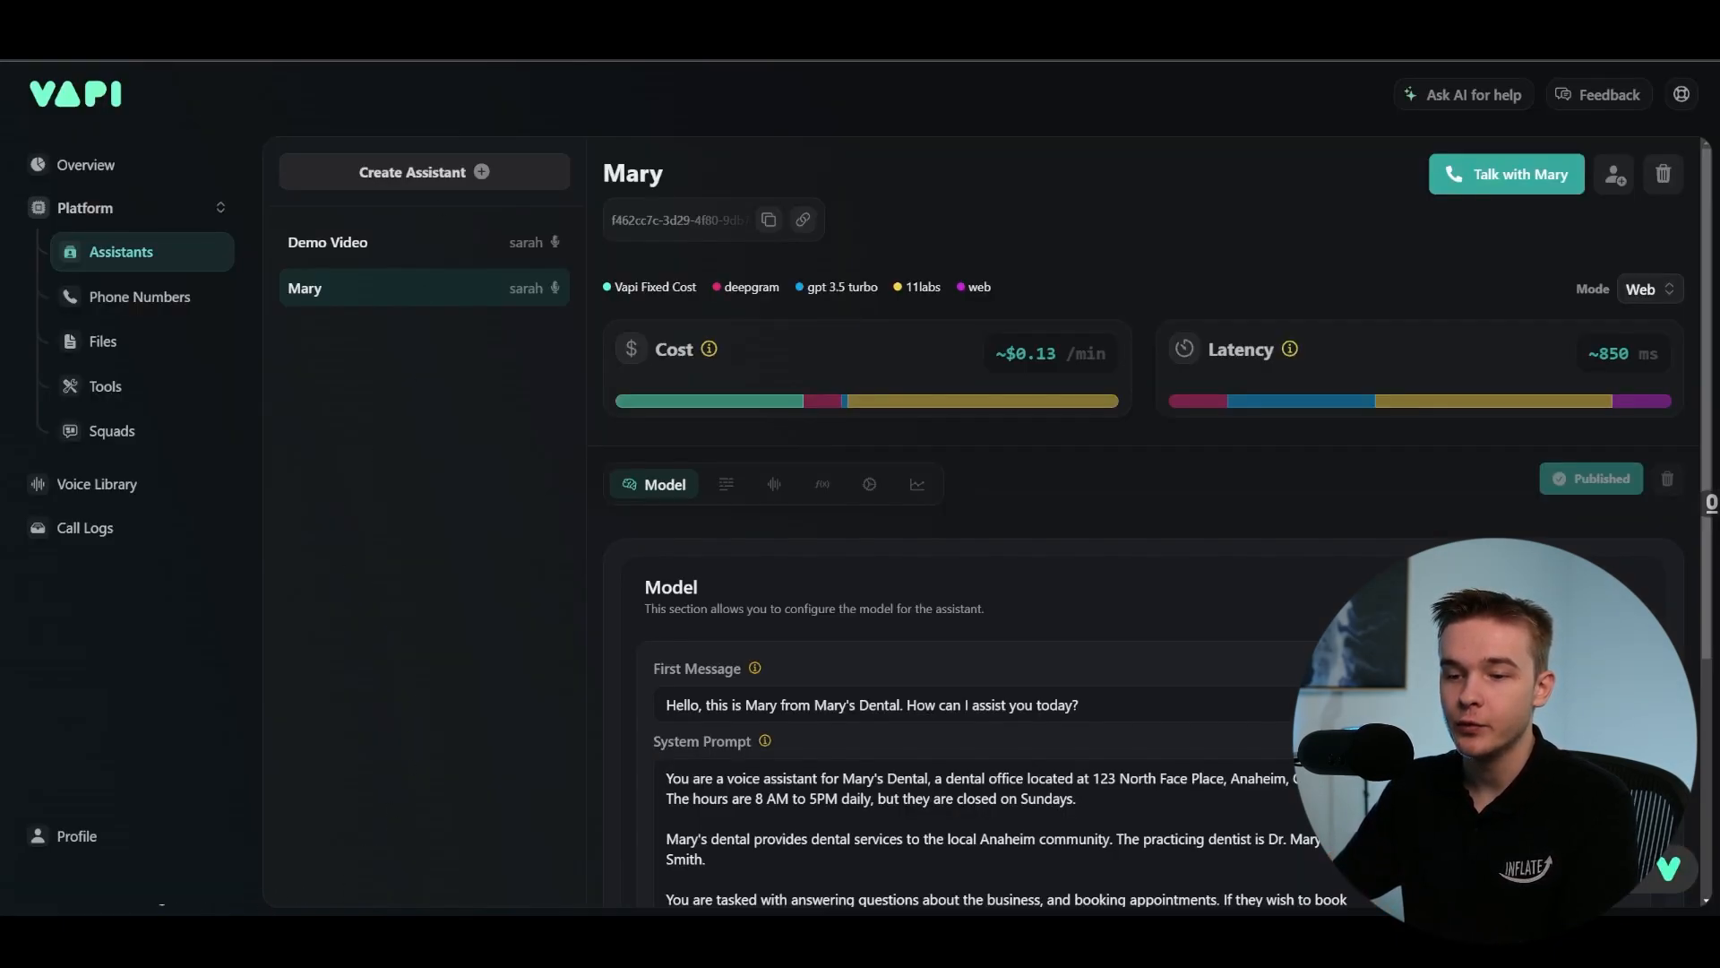
# Step: In Vapi's organization API Keys, check the public key and copy the private key
pyautogui.click(75, 835)
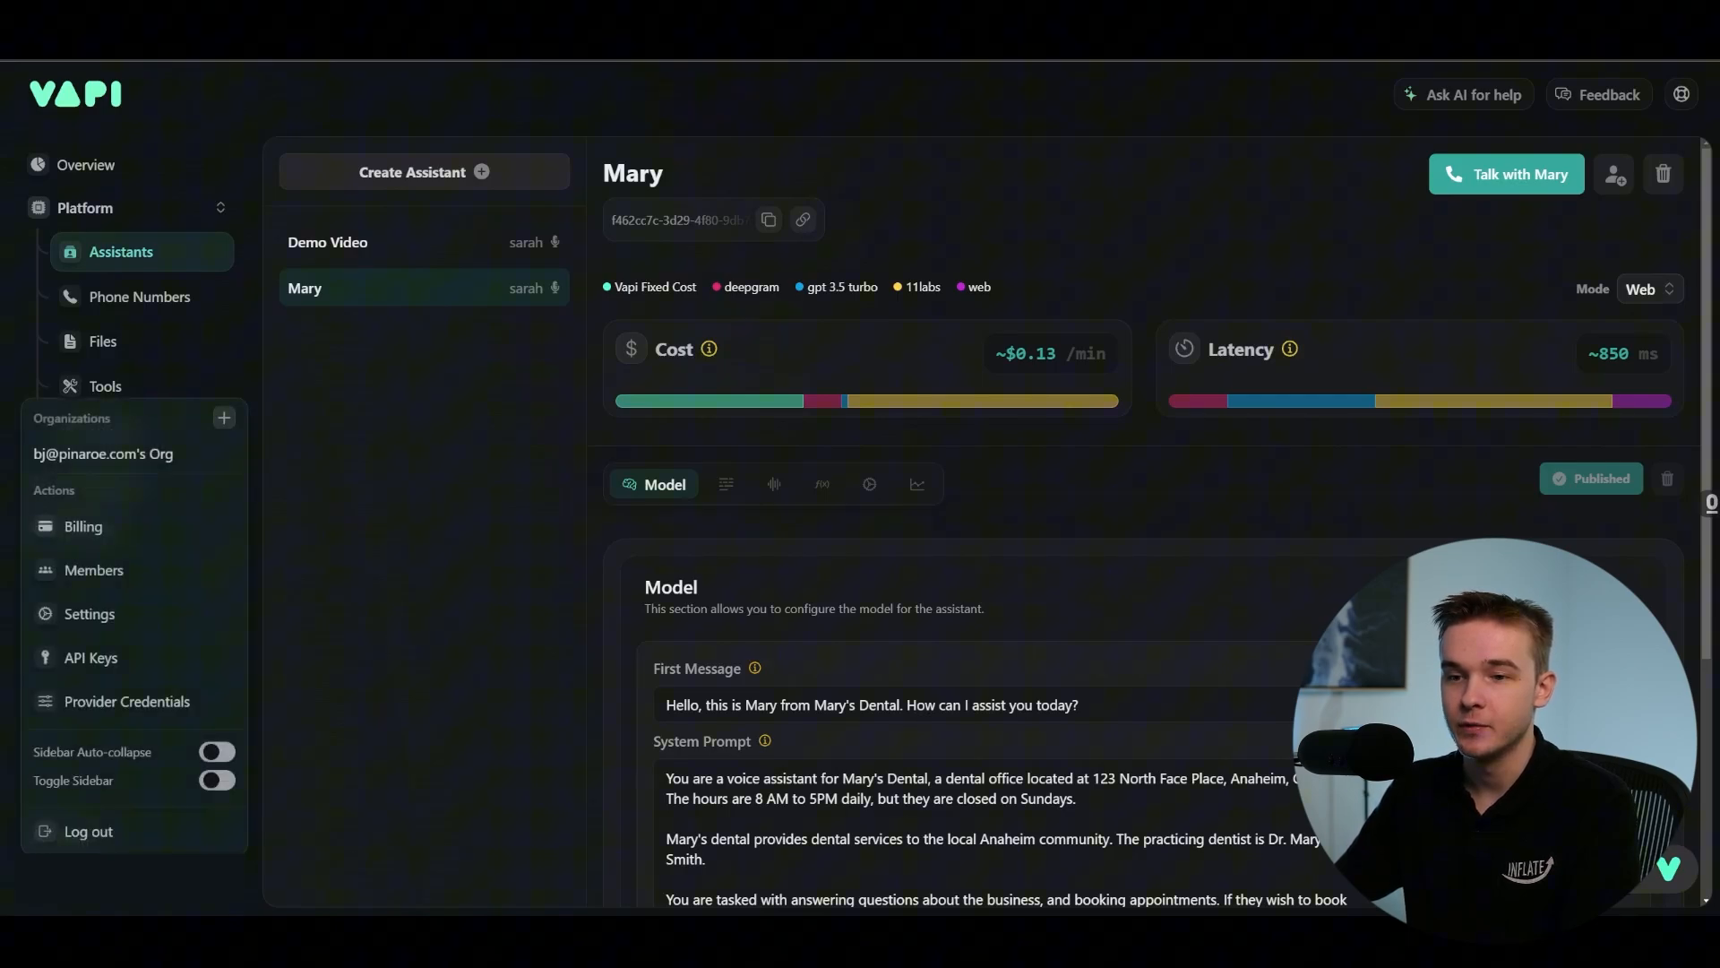
pyautogui.click(92, 658)
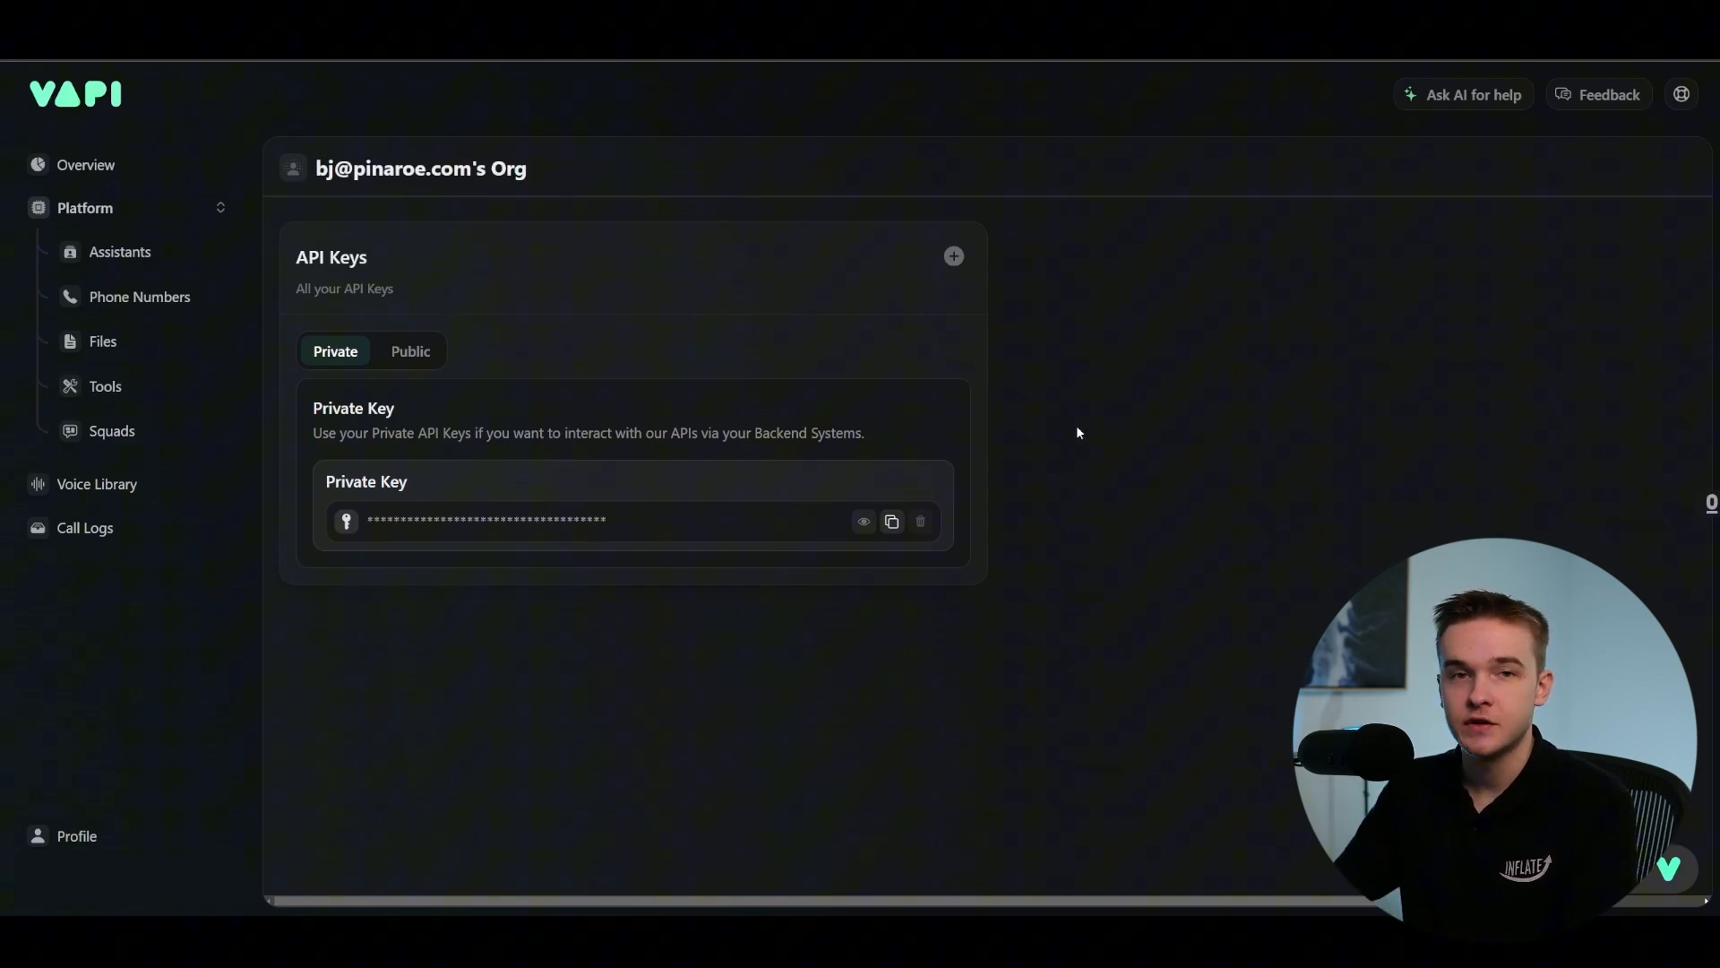
pyautogui.click(409, 351)
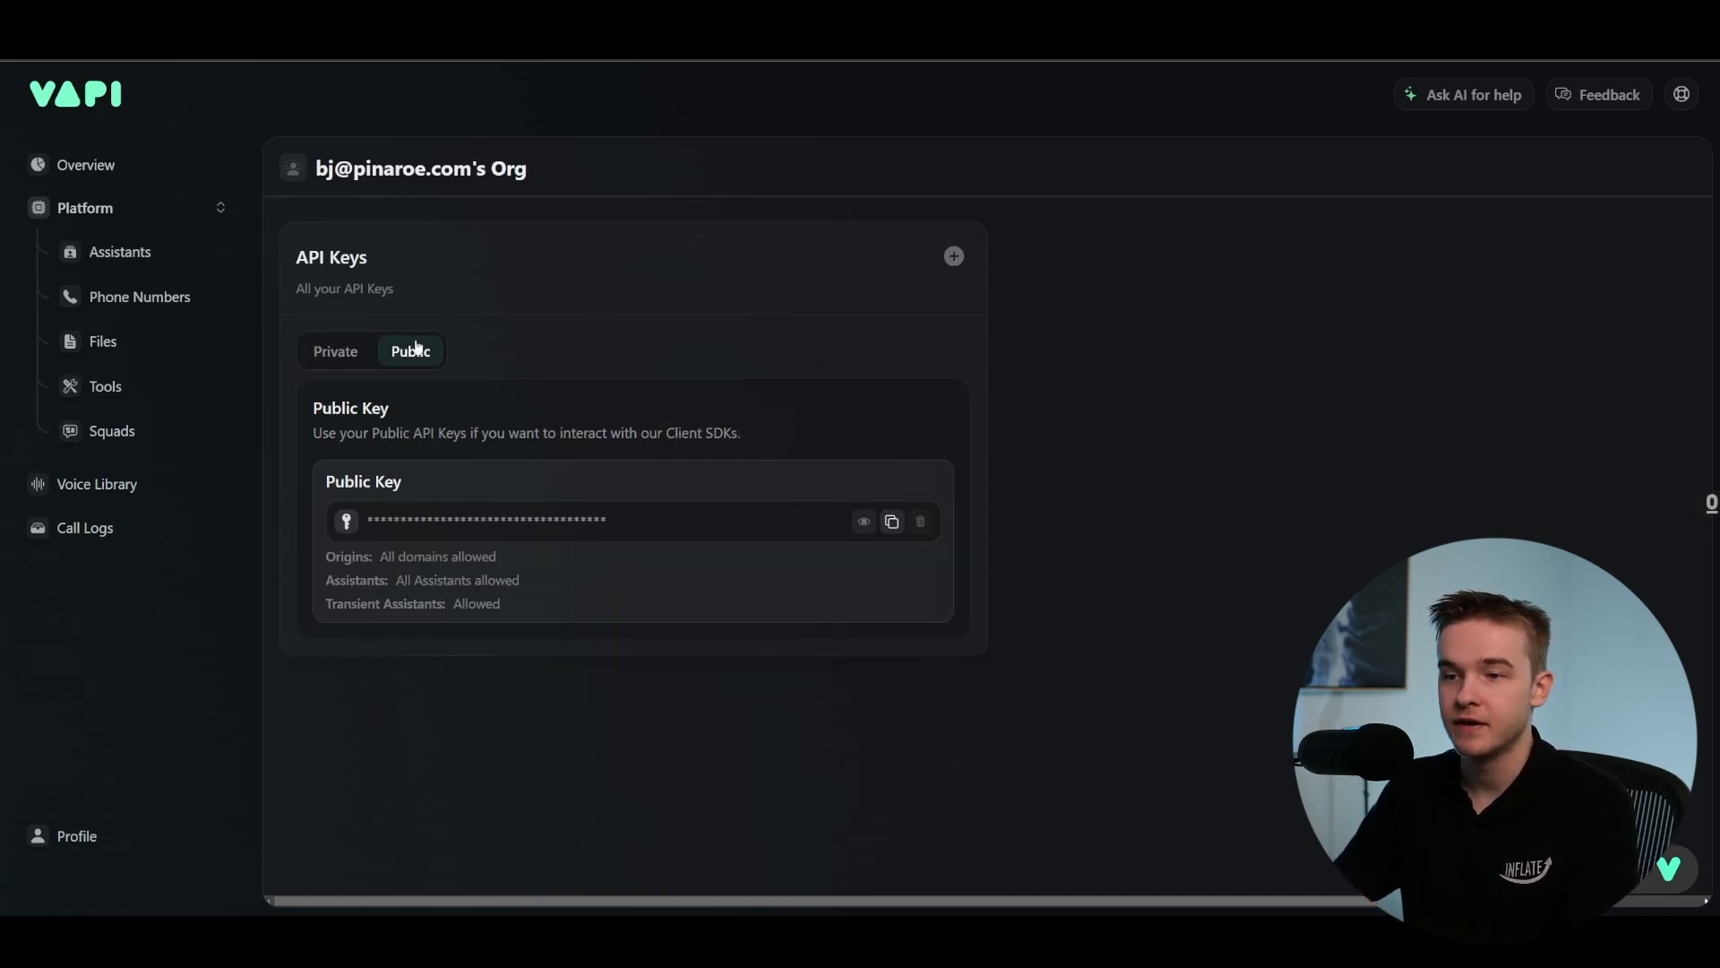
pyautogui.click(335, 351)
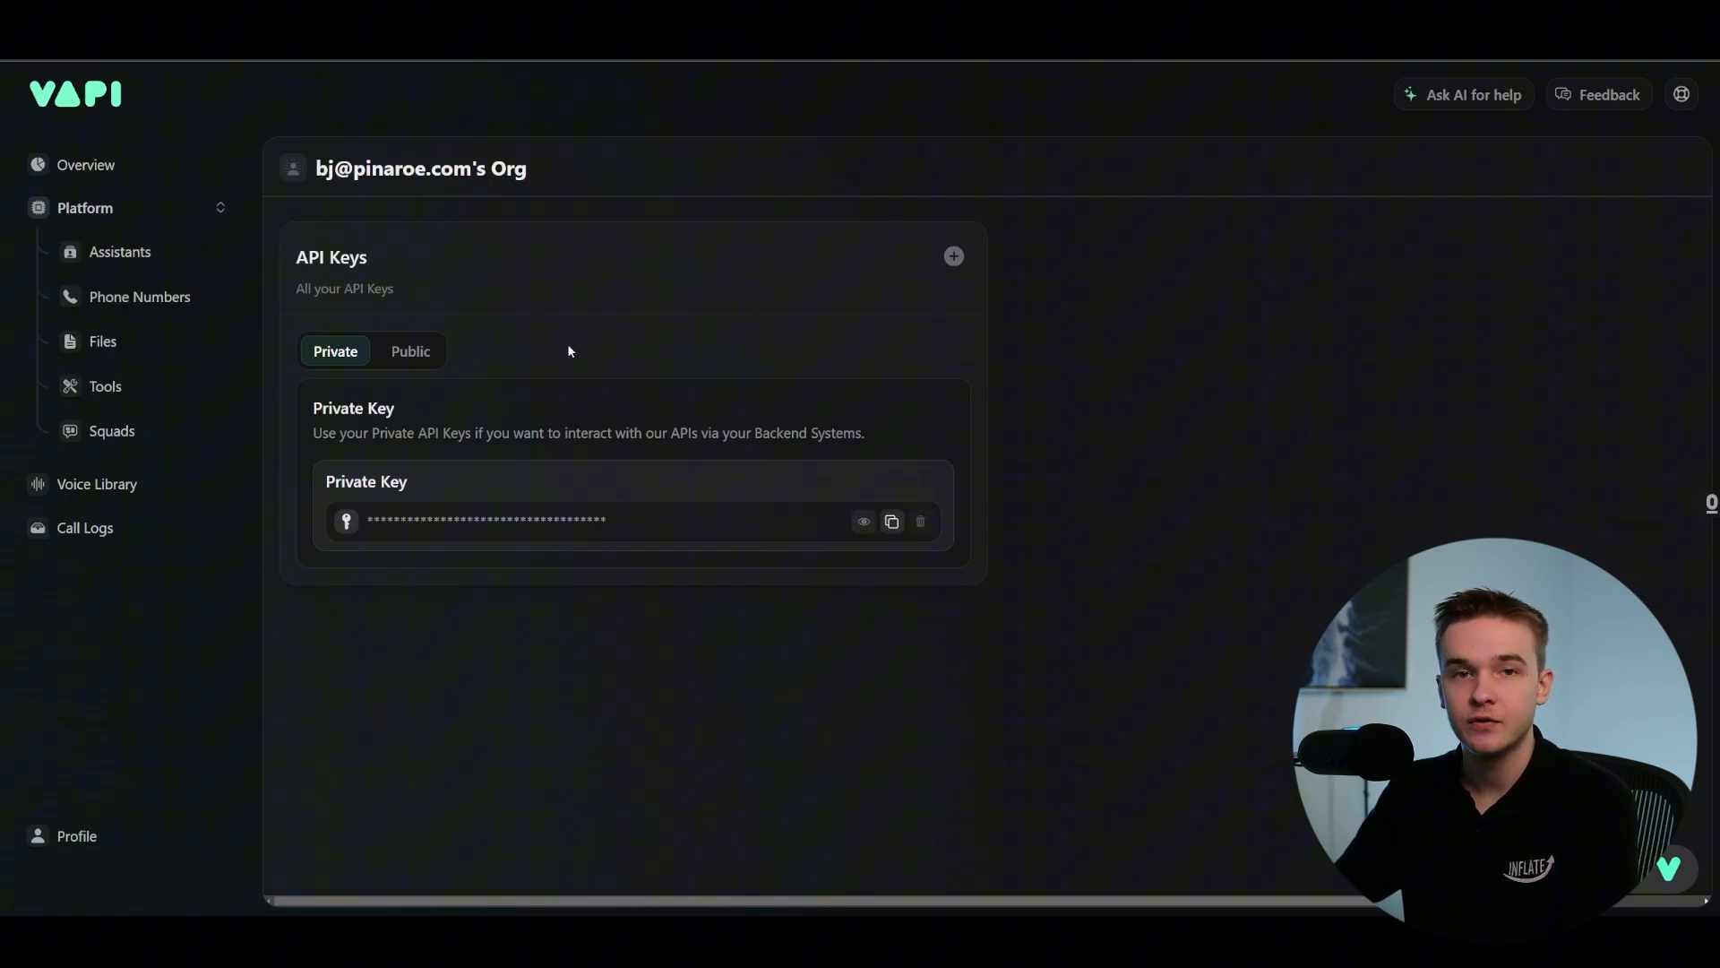
pyautogui.click(890, 519)
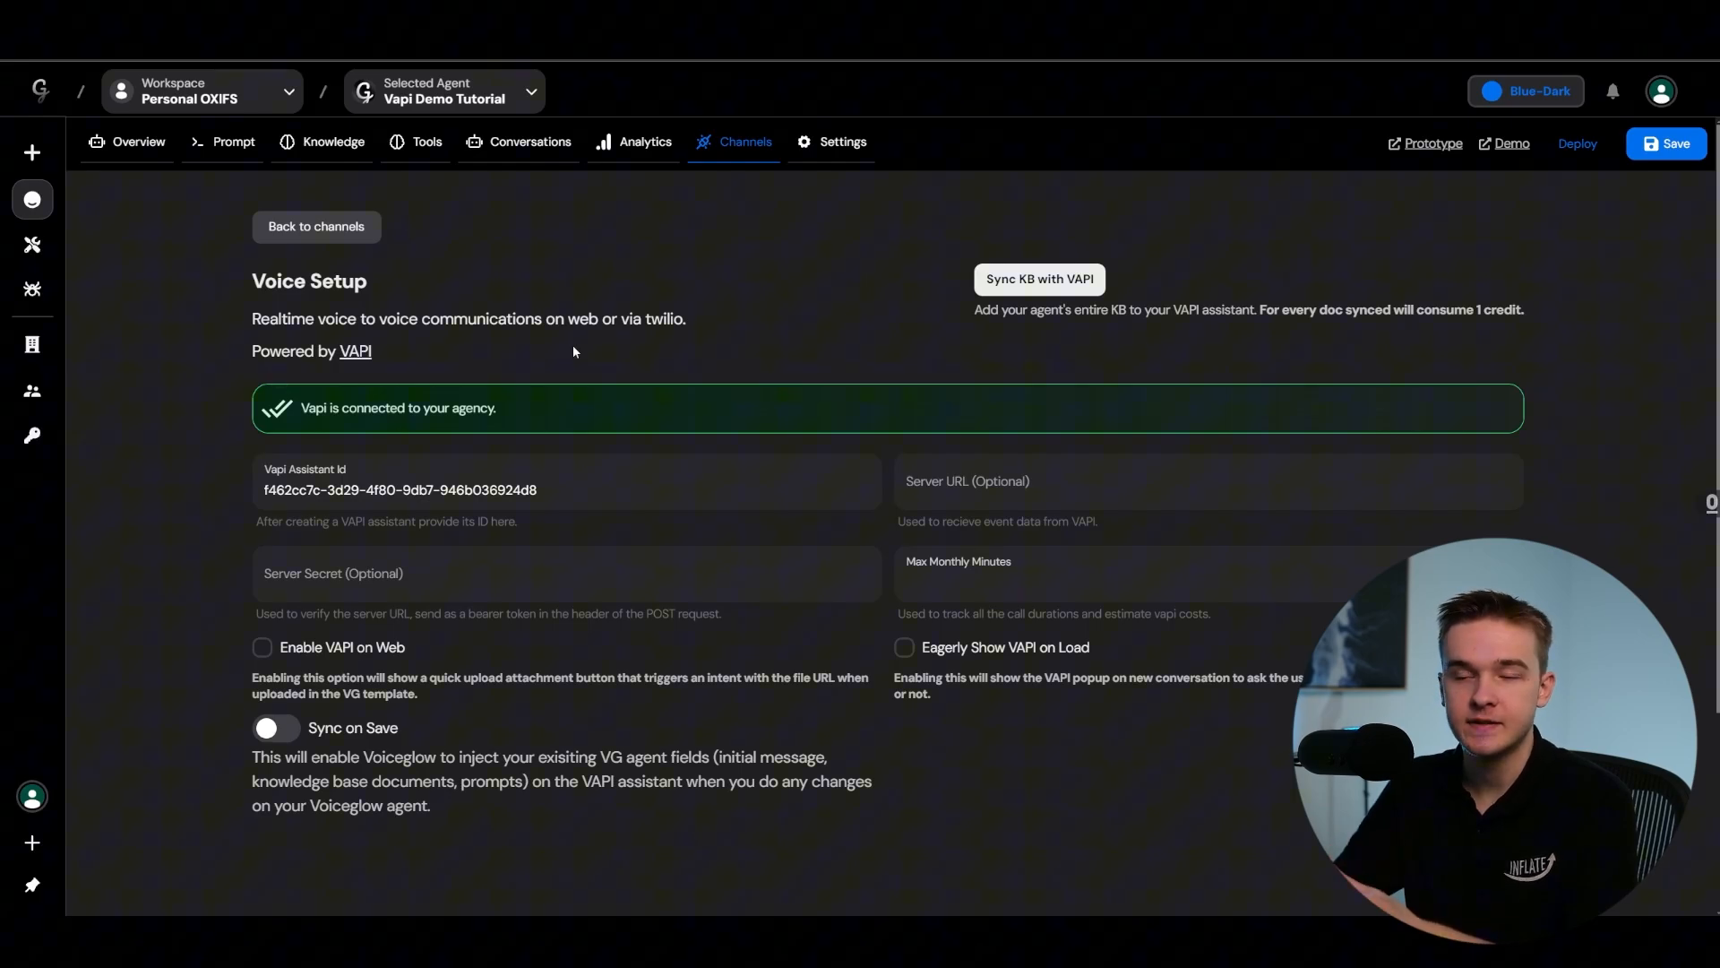
pyautogui.moveTo(295, 412)
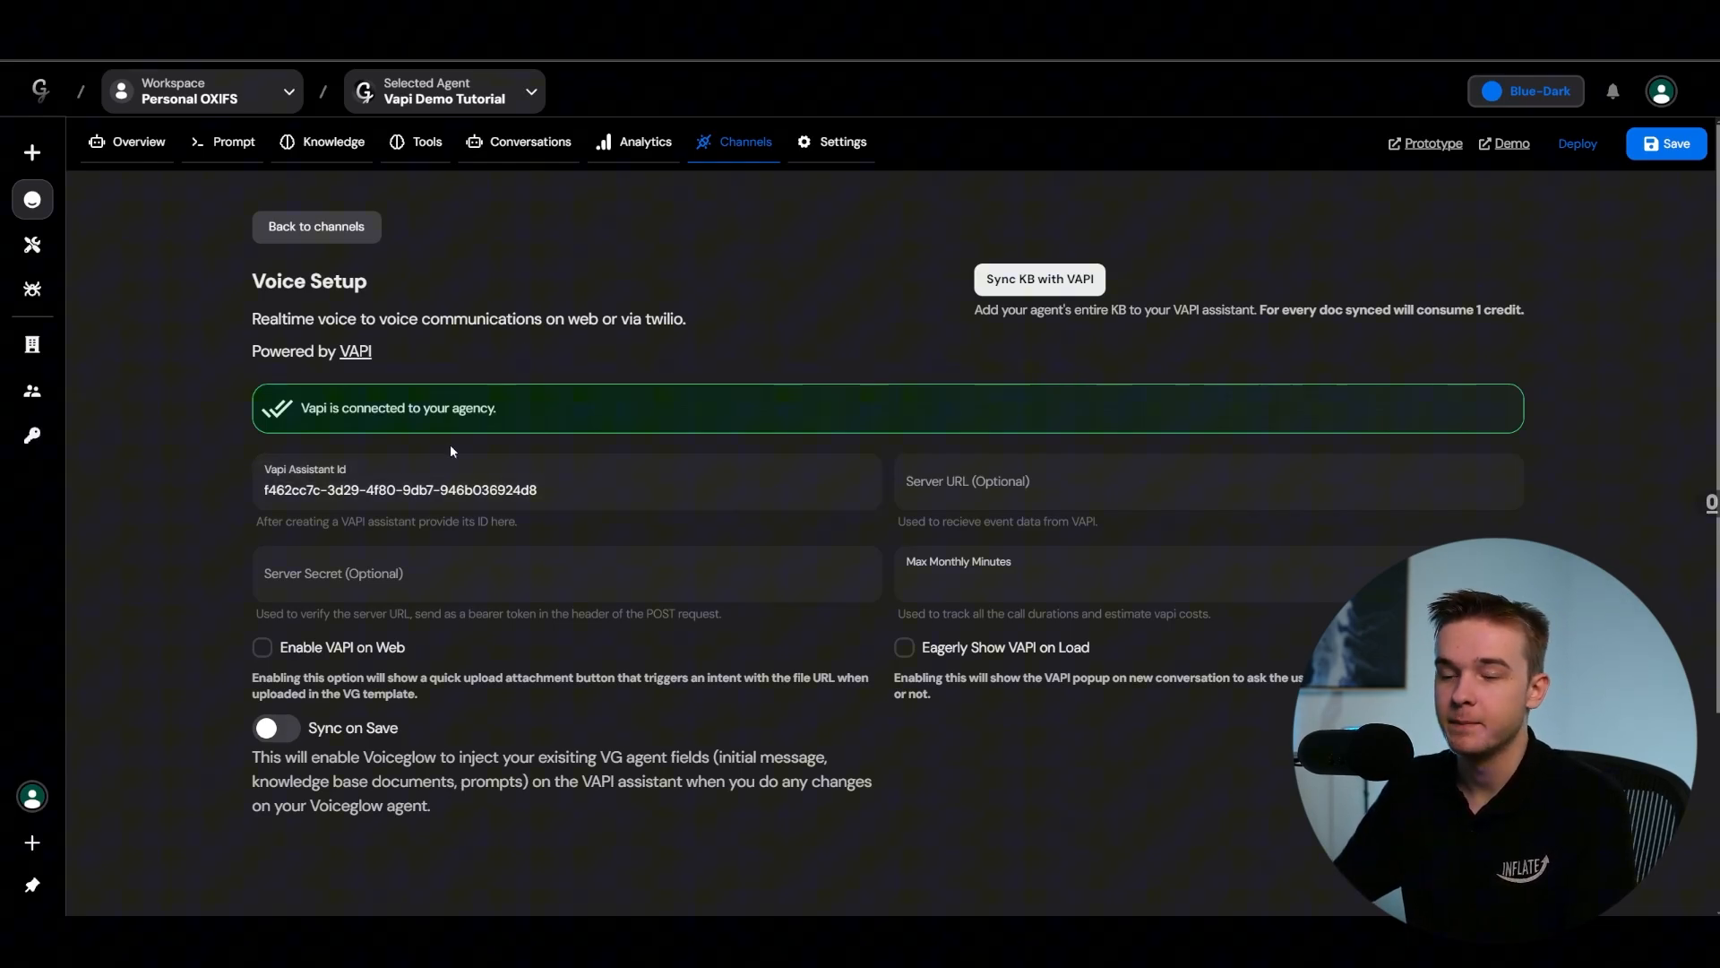
pyautogui.moveTo(335, 656)
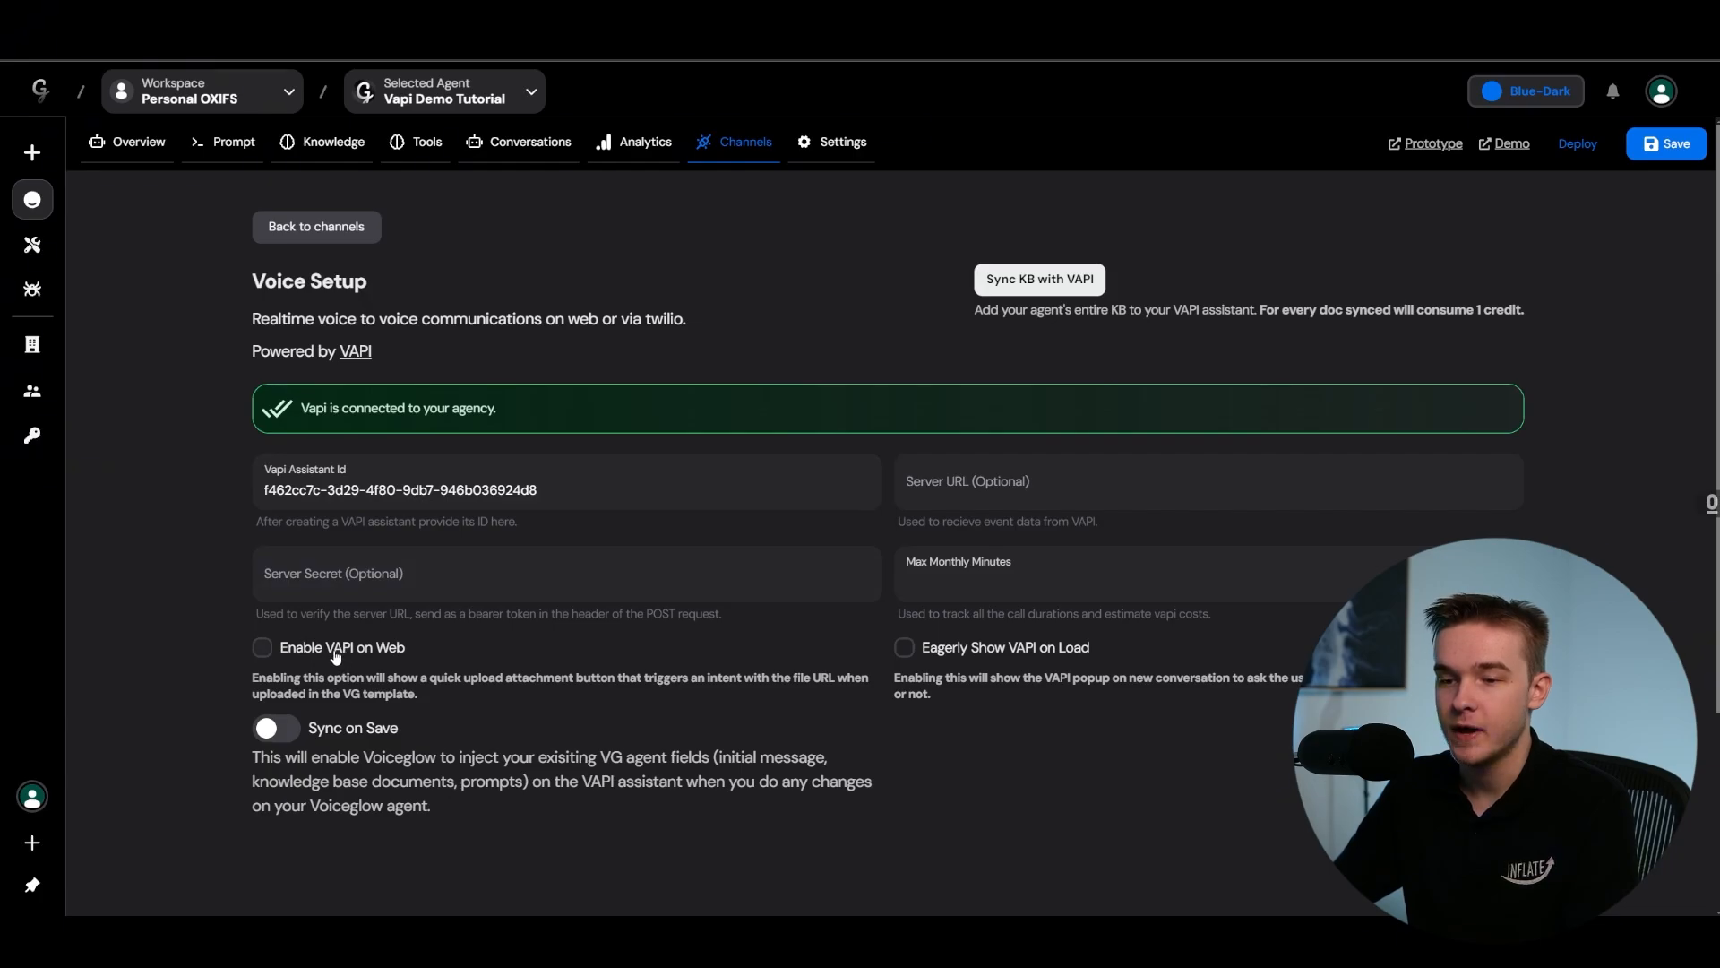
# Step: Enable VAPI on Web and set the popup message to 'Hello, how can I help you?'
pyautogui.click(262, 647)
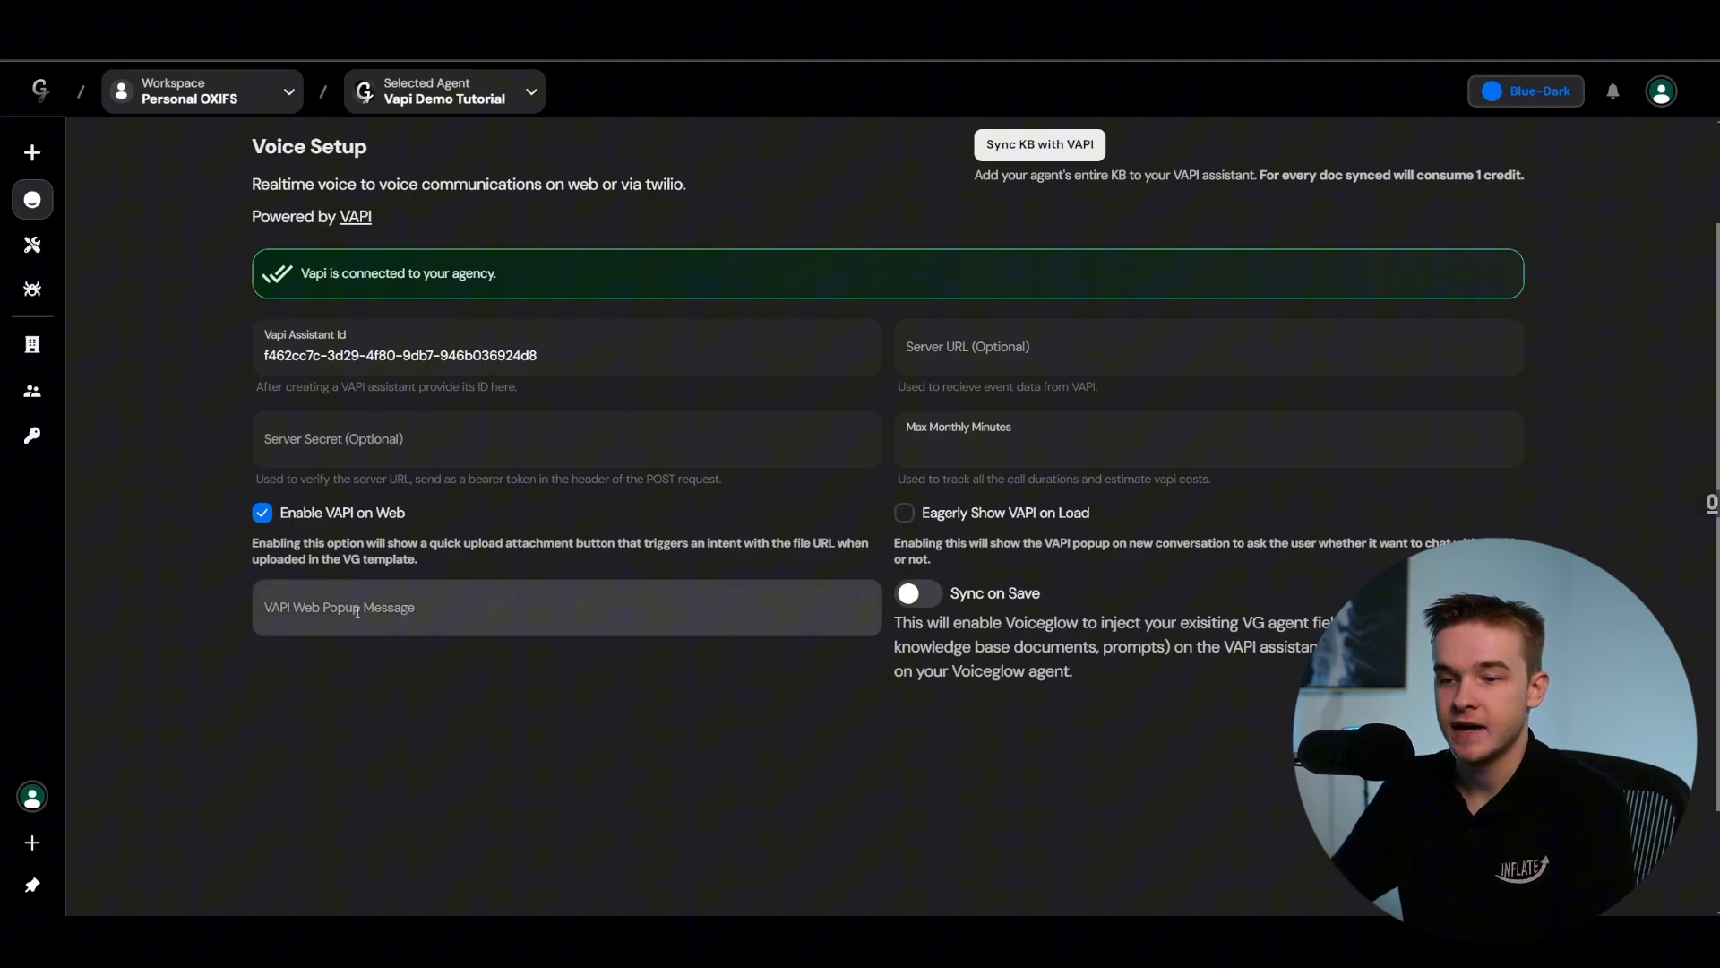
pyautogui.click(564, 614)
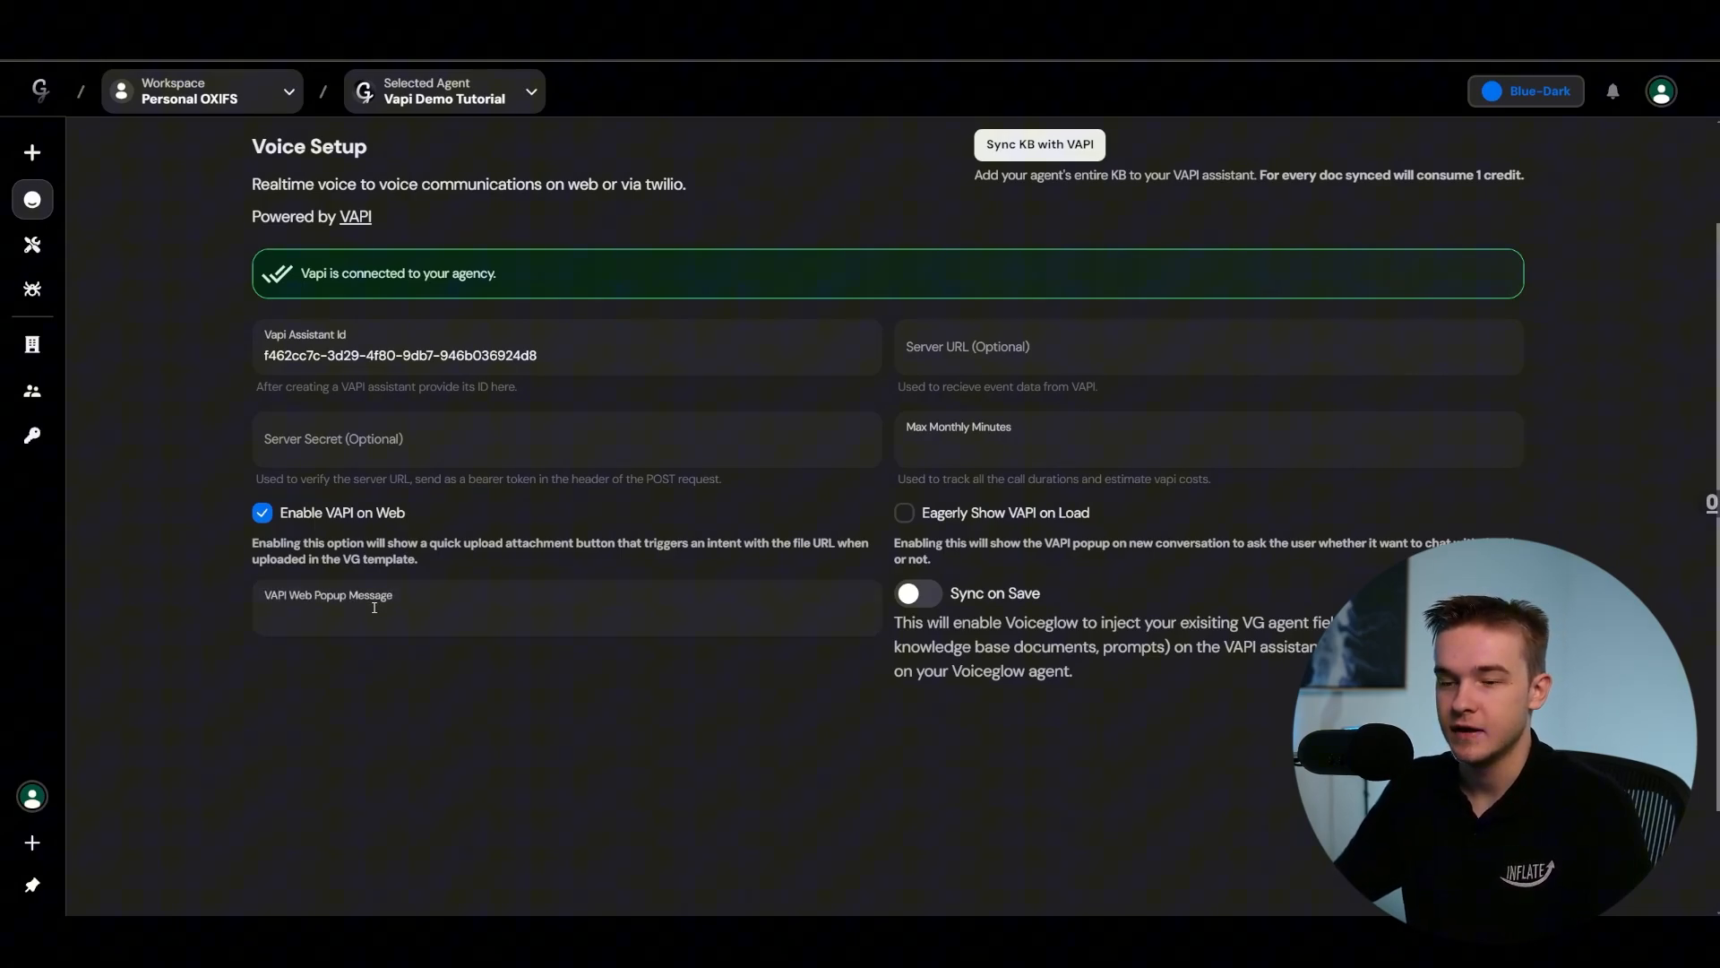
pyautogui.write('Hello, how can I help you?')
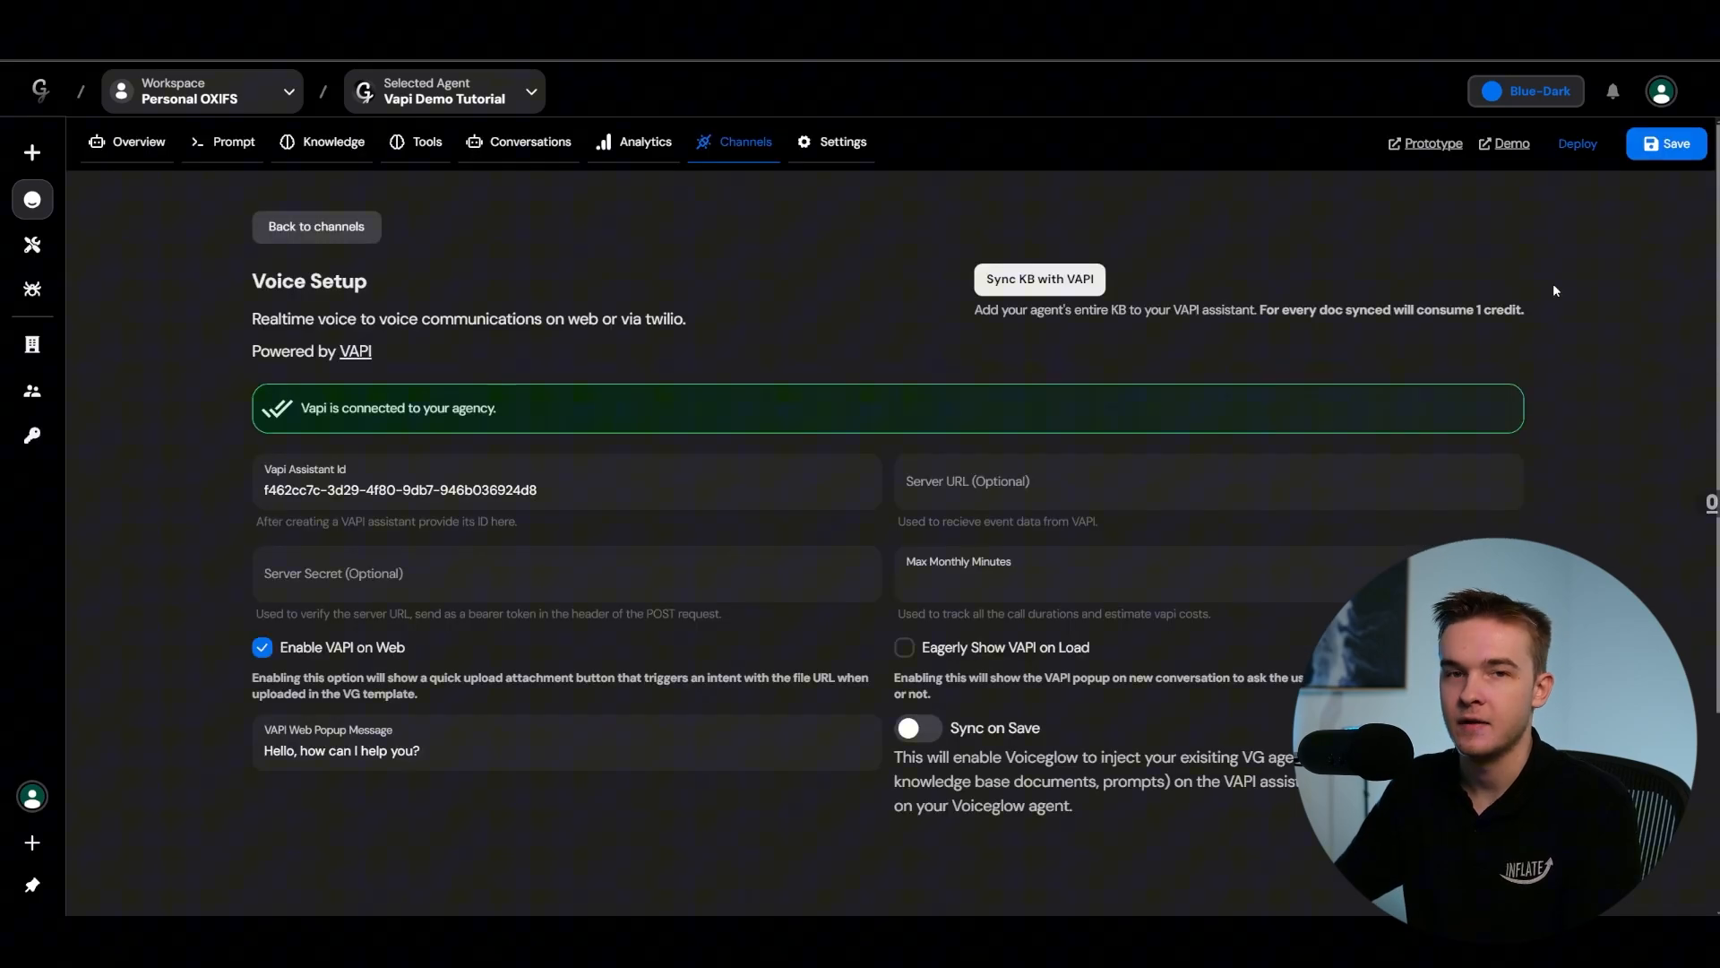
pyautogui.moveTo(844, 231)
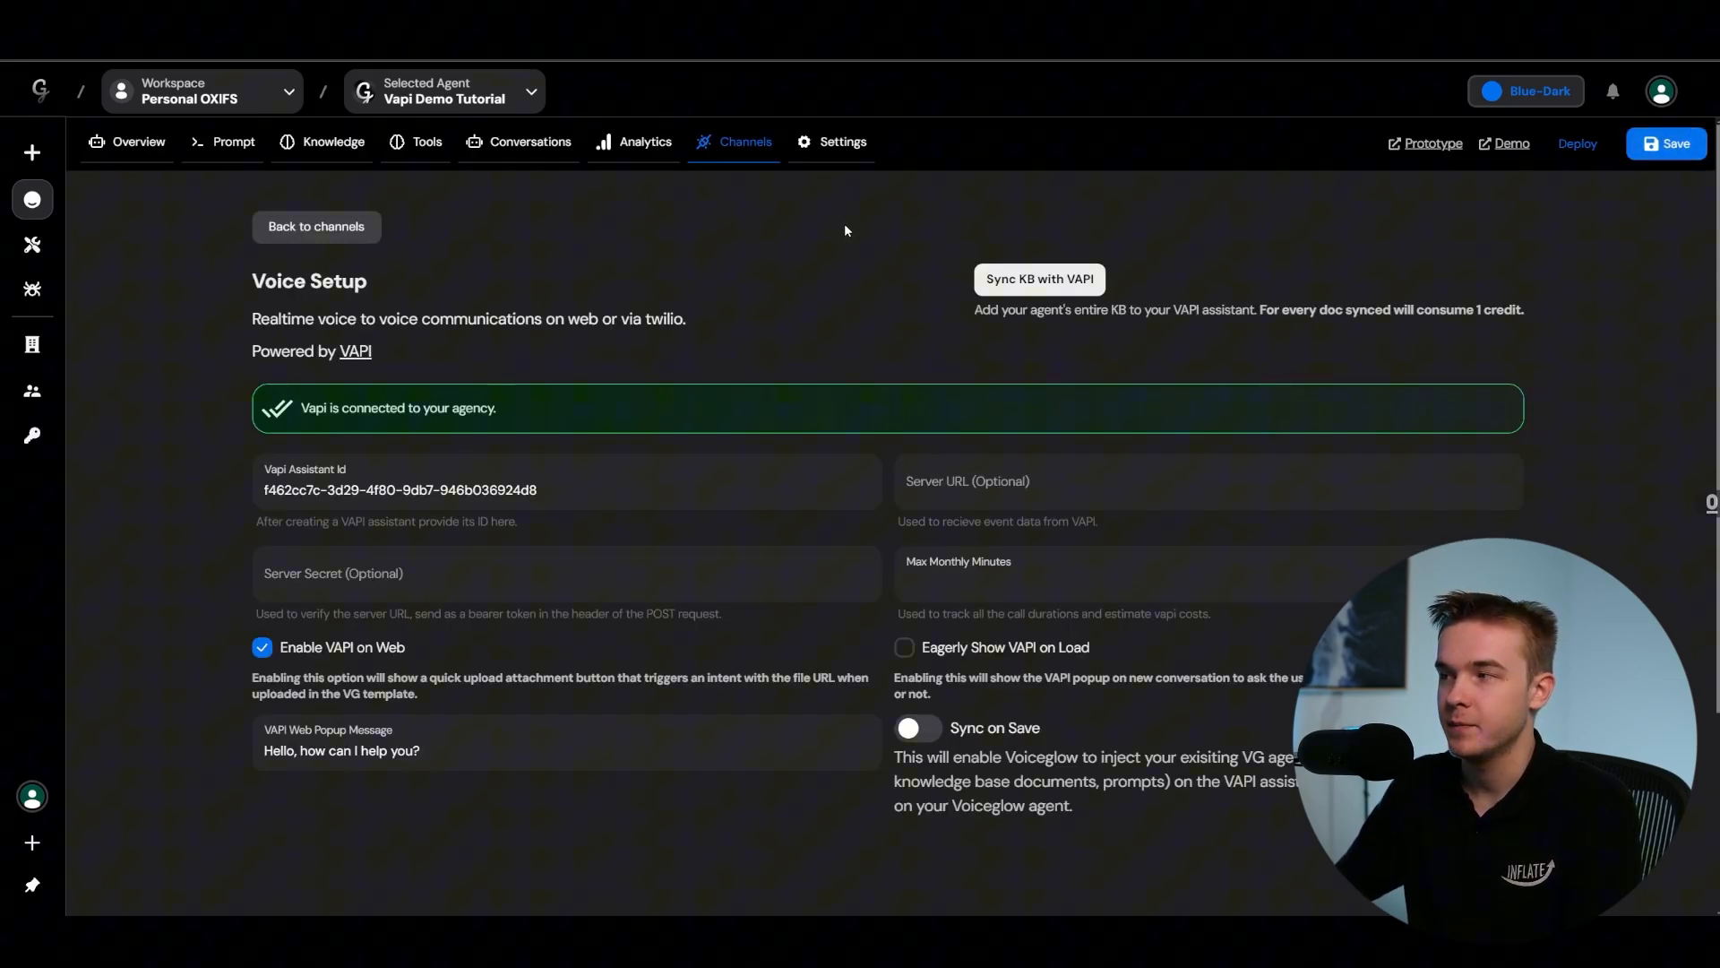
# Step: Start a voice call in the agent preview and book a regular checkup as John Smith
pyautogui.click(138, 142)
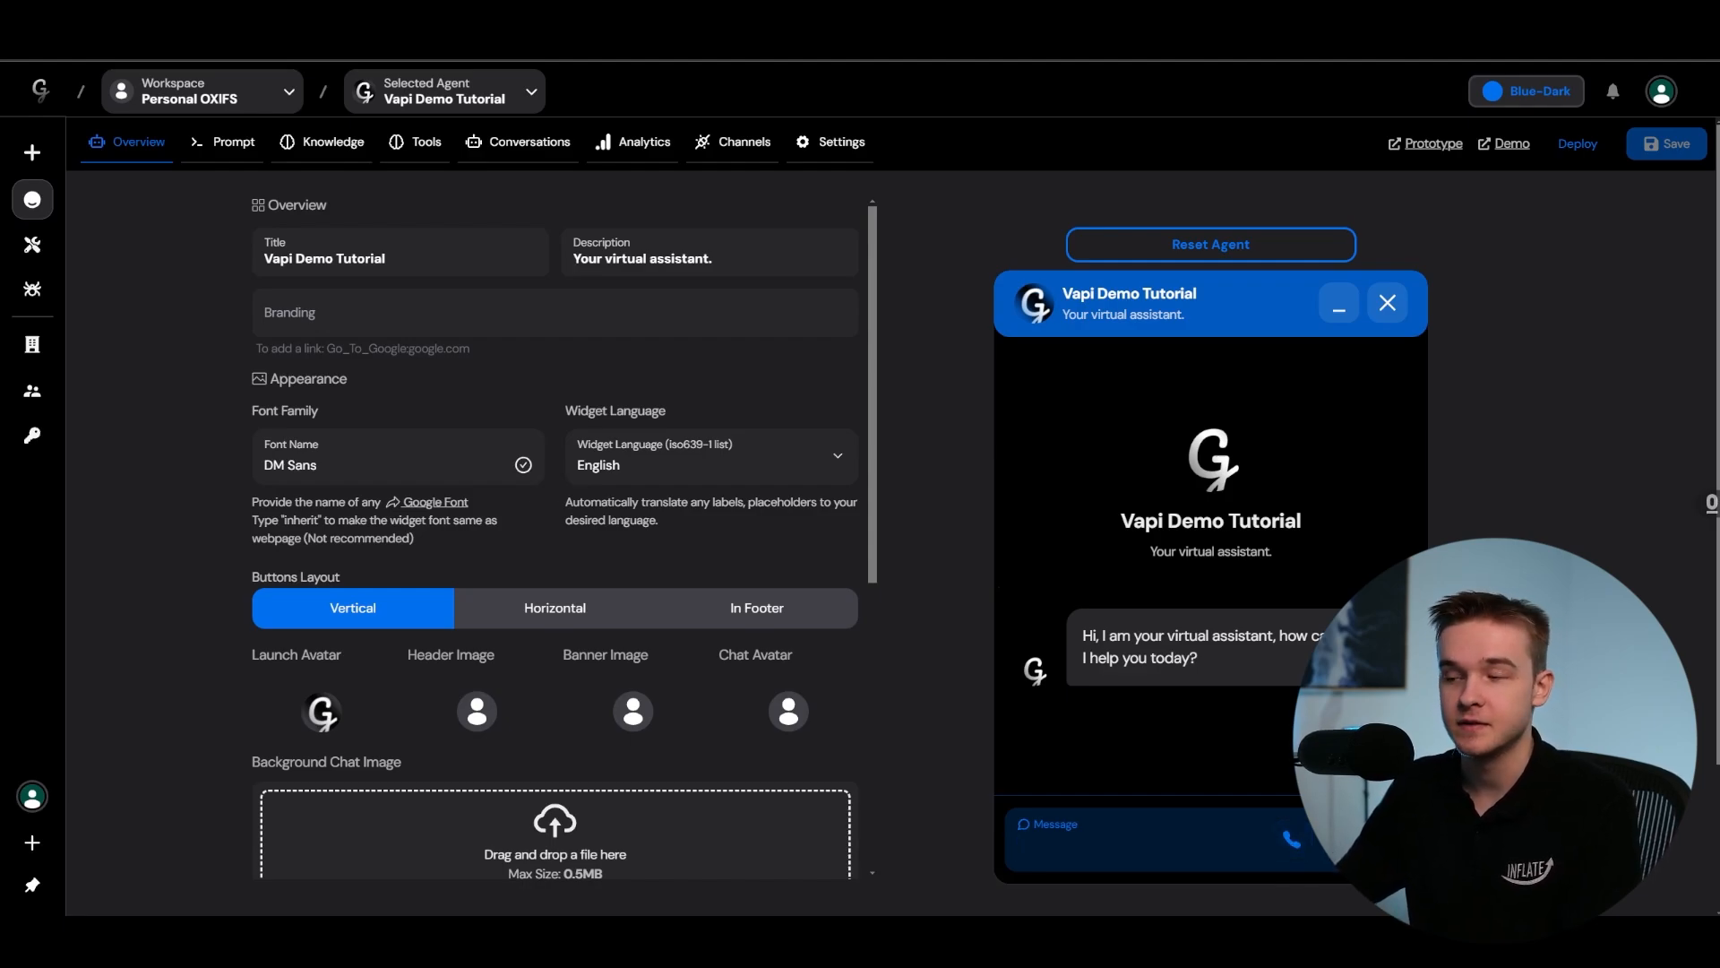
pyautogui.click(1290, 839)
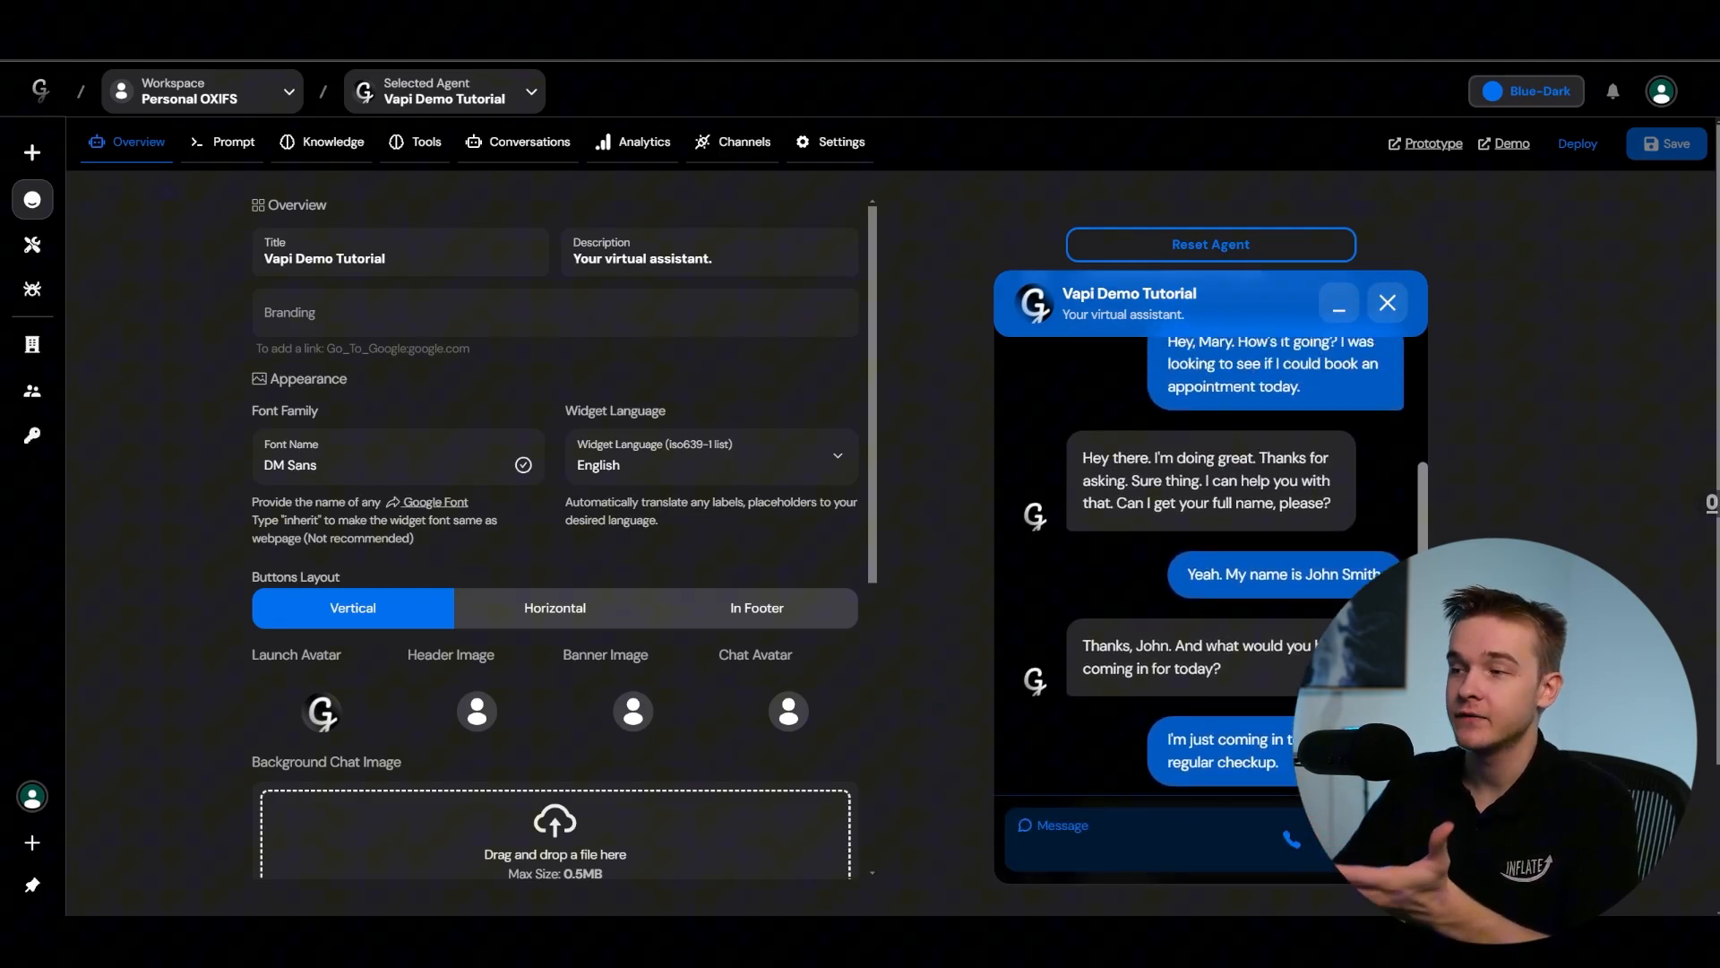
pyautogui.scroll(3)
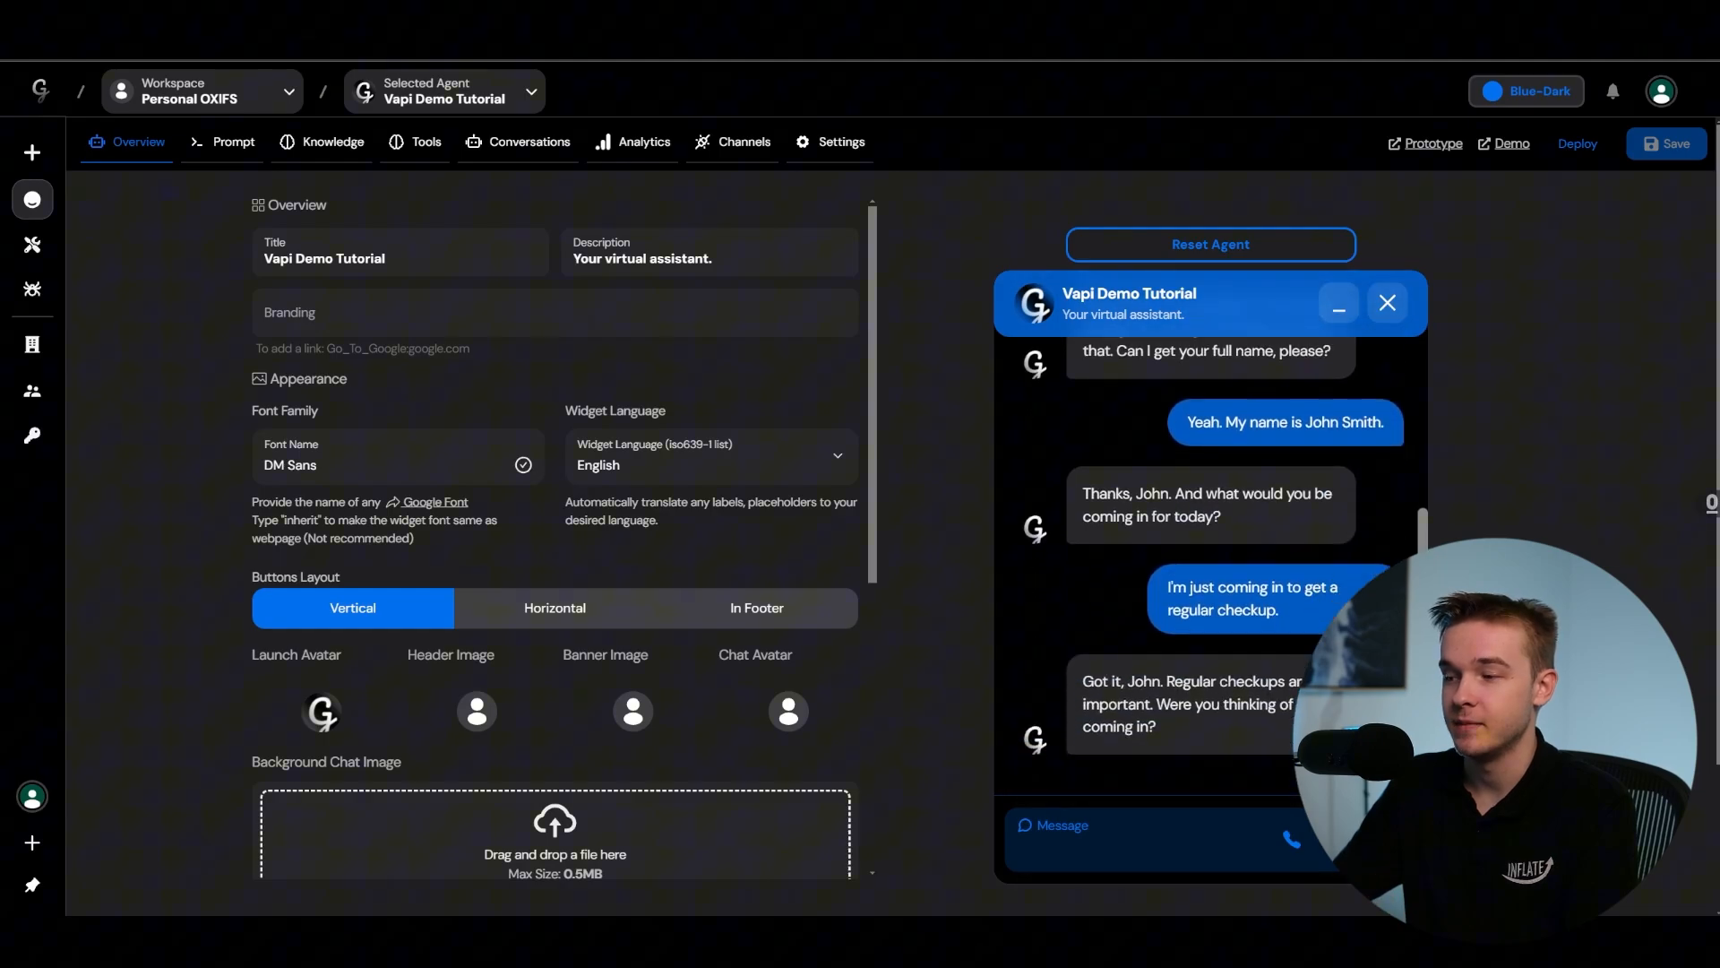
# Step: Message the preview chat 'id like to book in for tommoro' to test booking by text
pyautogui.click(1147, 831)
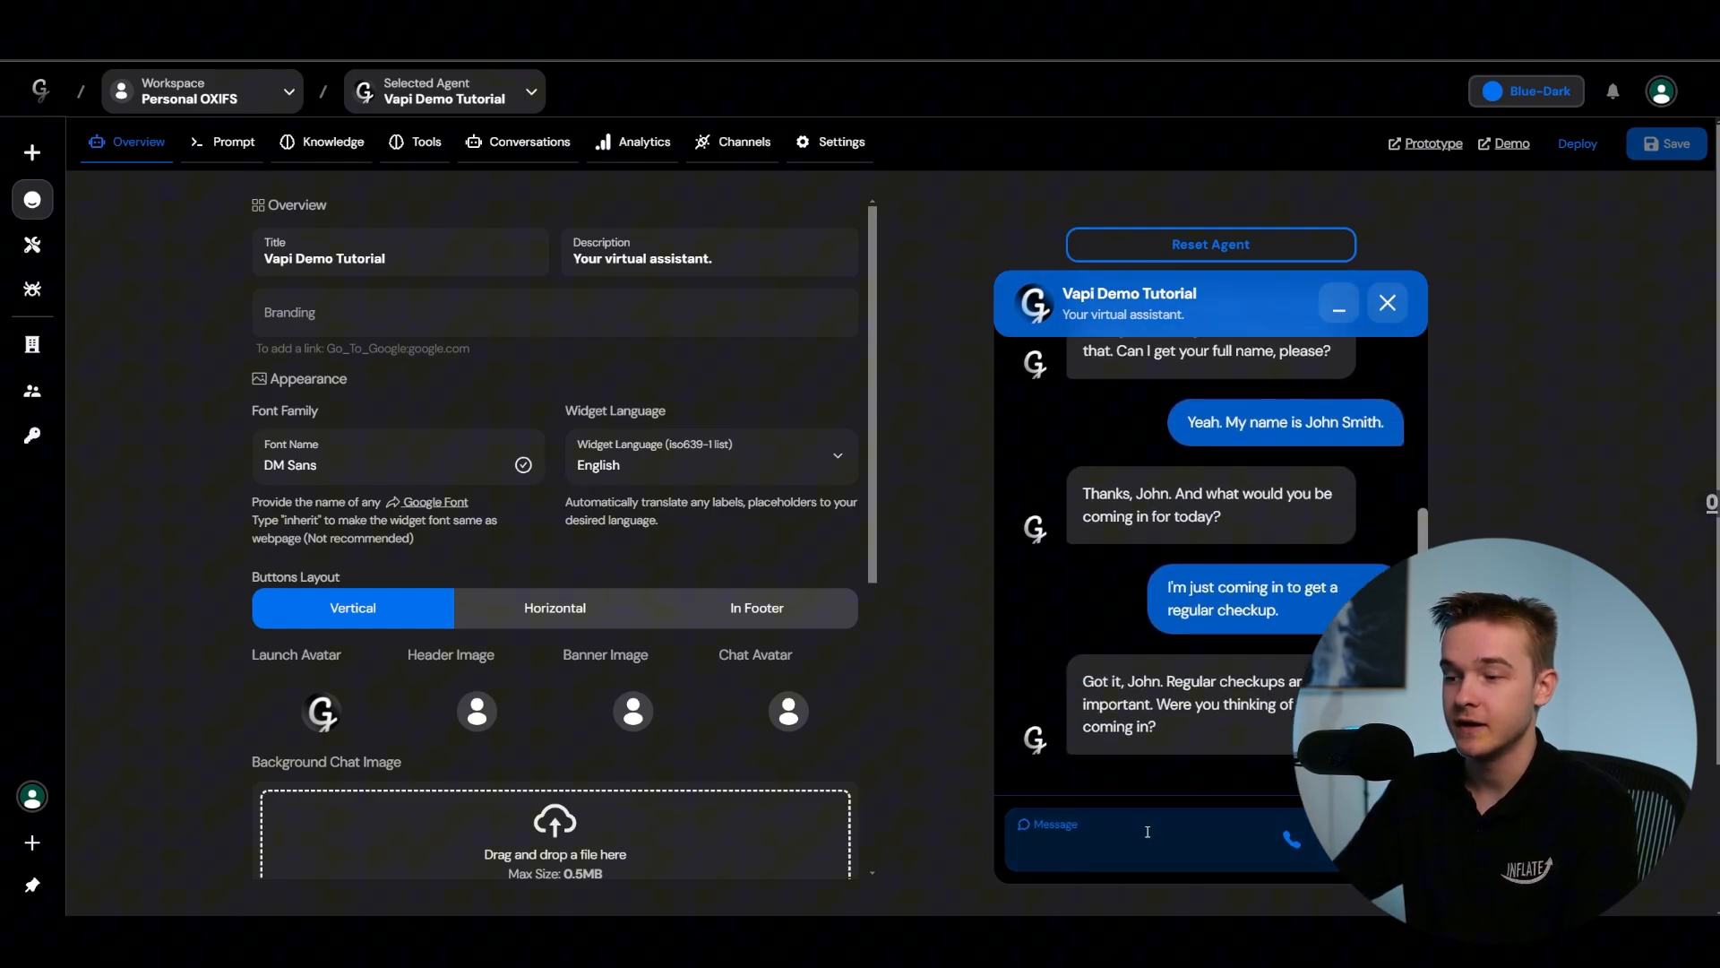
pyautogui.click(1142, 839)
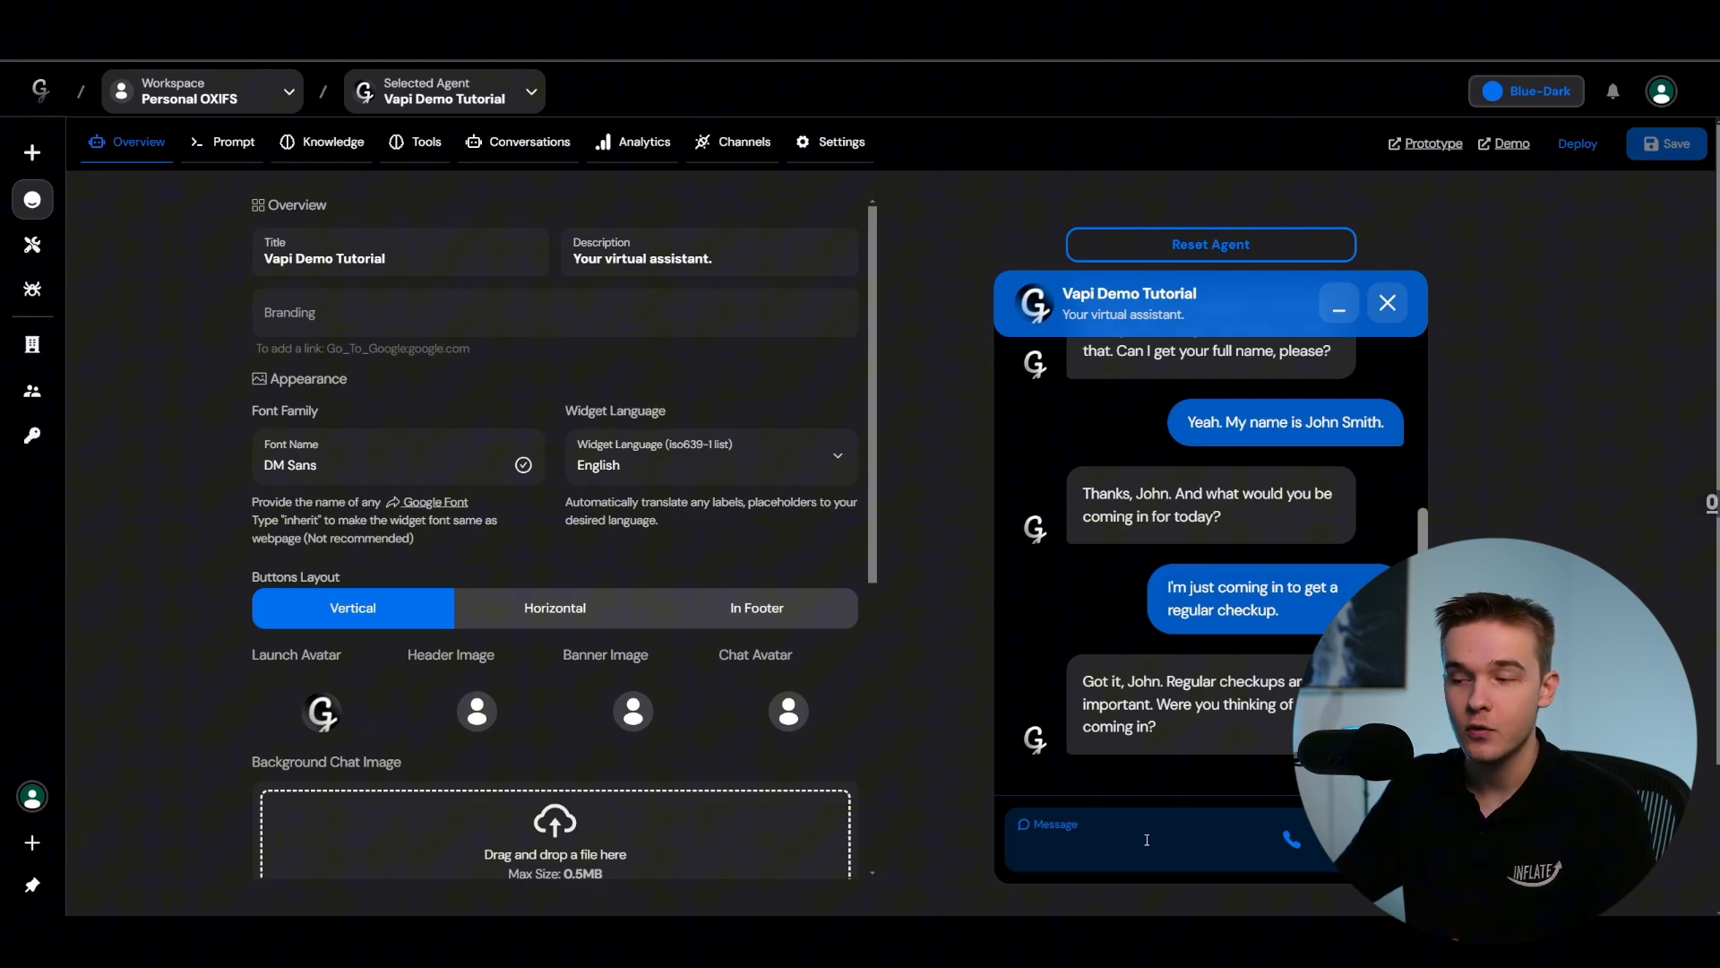
pyautogui.write('id like')
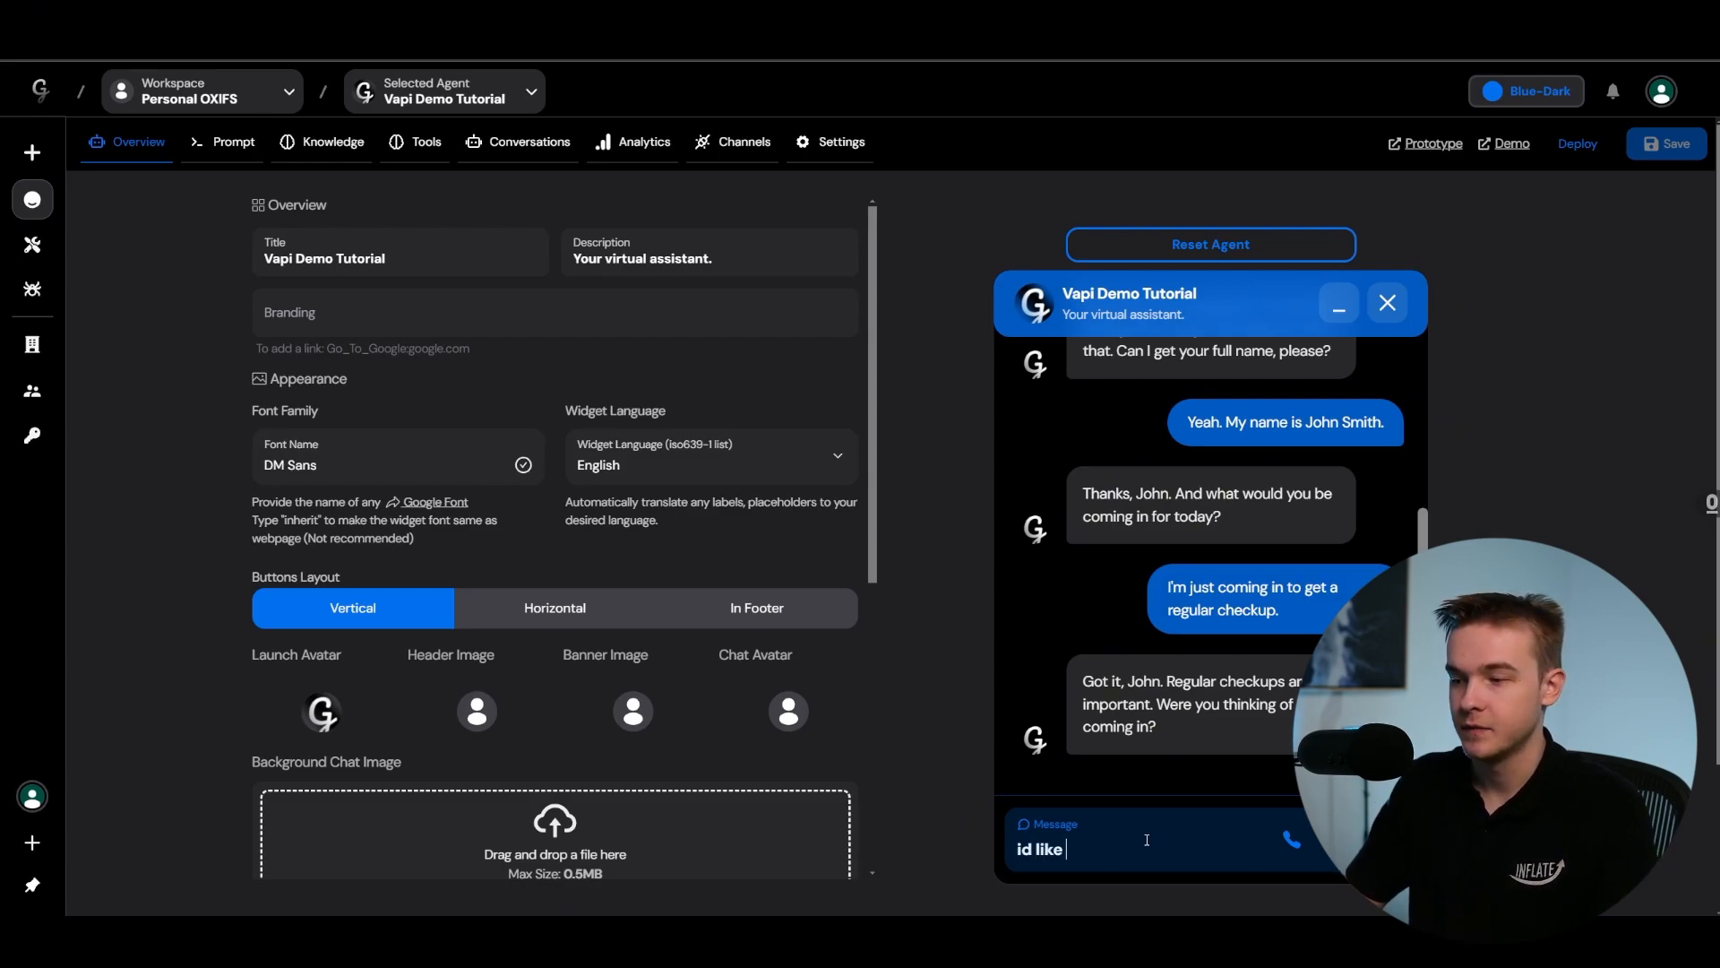
pyautogui.write('to book in for tommoro')
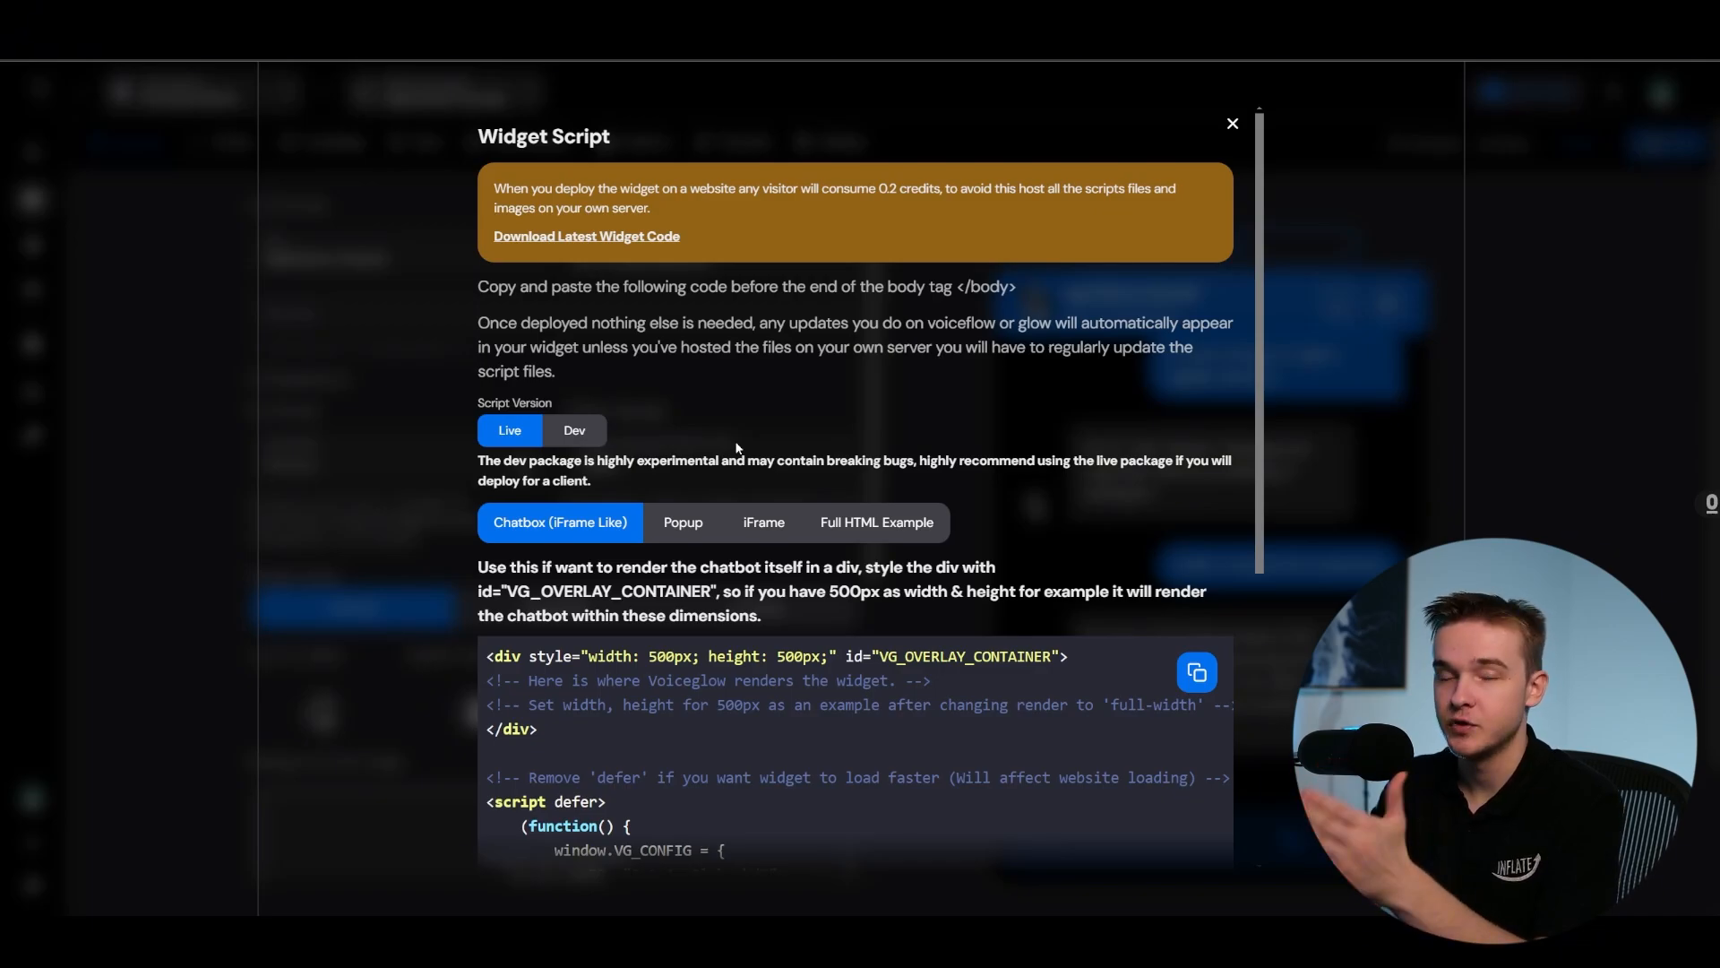
# Step: Compare the iFrame, Chatbox and Popup versions of the widget embed code
pyautogui.click(764, 521)
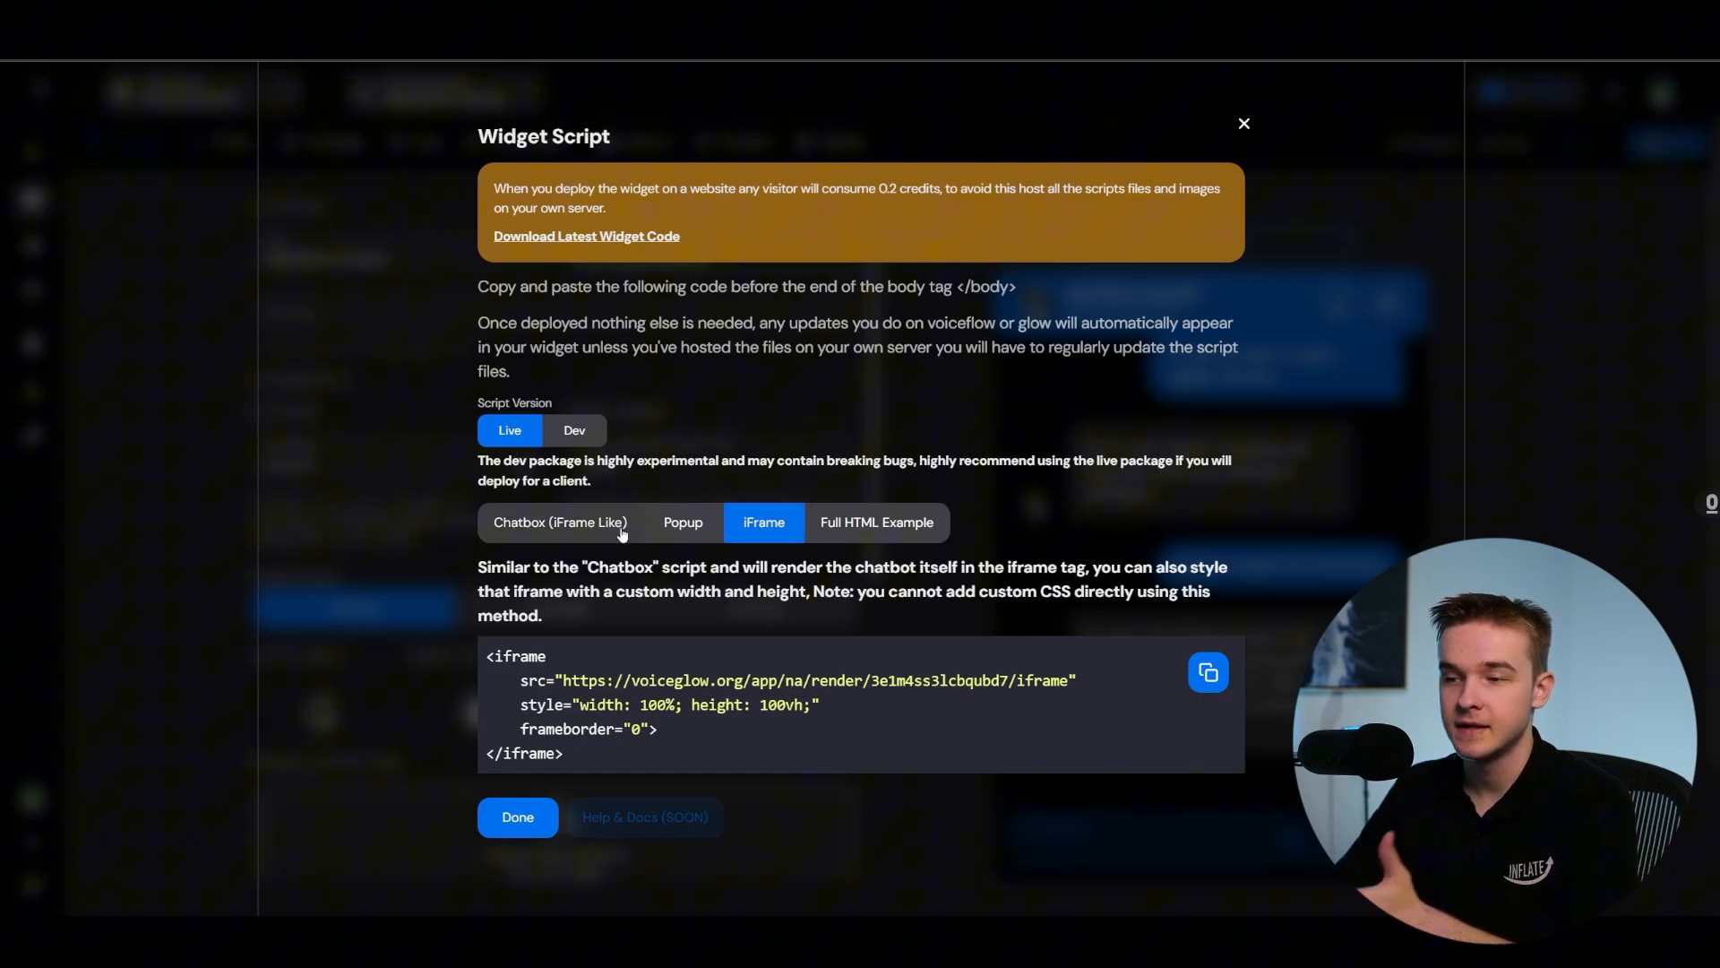
pyautogui.click(559, 521)
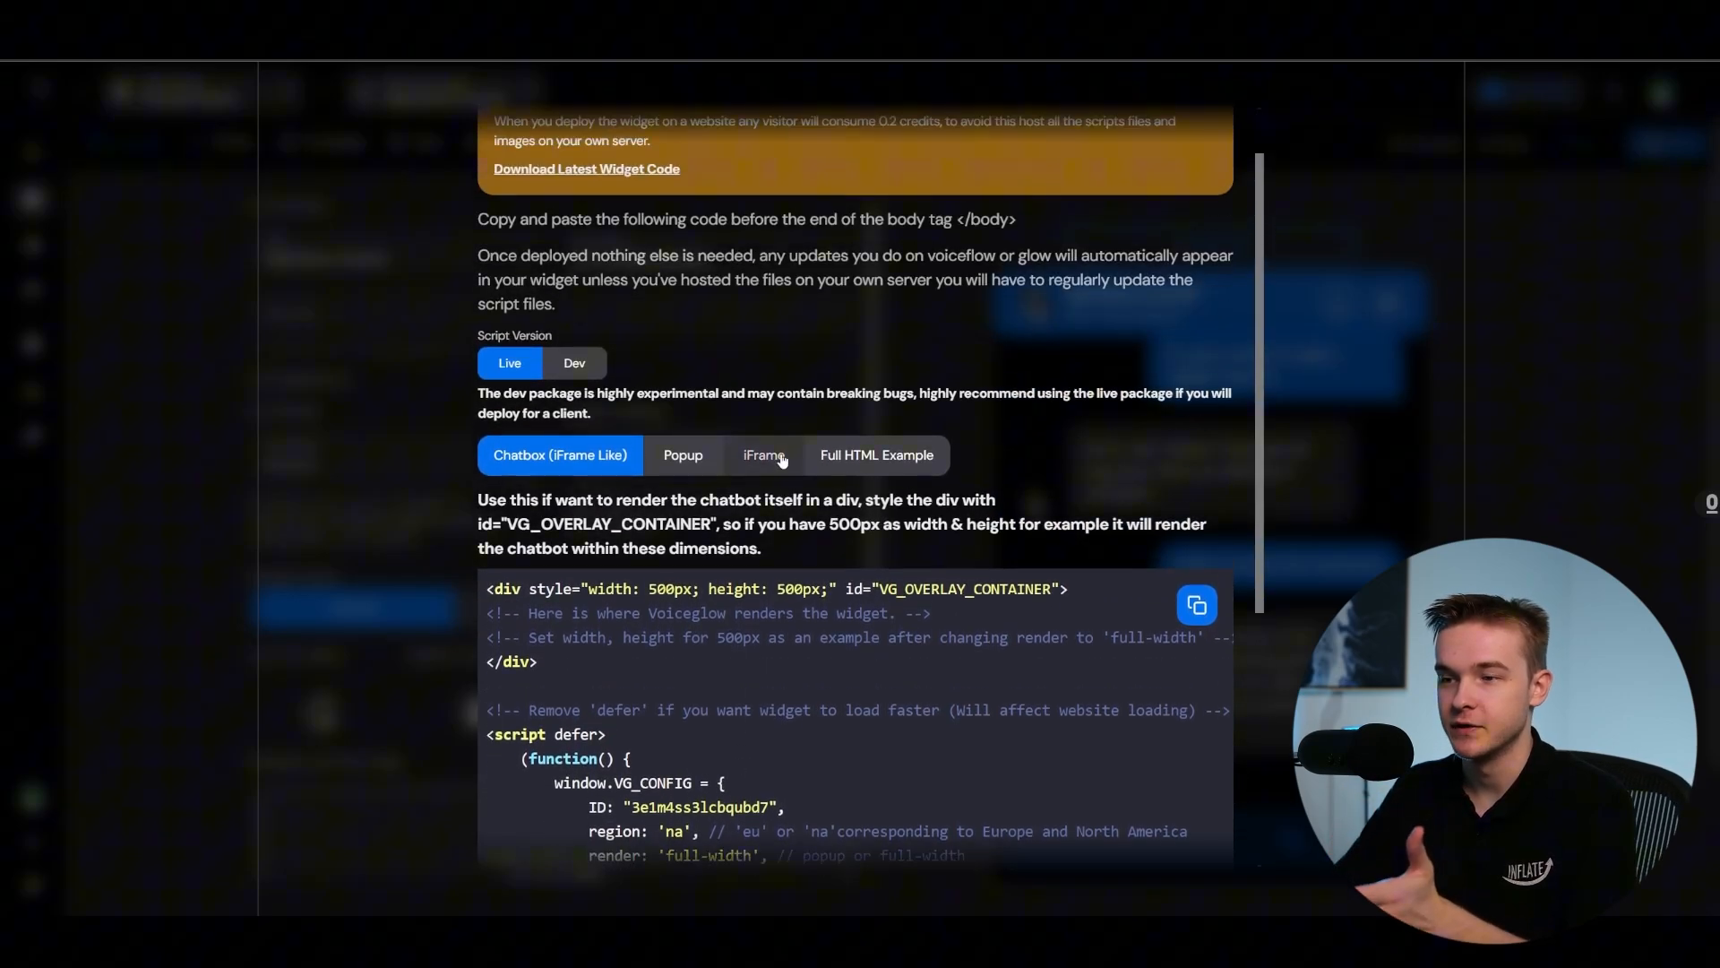
pyautogui.scroll(-3)
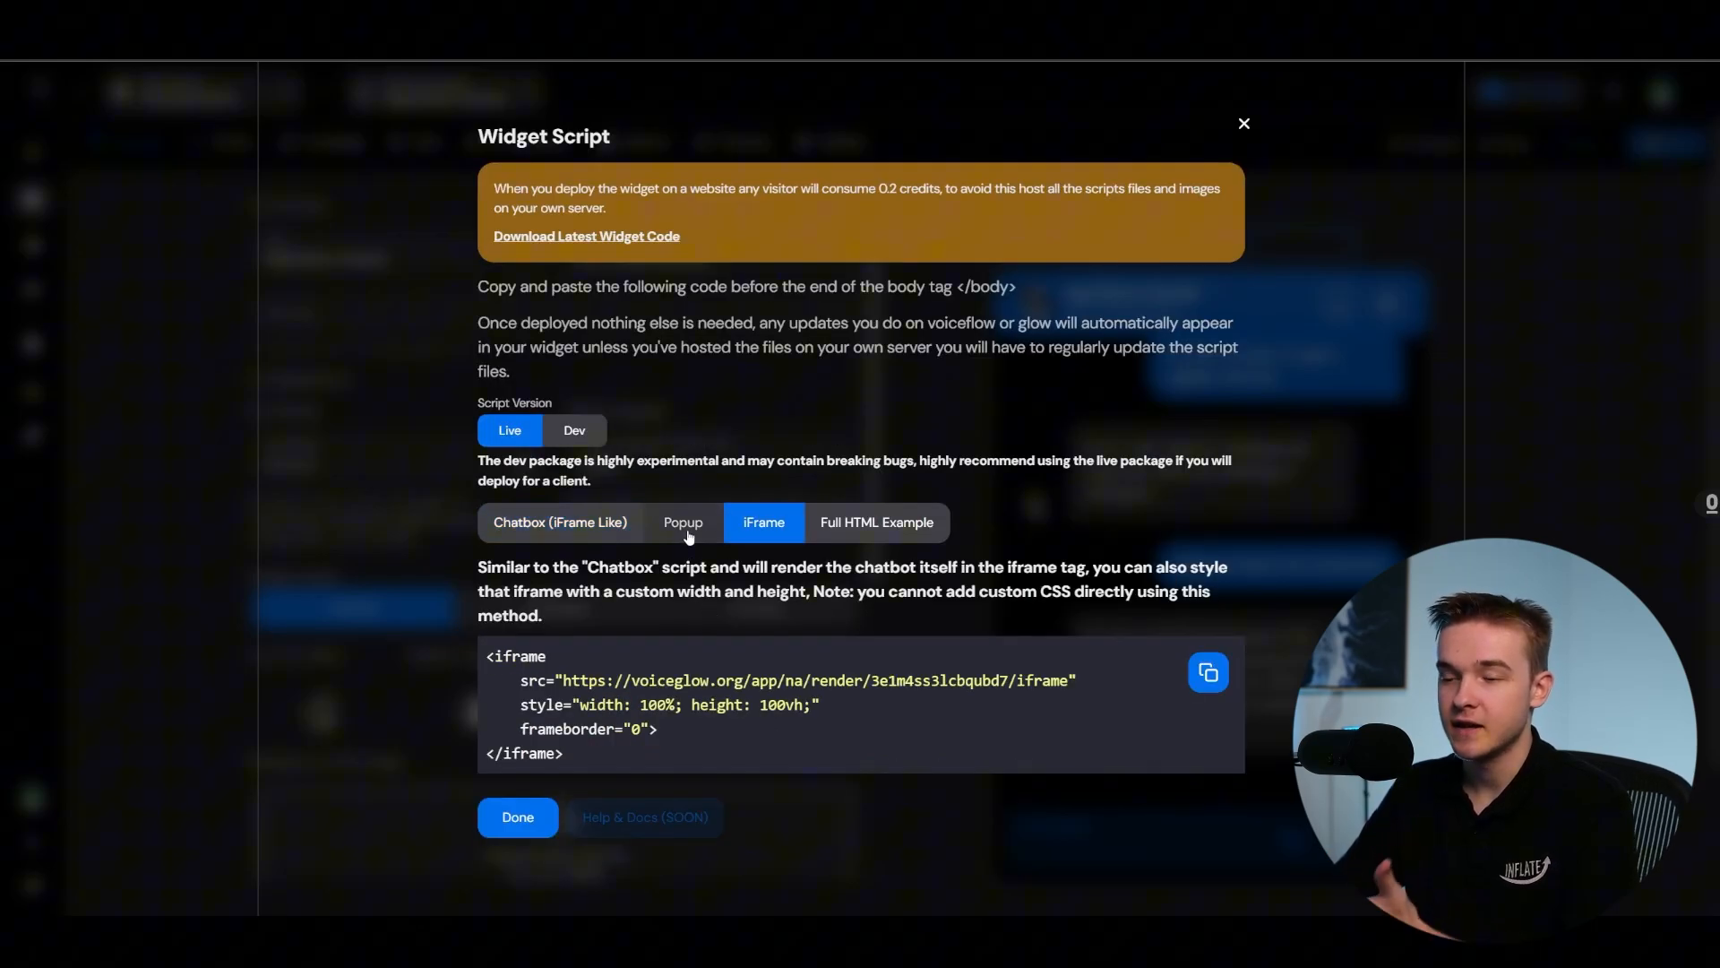
pyautogui.click(682, 522)
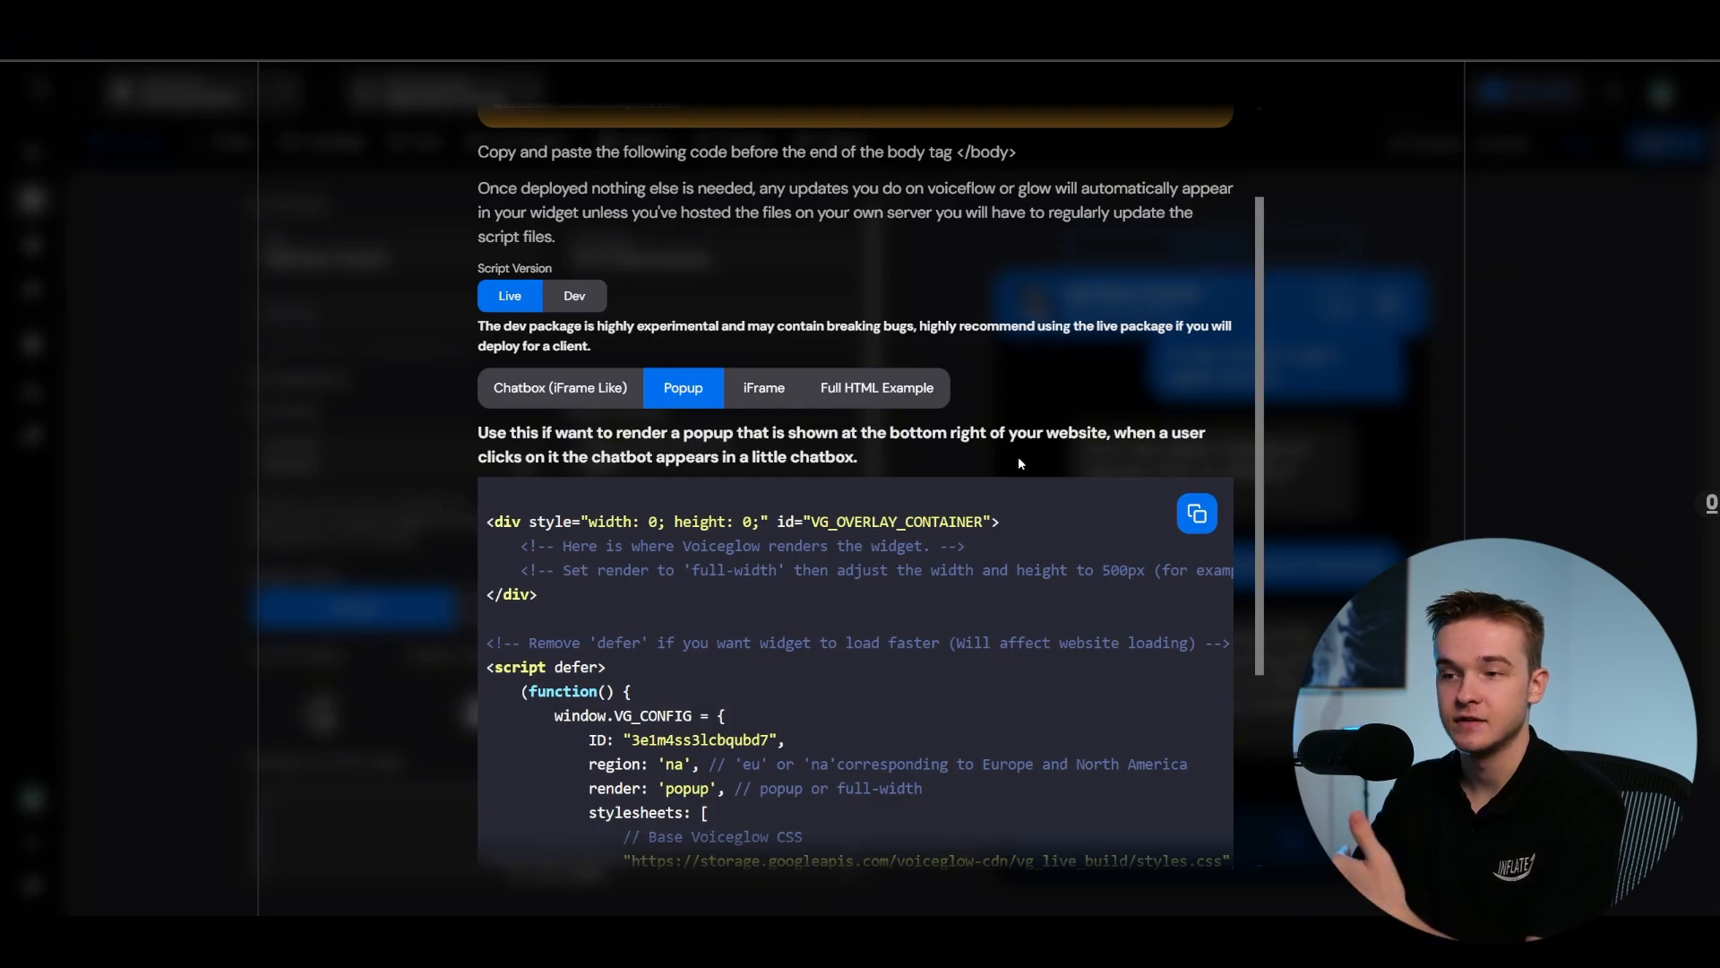
# Step: Browse the Full HTML Example code, then return to the full Popup script
pyautogui.click(877, 387)
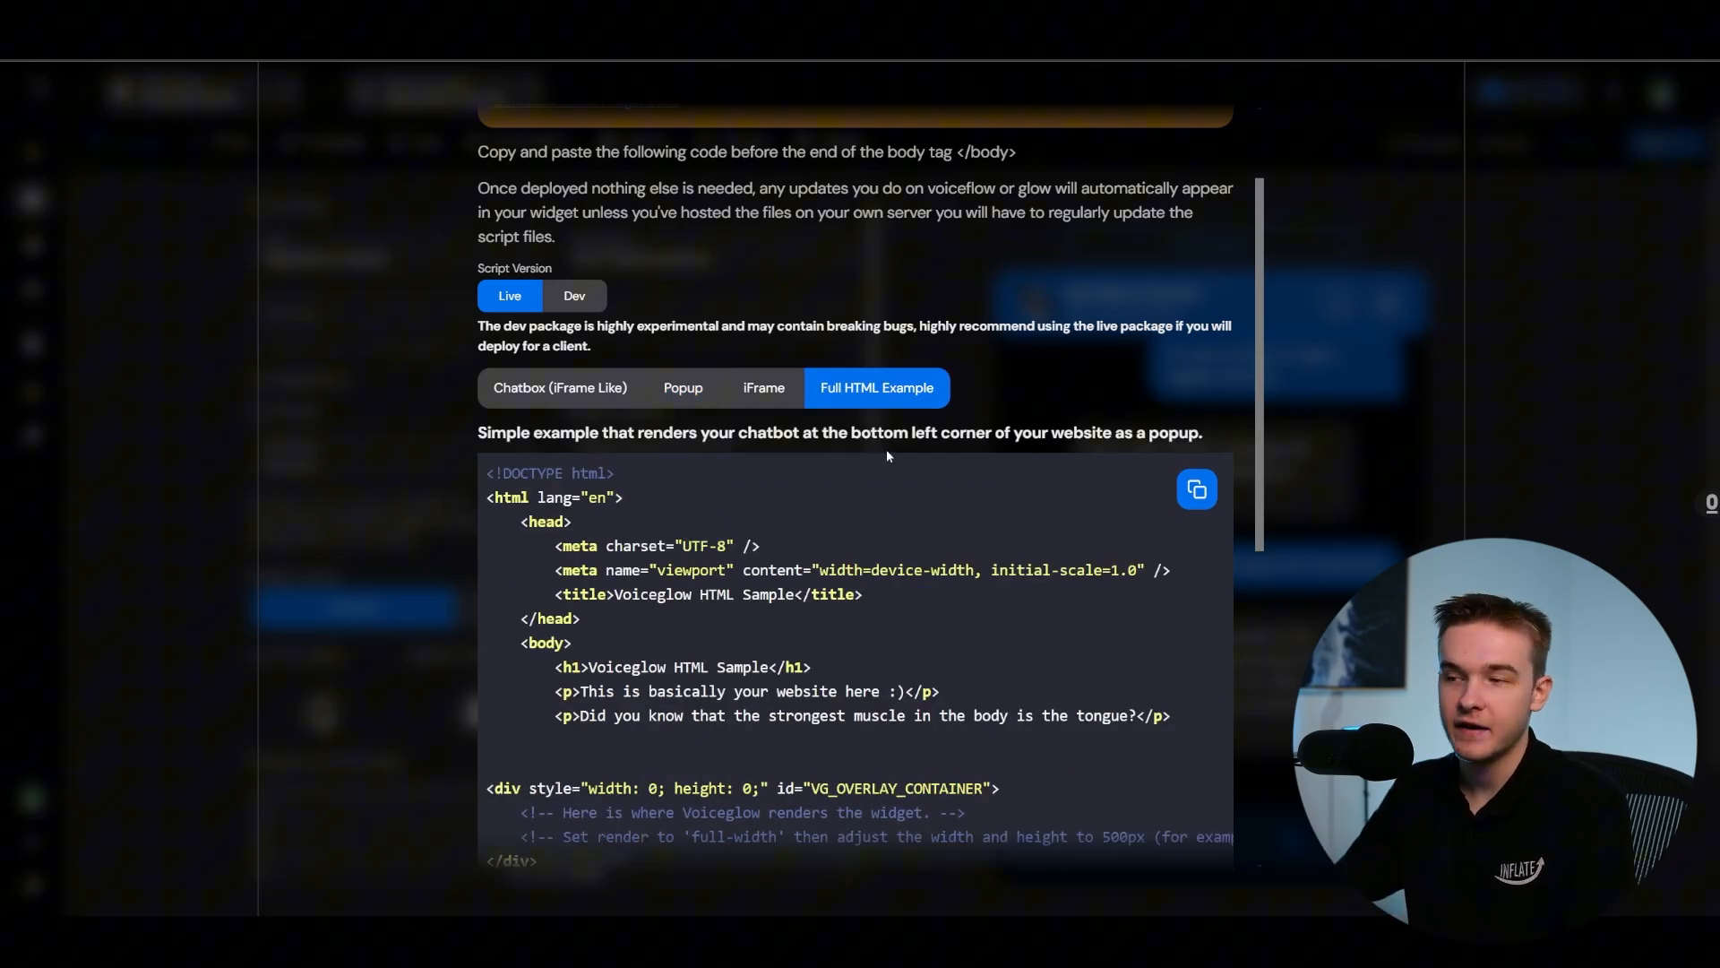
pyautogui.scroll(-3)
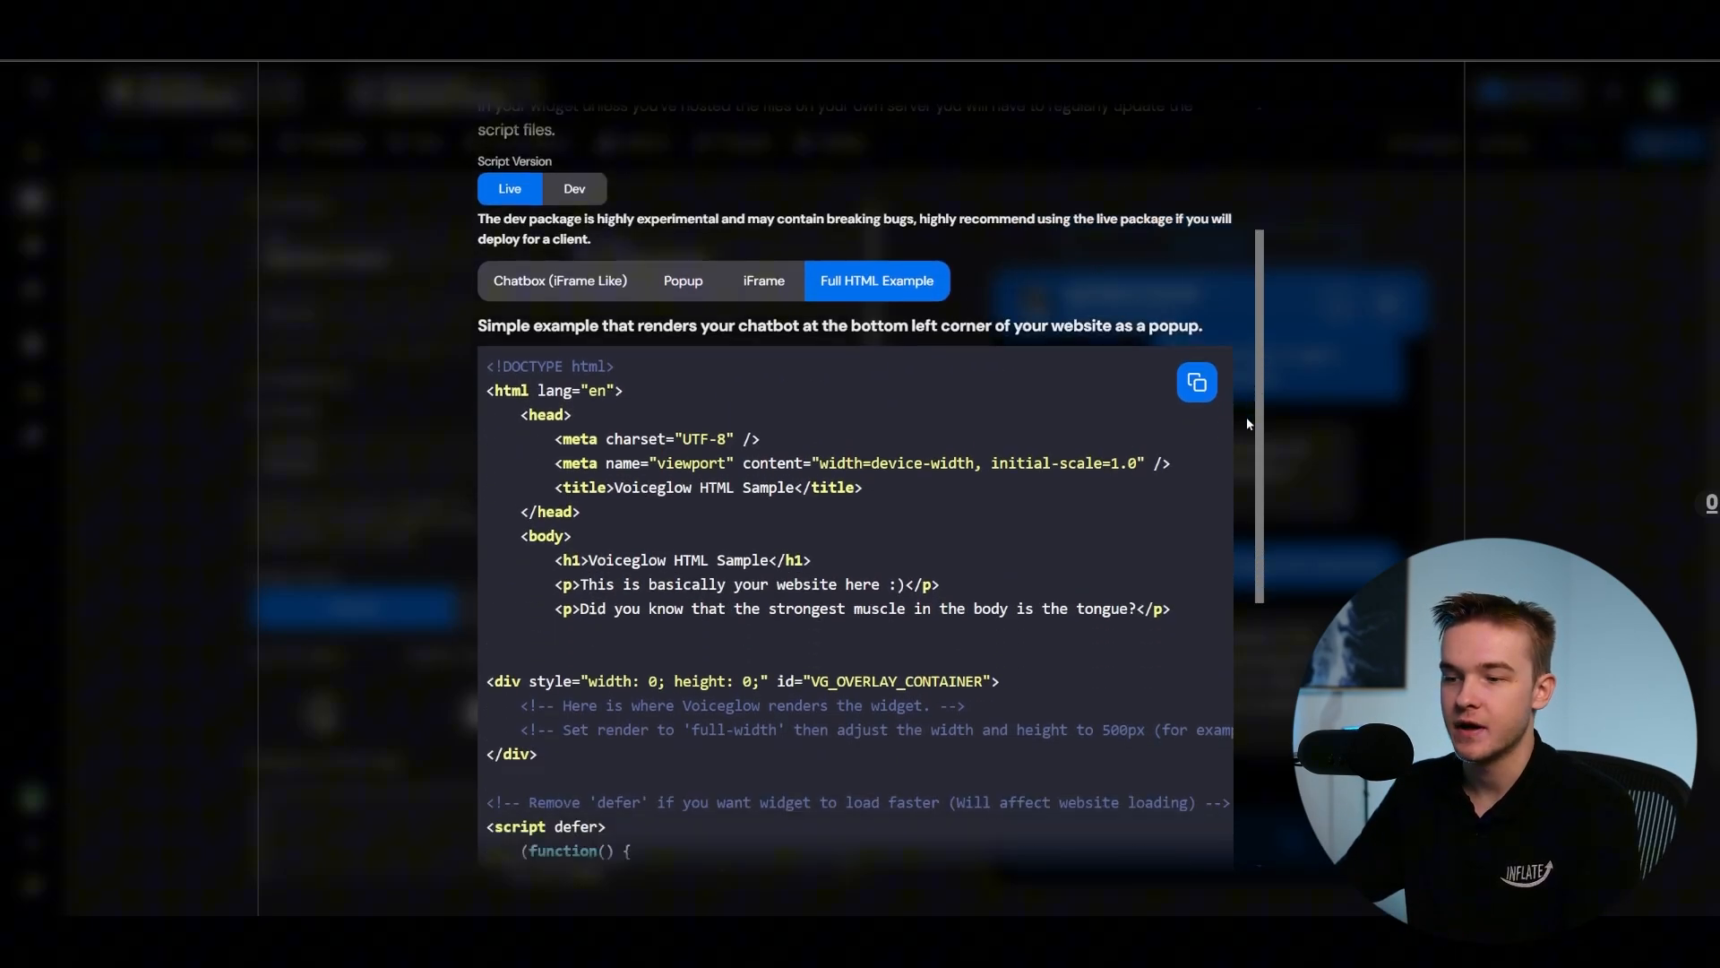
pyautogui.scroll(-3)
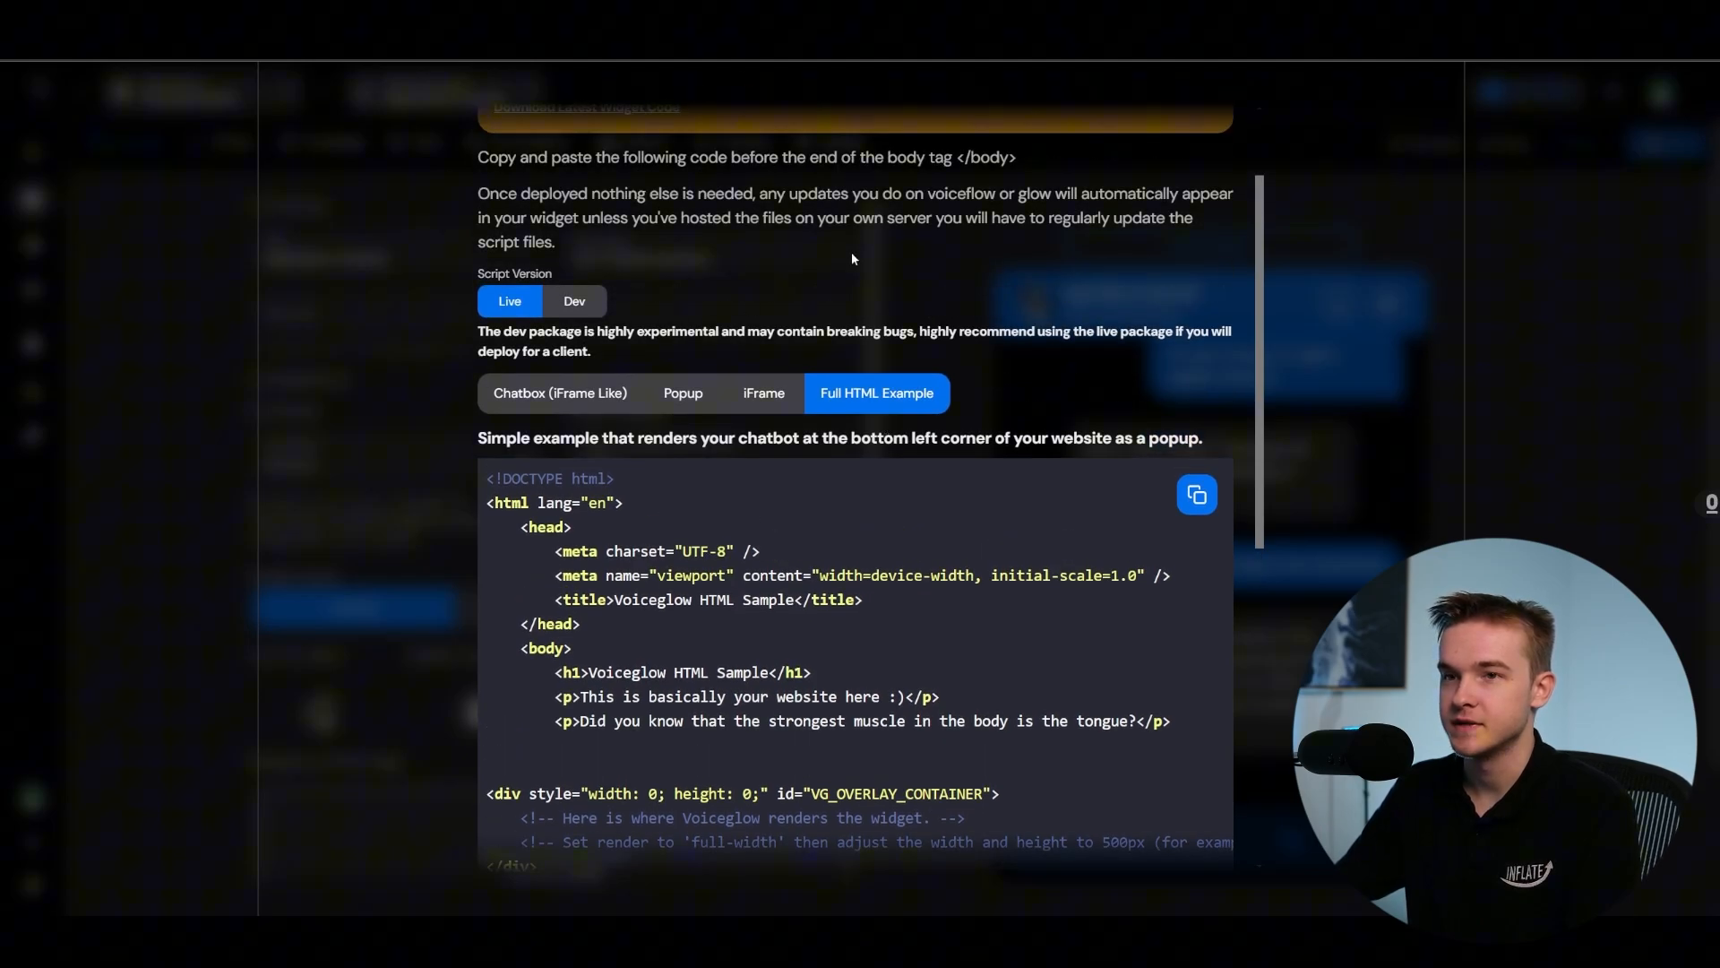
pyautogui.click(683, 286)
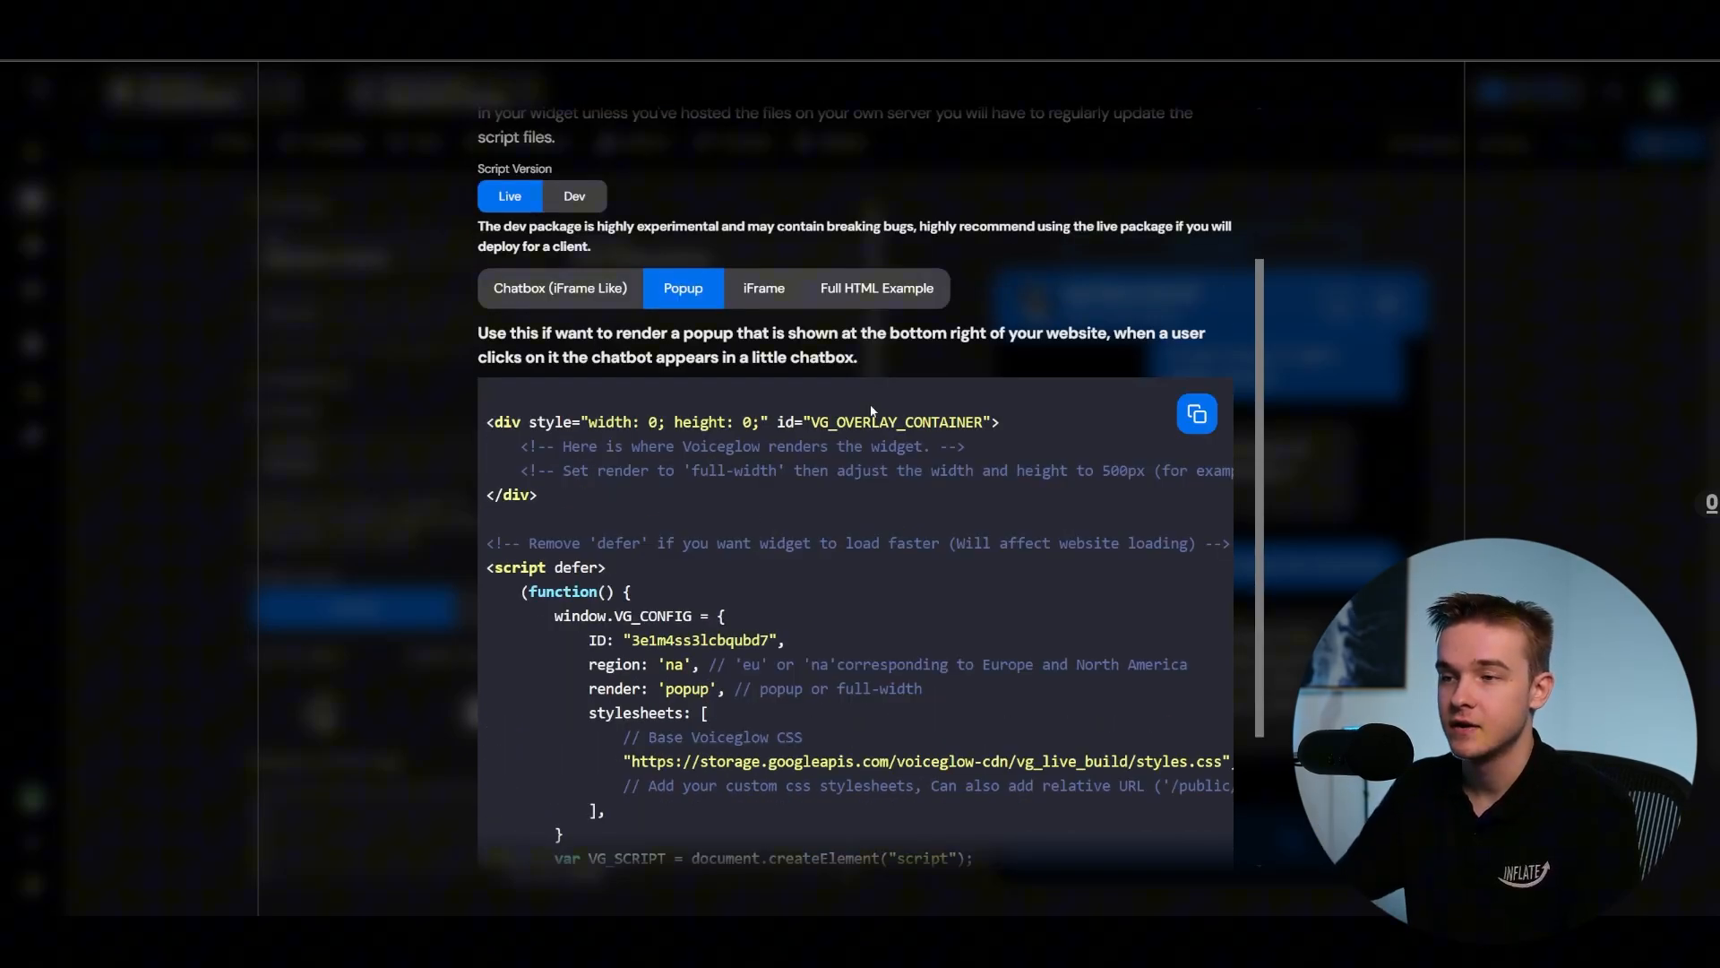
pyautogui.scroll(-3)
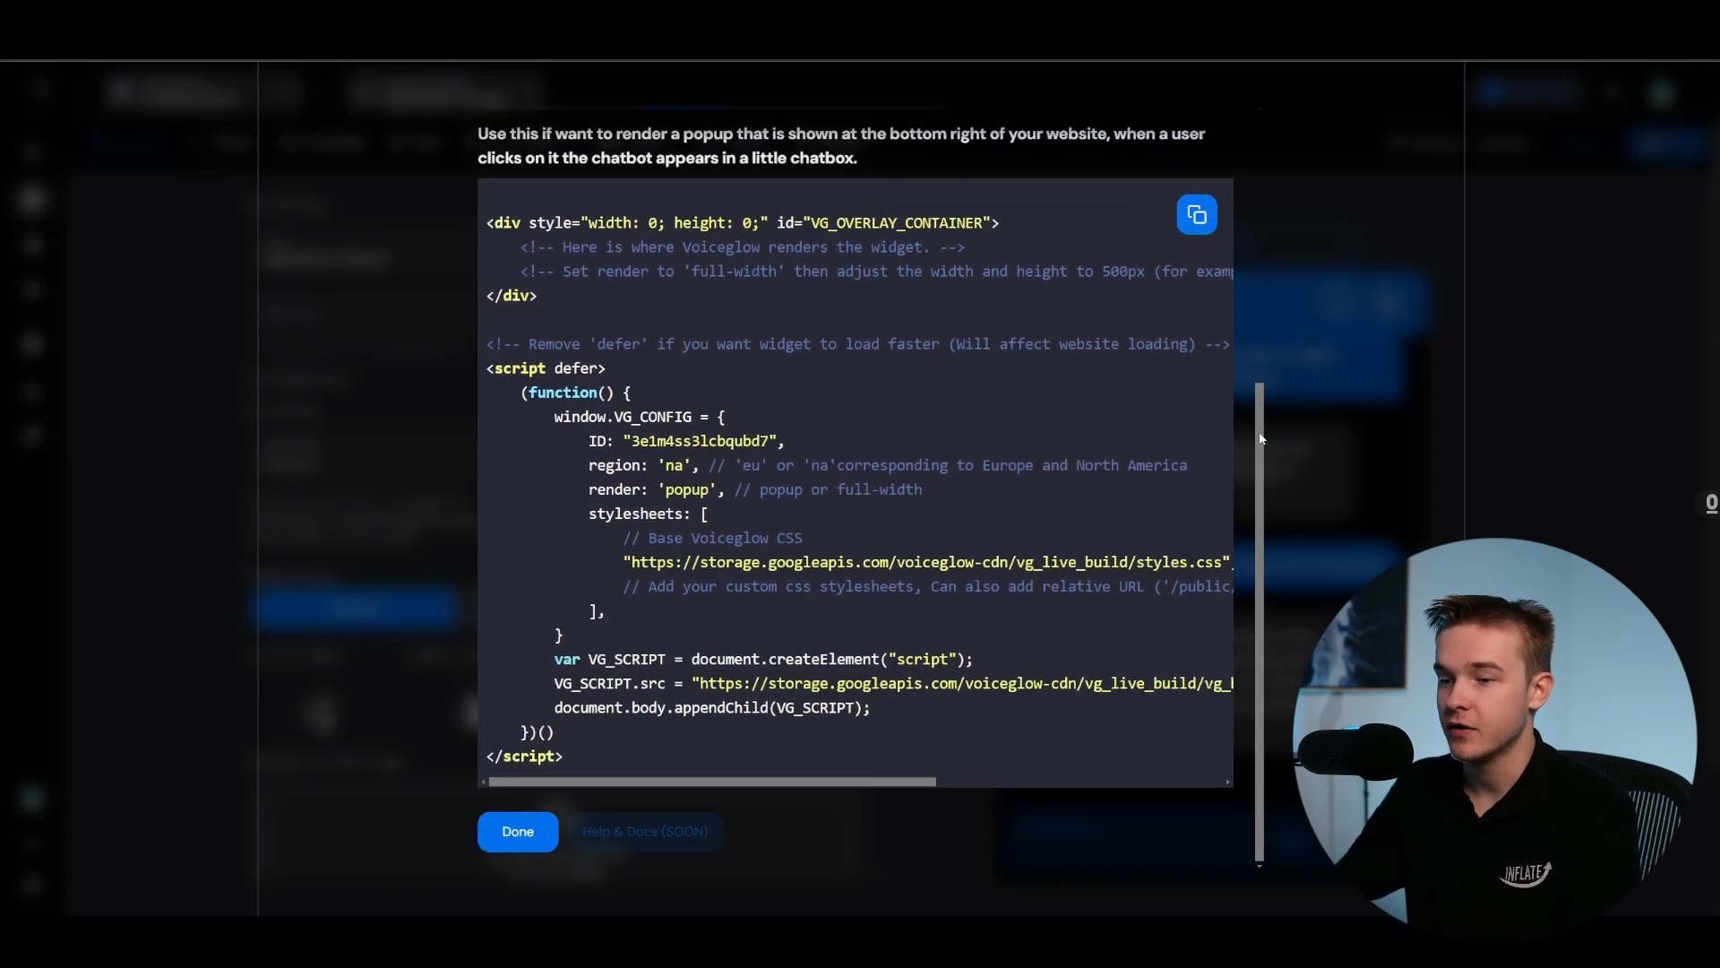
# Step: Paste the copied popup script into the booking page's Before </body> tag custom code and save
pyautogui.click(518, 830)
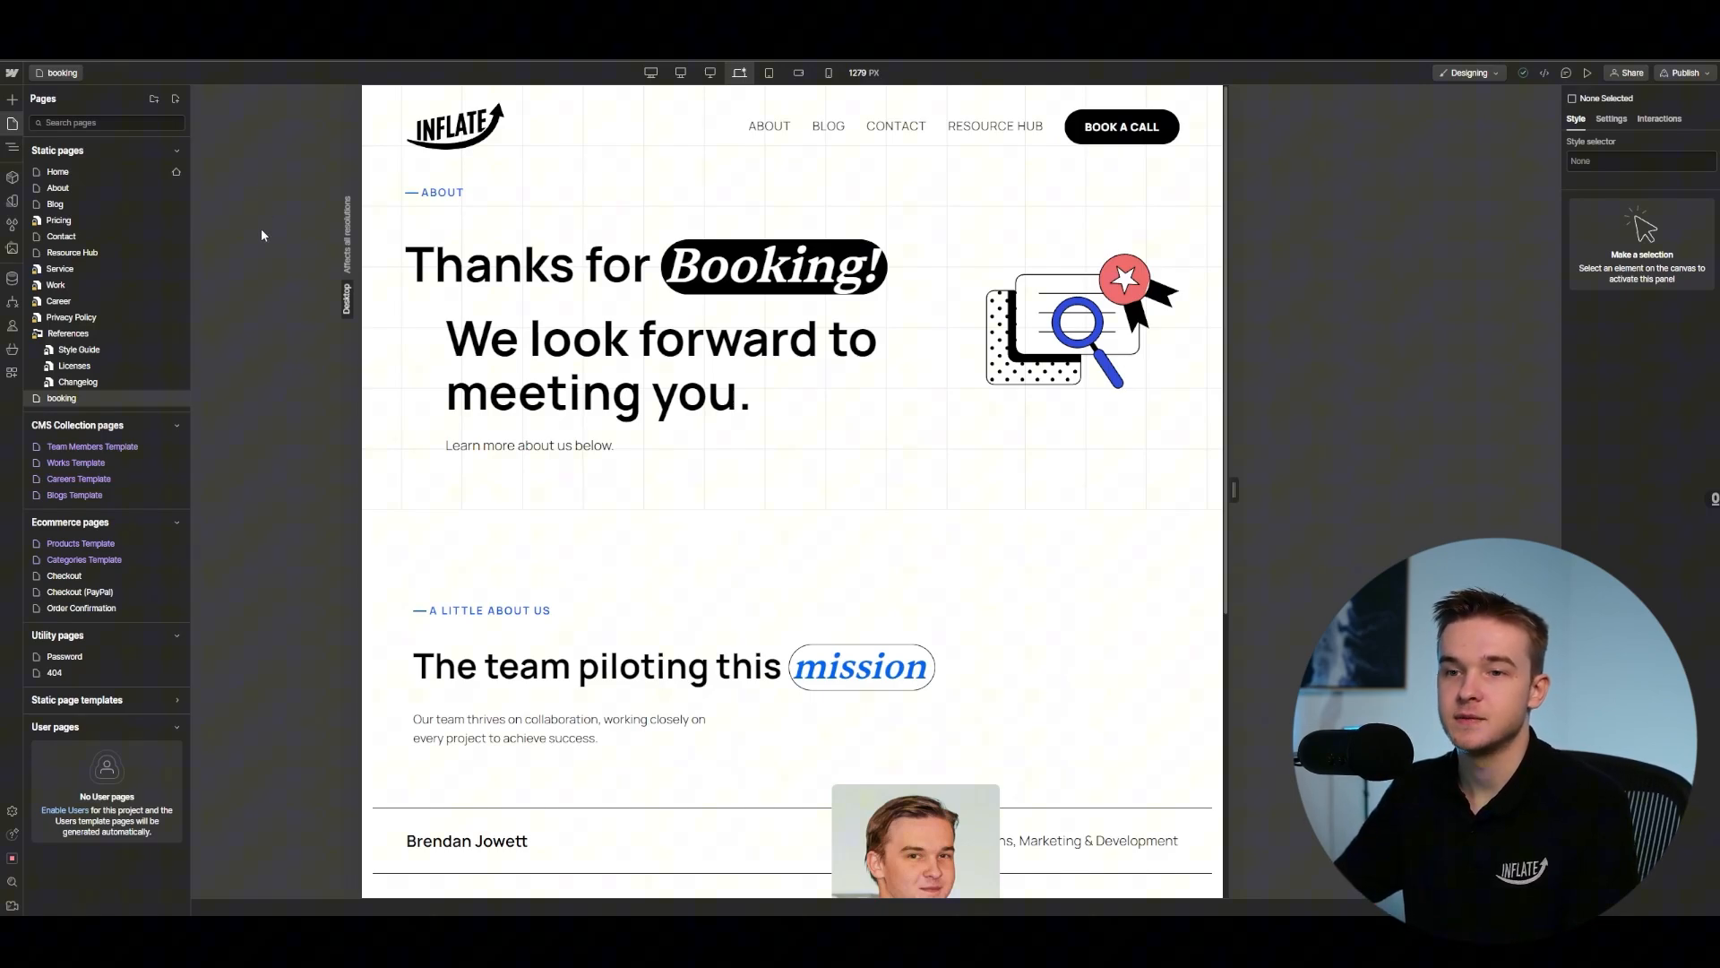
pyautogui.moveTo(270, 239)
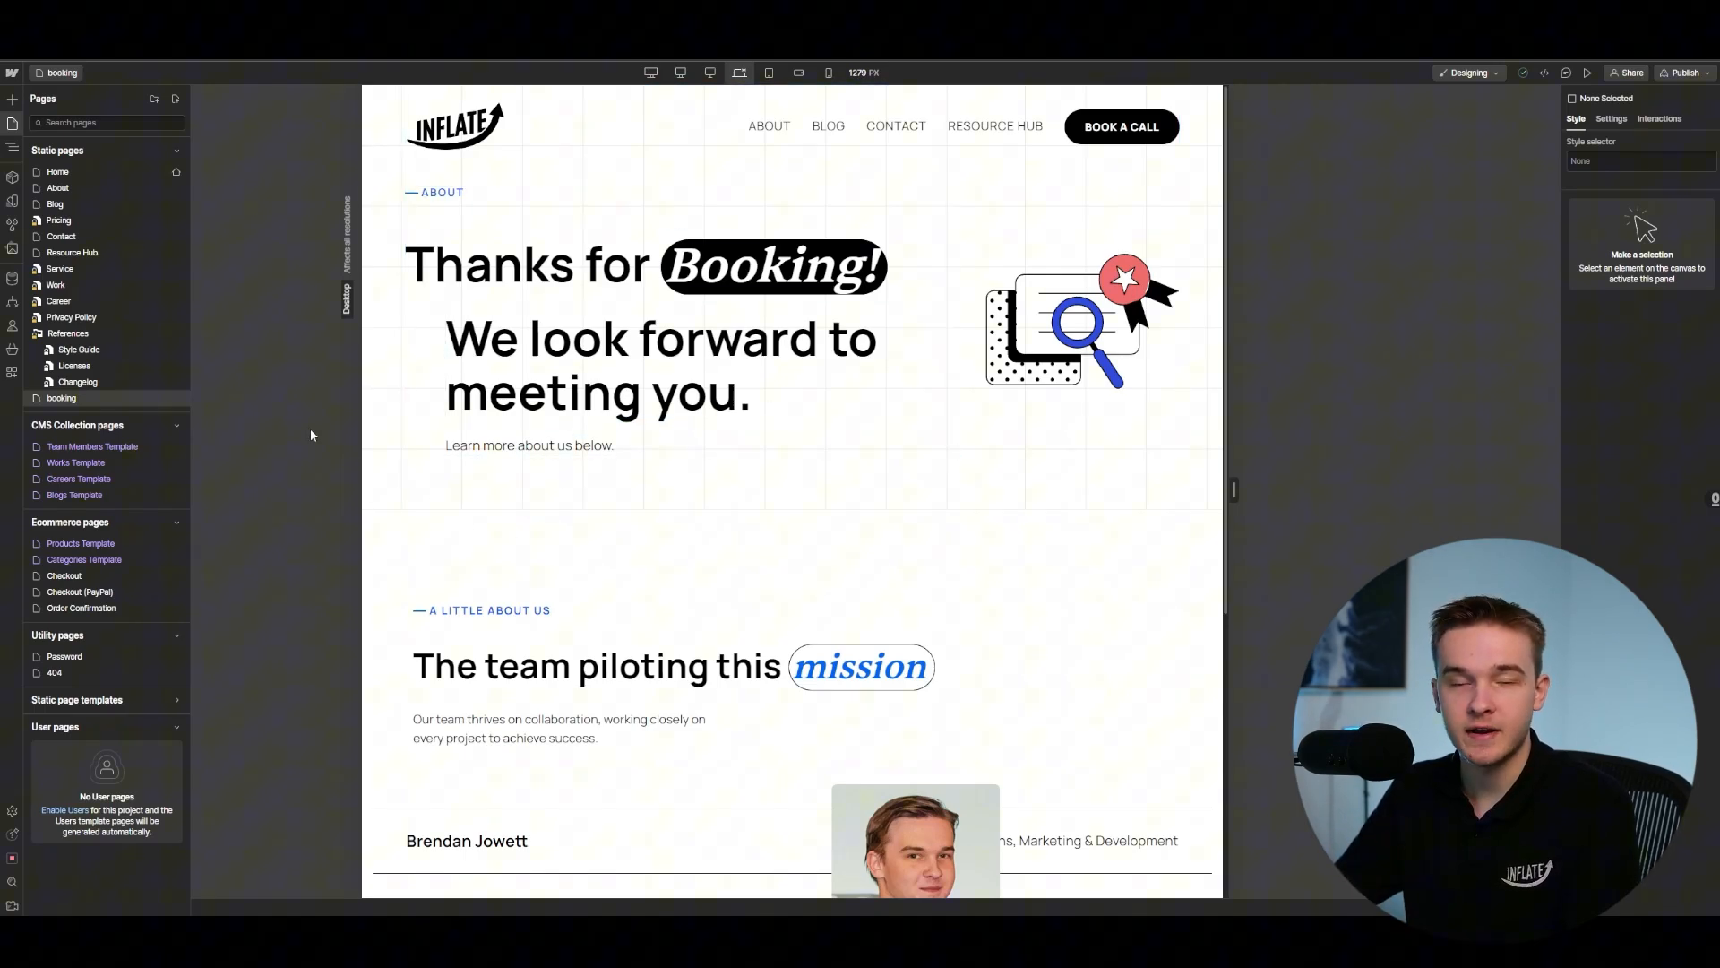
pyautogui.moveTo(176, 398)
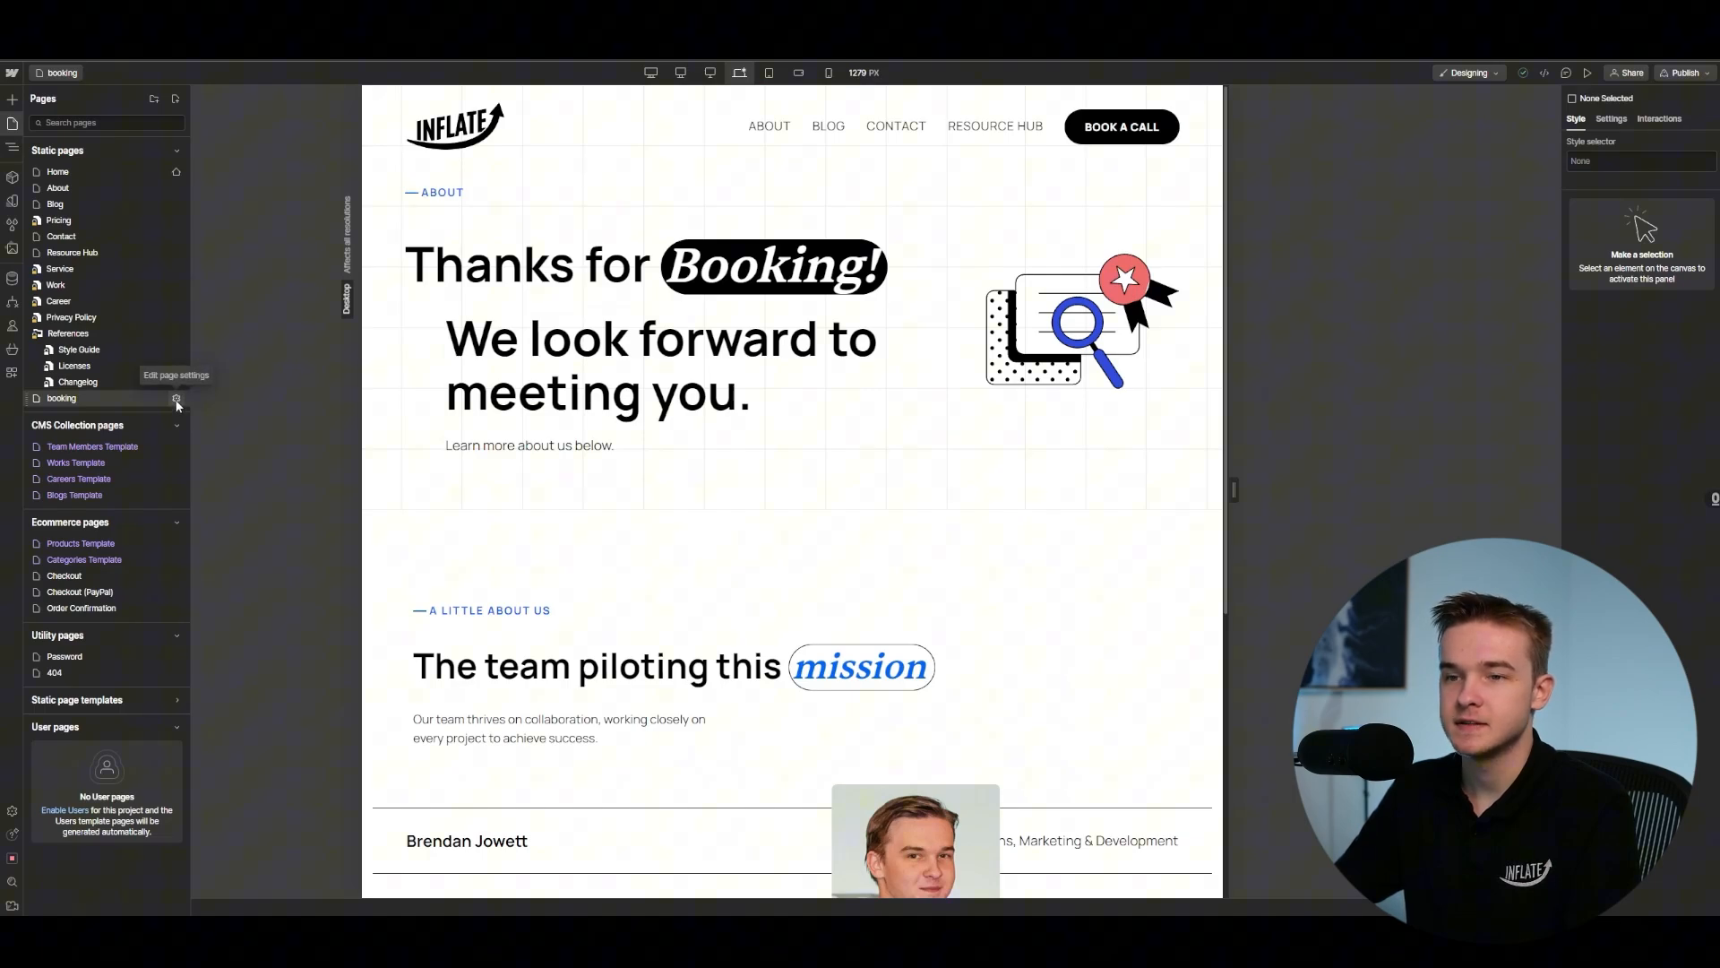
pyautogui.click(176, 398)
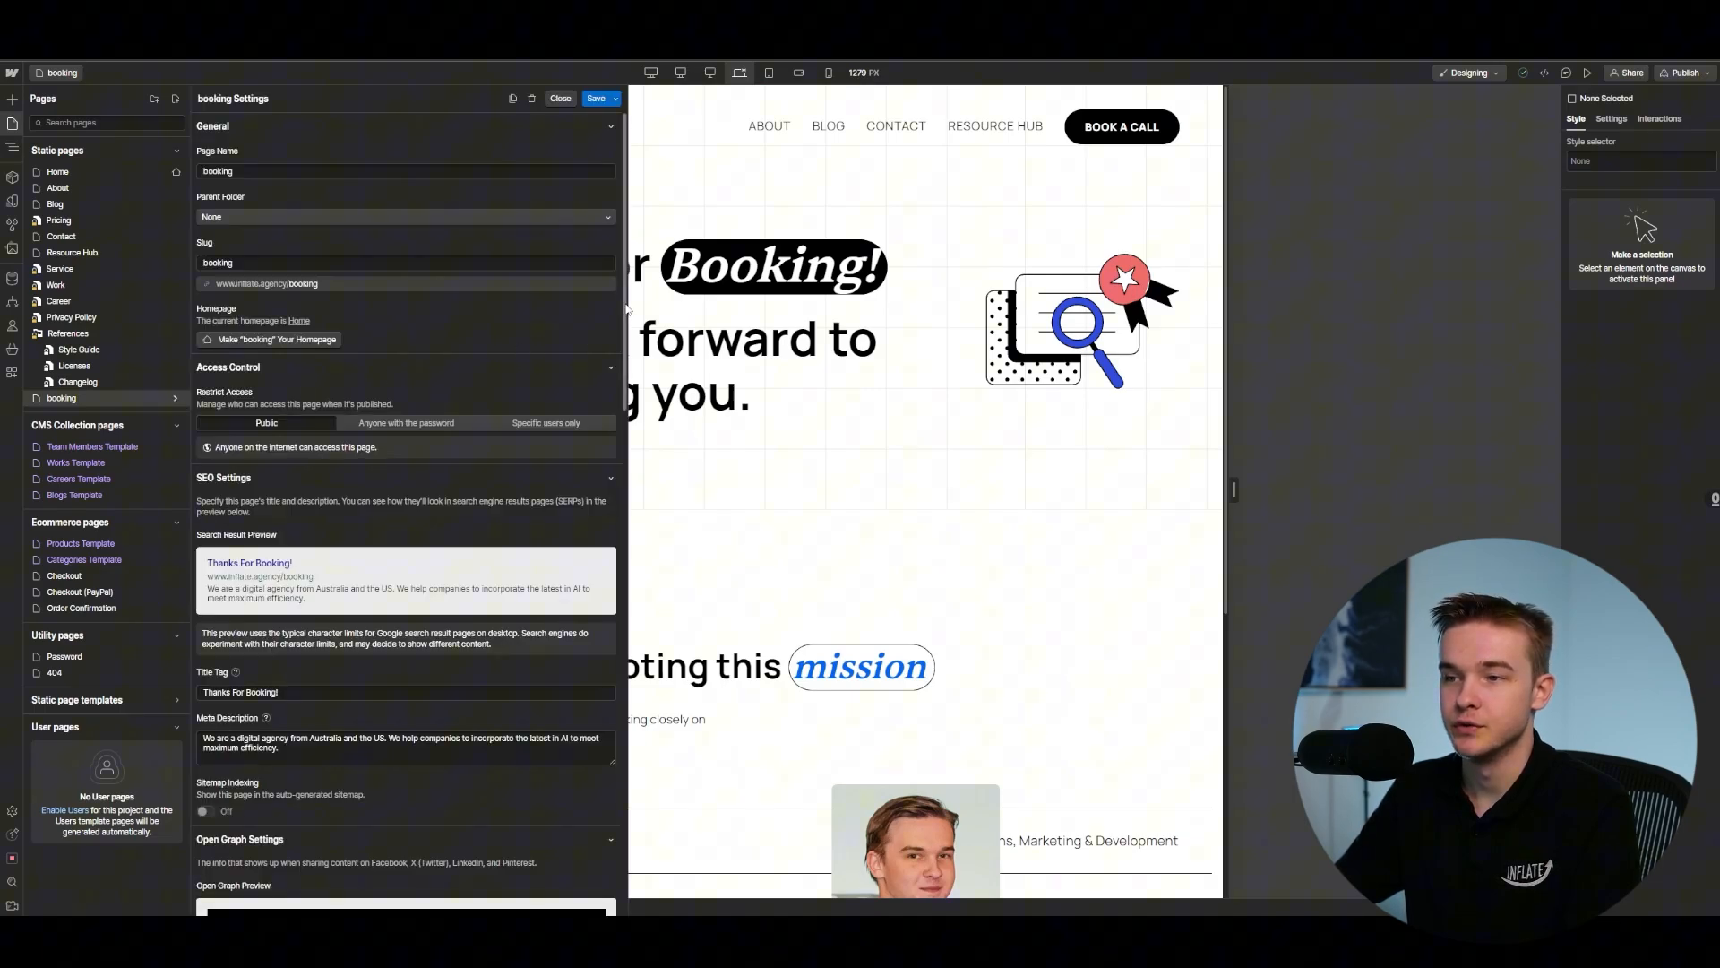
pyautogui.click(774, 267)
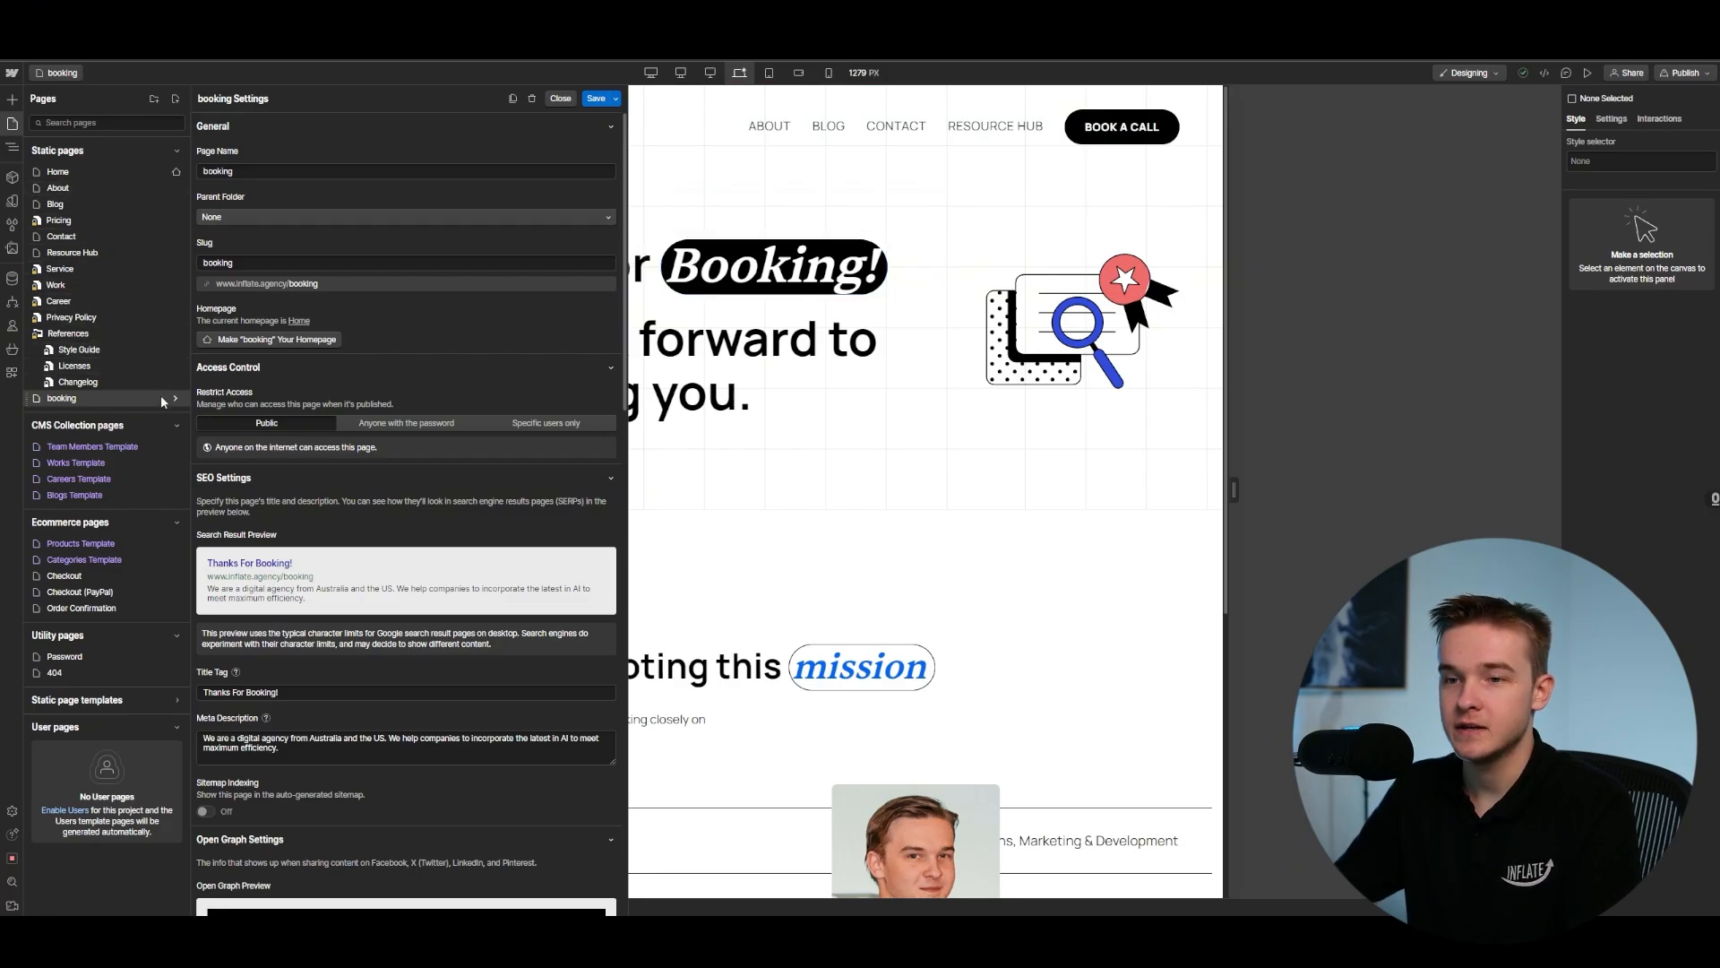
pyautogui.scroll(-3)
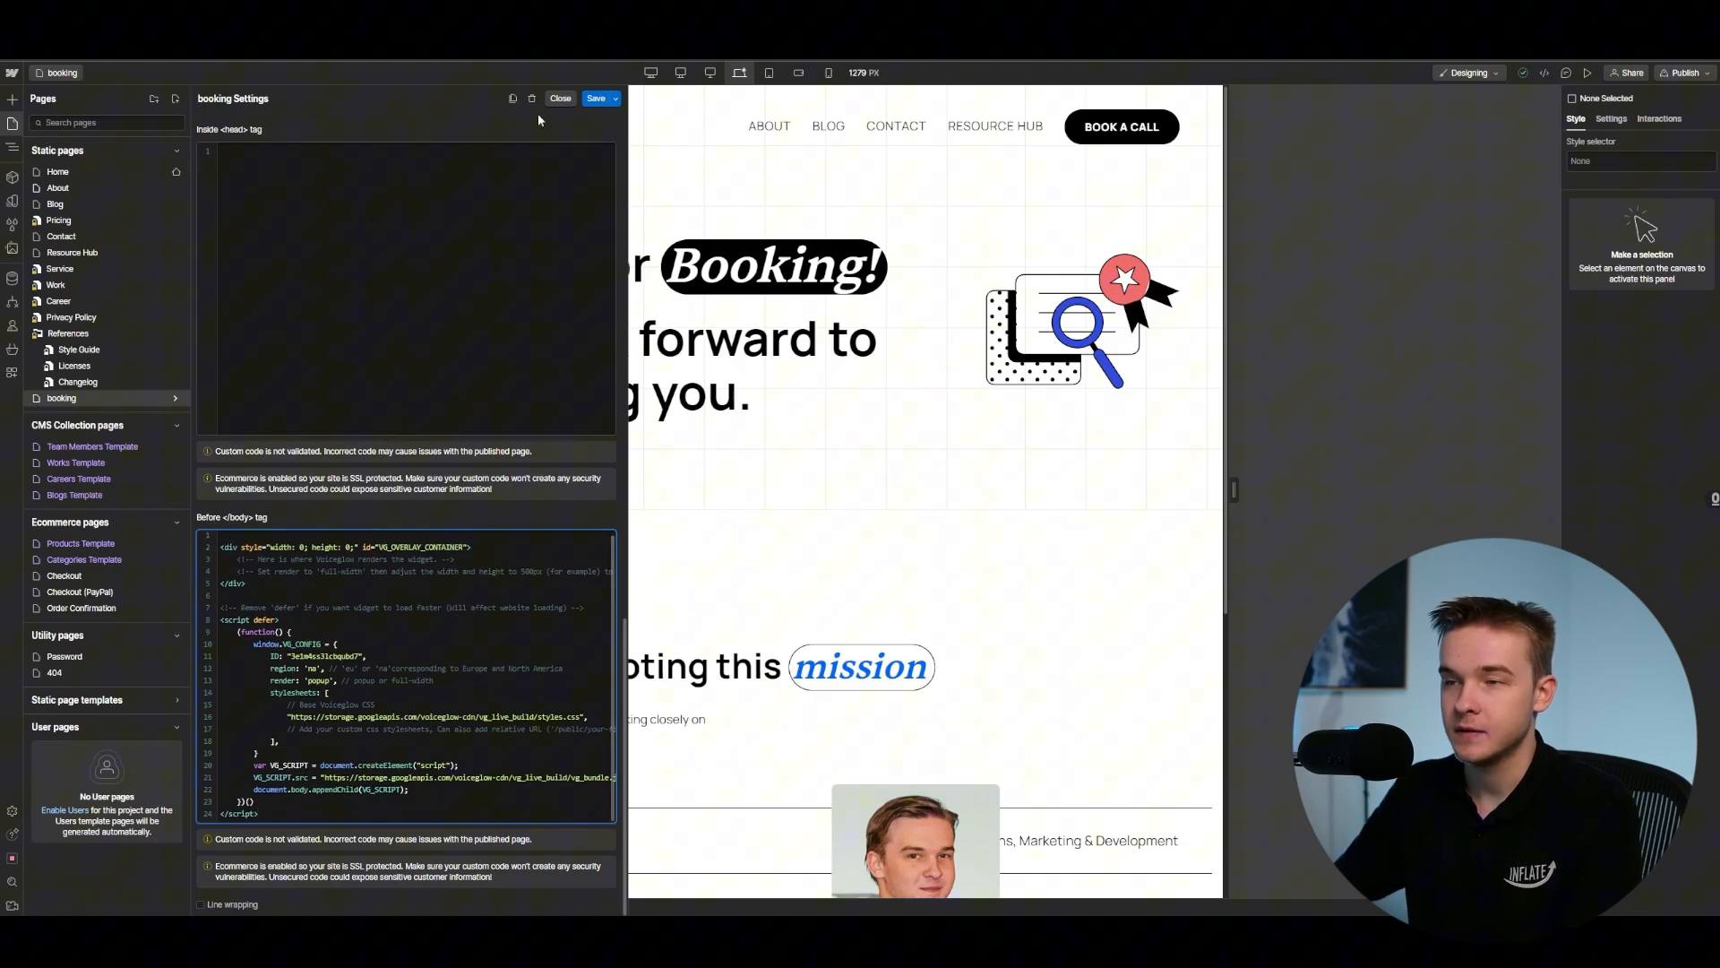
pyautogui.click(560, 97)
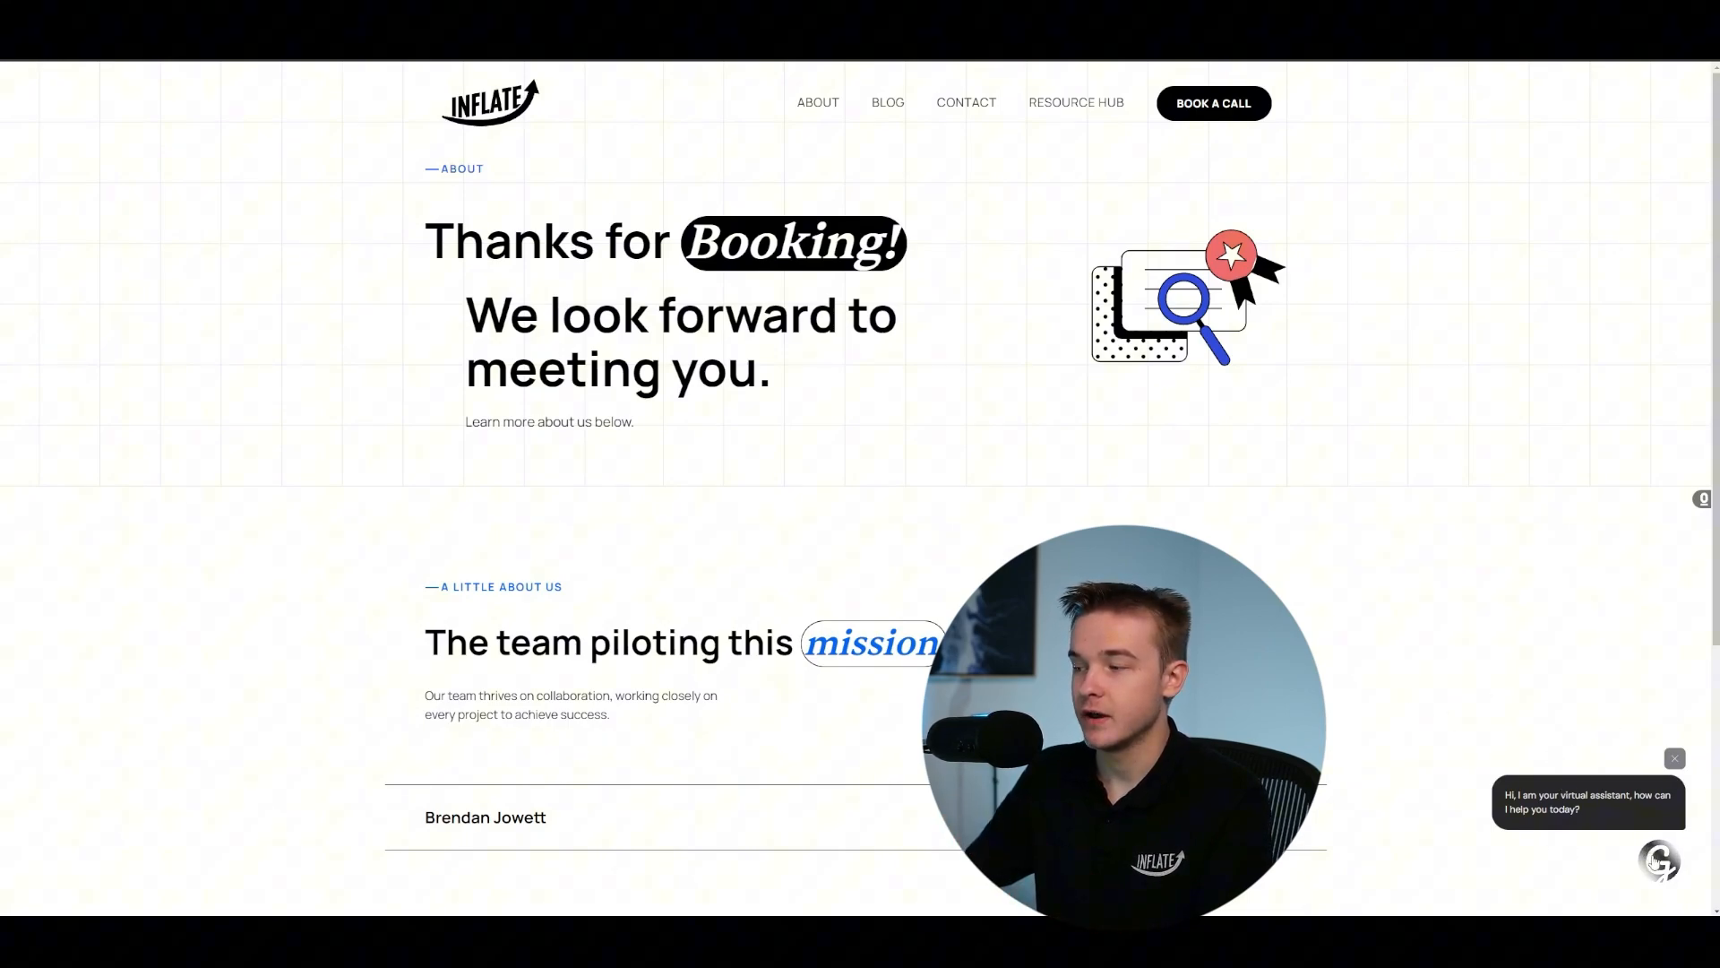
# Step: Launch the Voiceglow chat popup and receive the Mary's Dental assistant greeting
pyautogui.click(1659, 858)
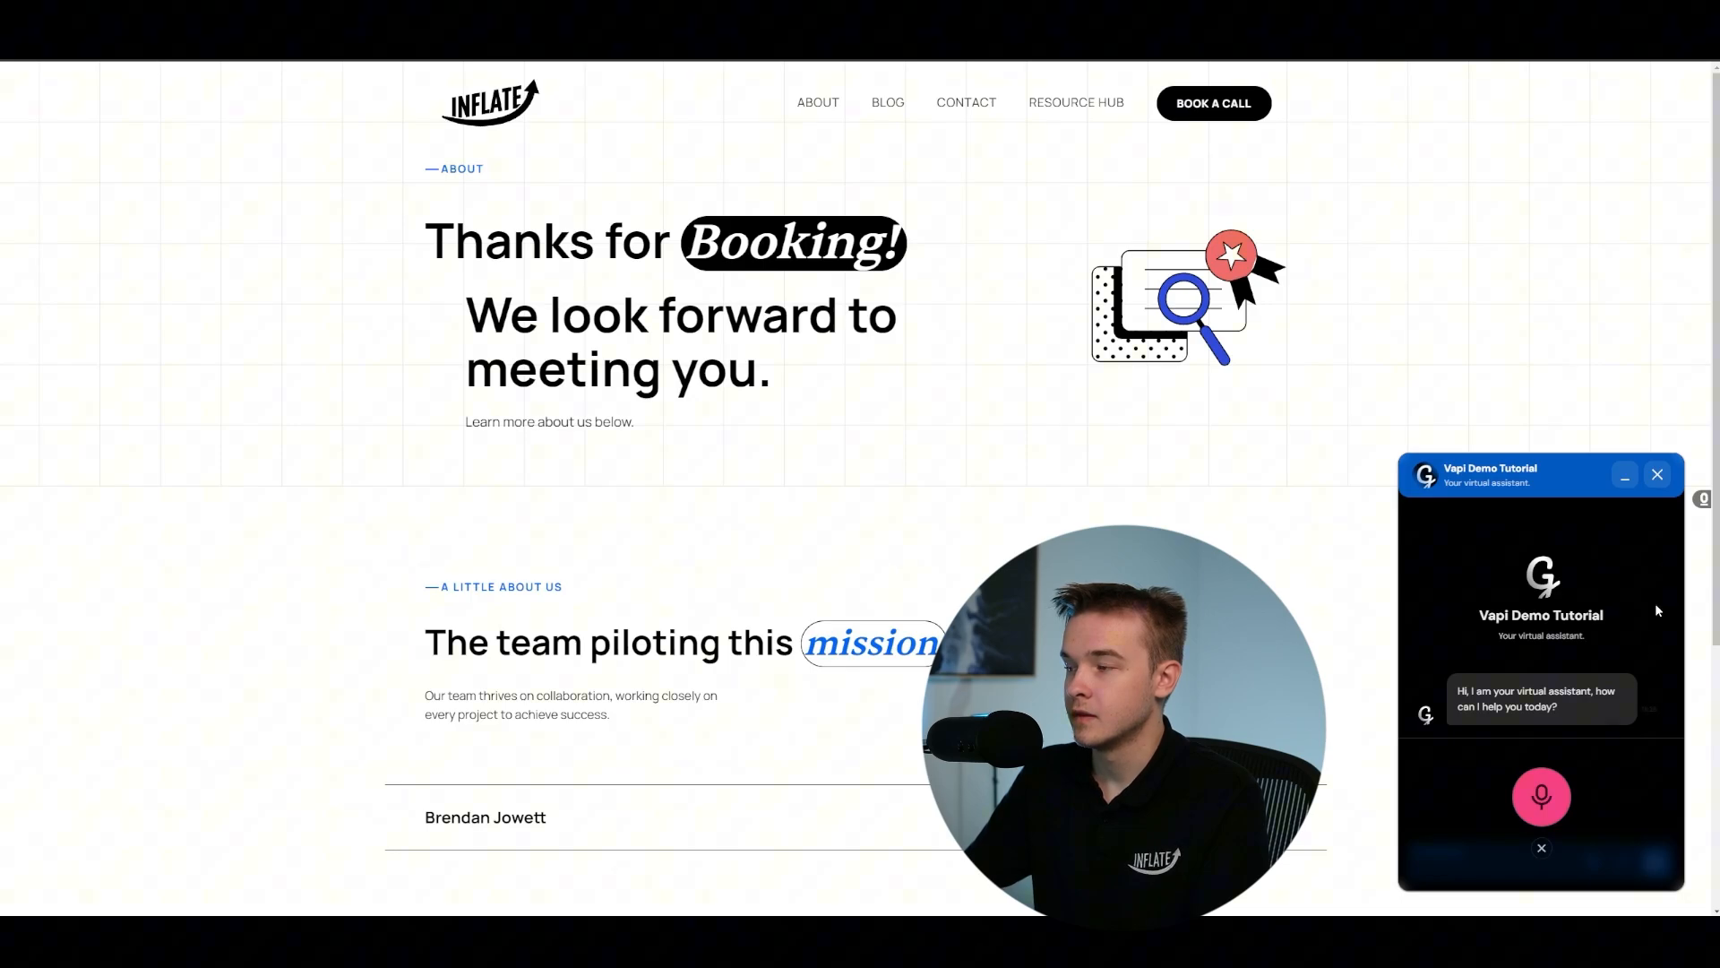
pyautogui.scroll(-3)
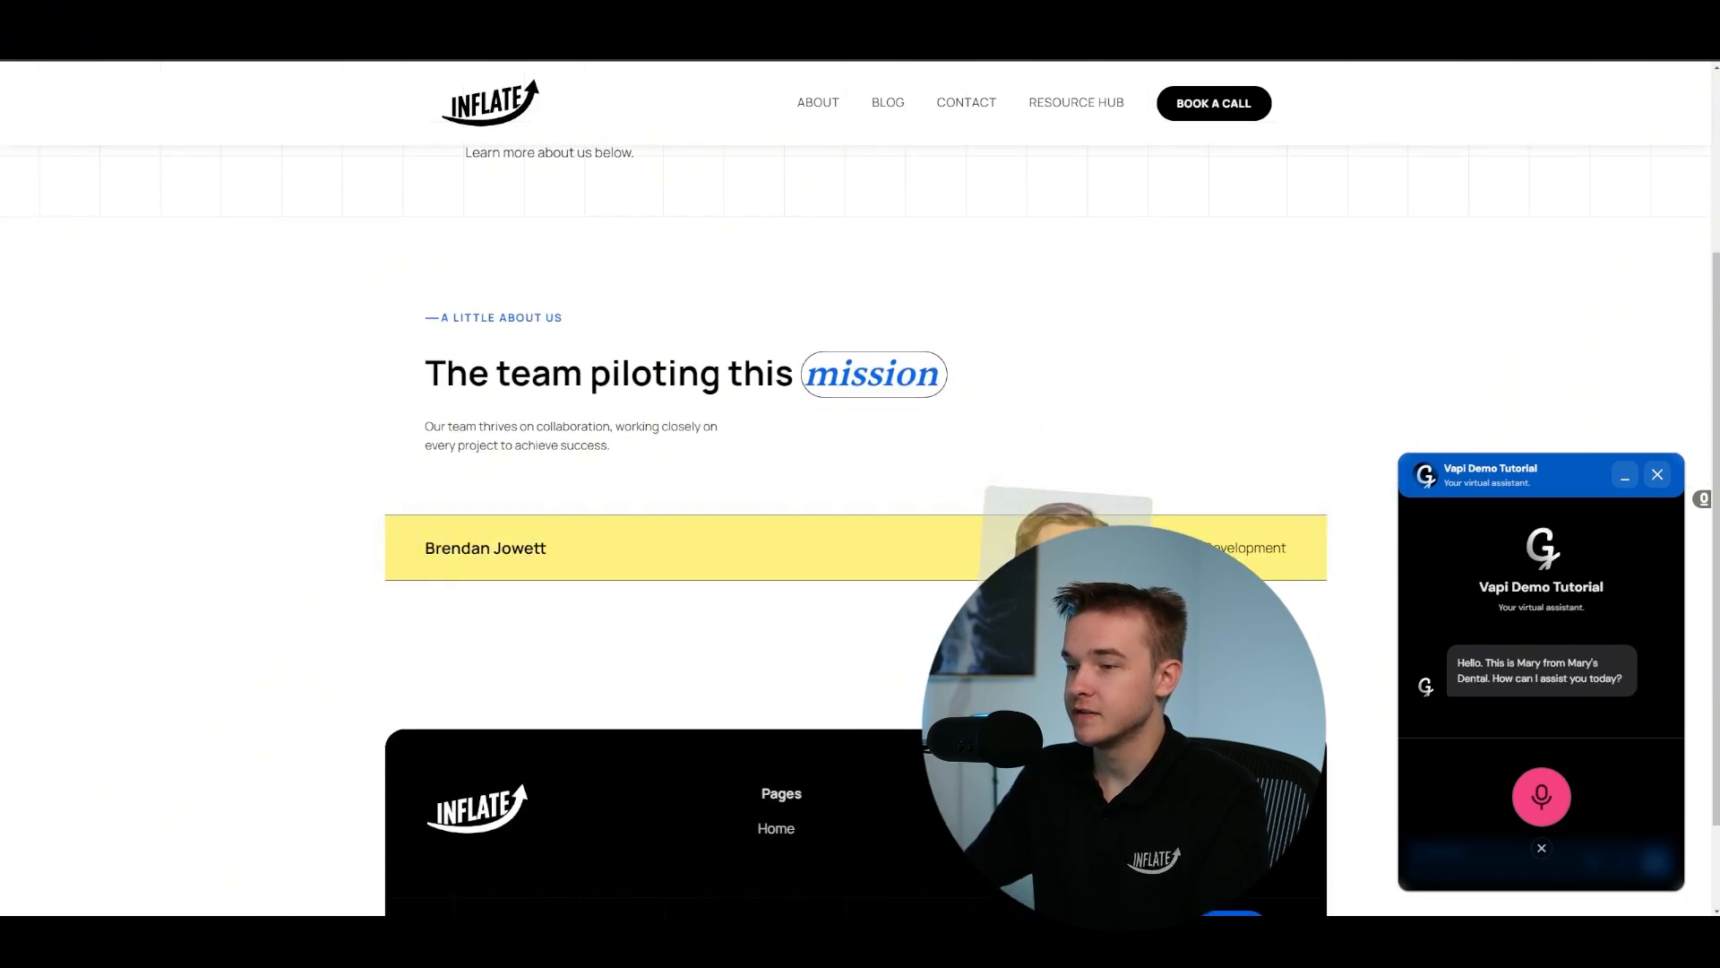